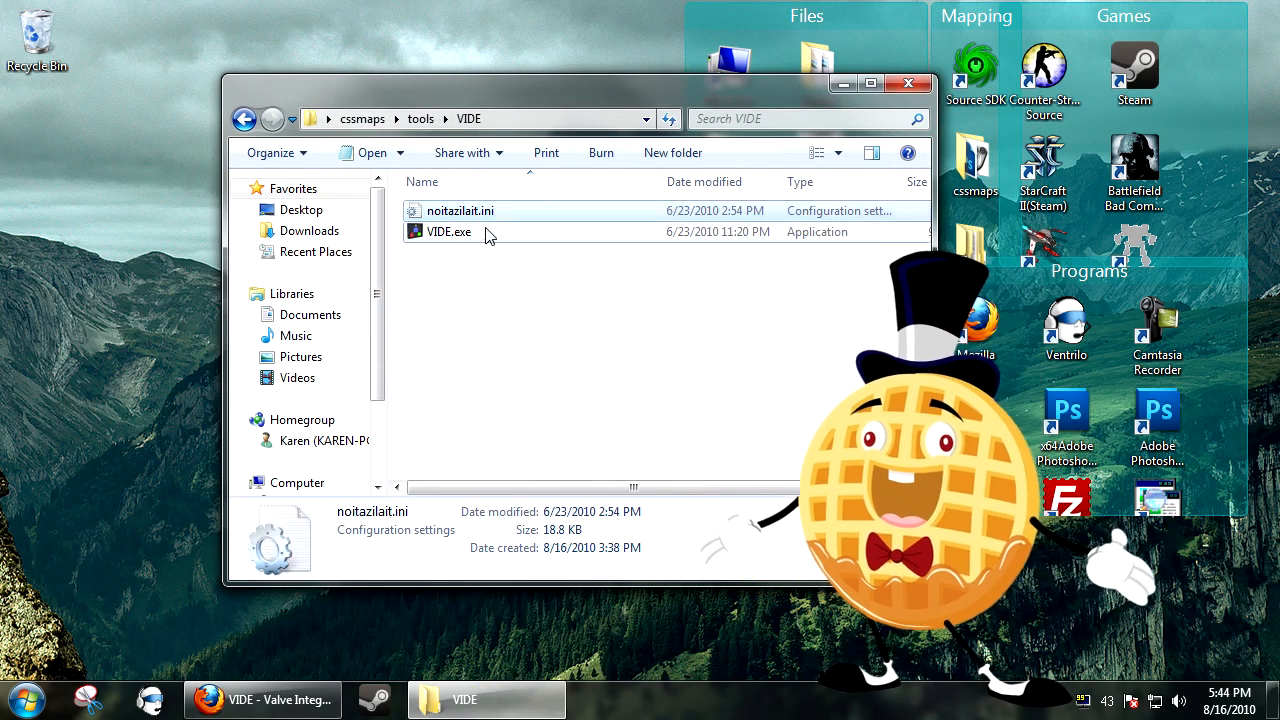
Show the riintouge.com VIDE page in Firefox, scrolled down to its Features list
click(449, 231)
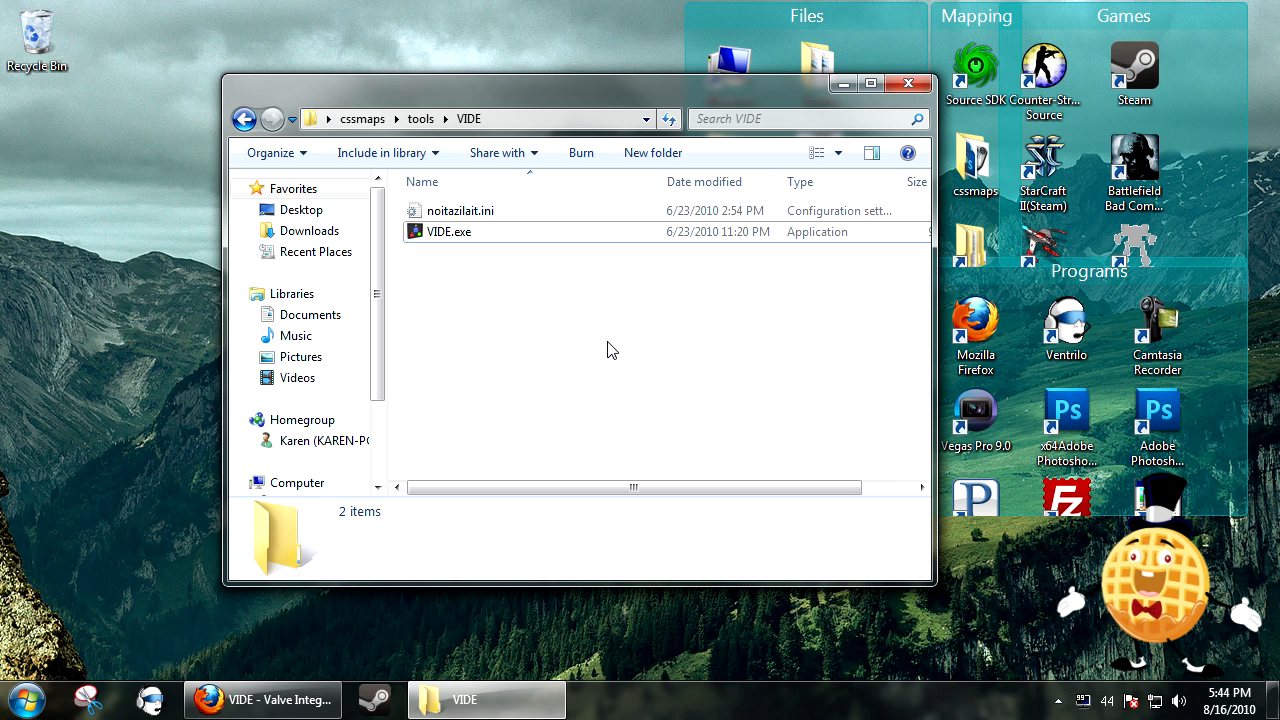
mouse_move(497, 585)
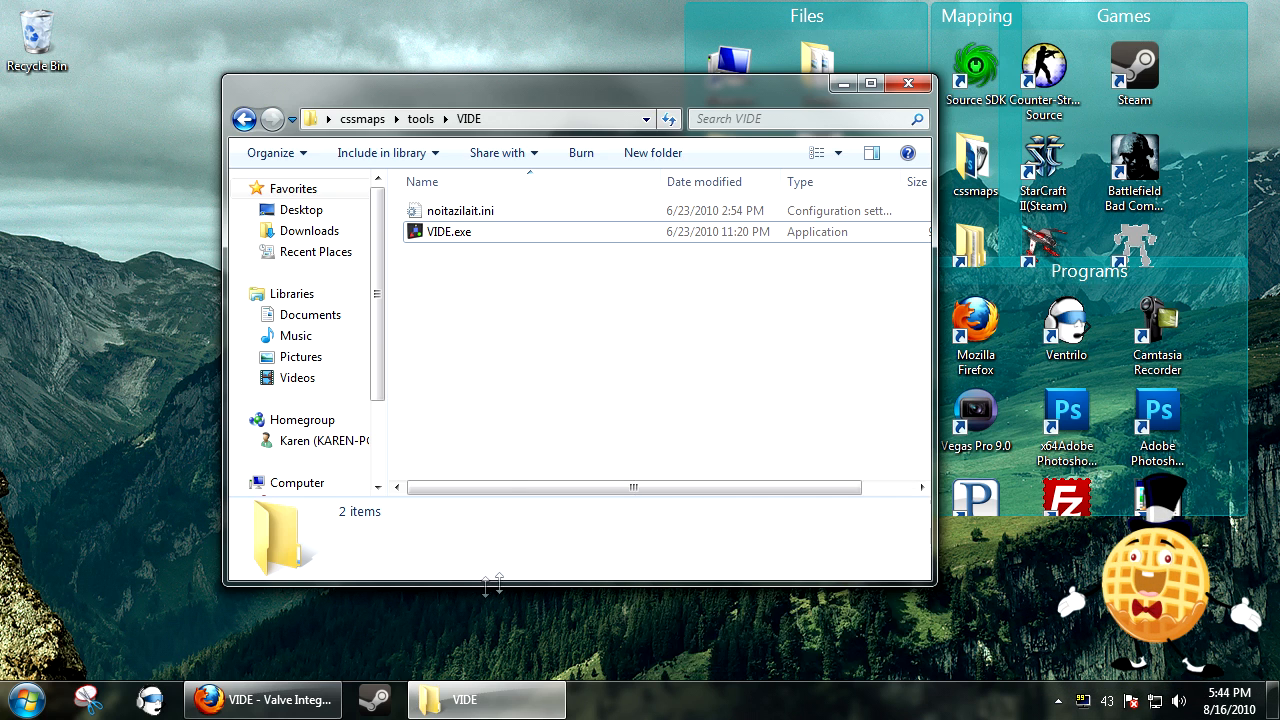
mouse_move(420, 517)
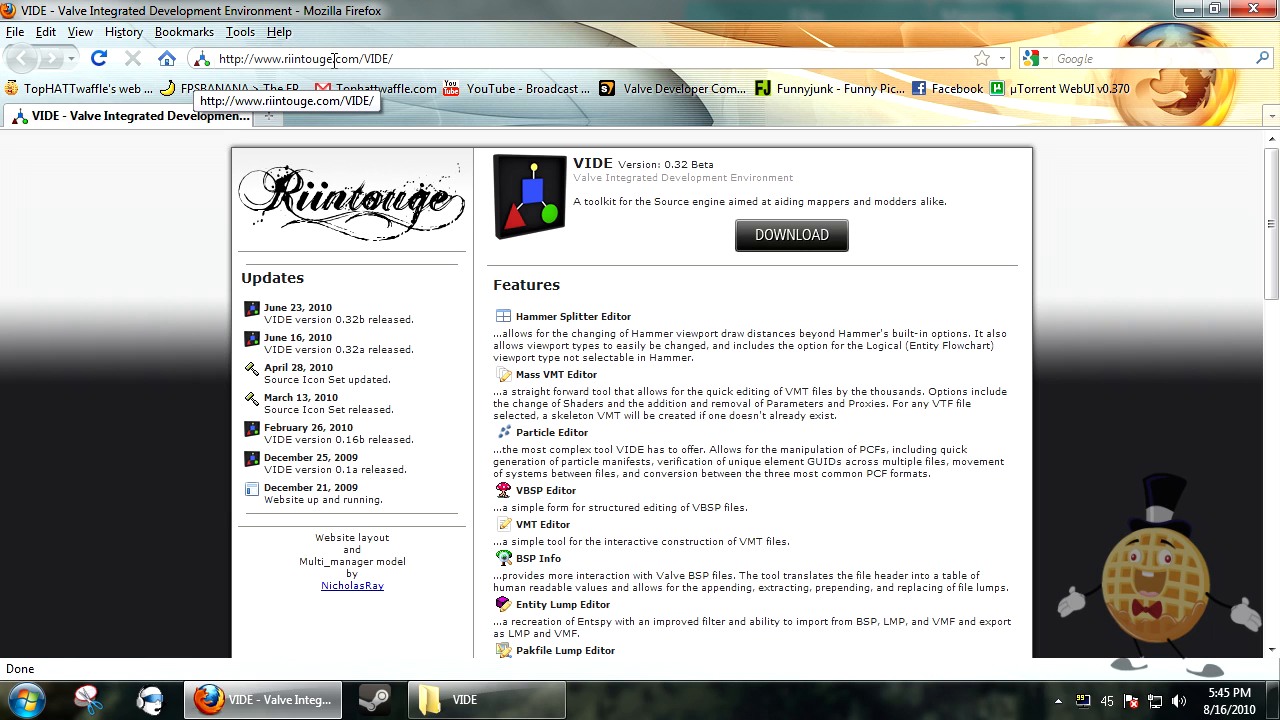
mouse_move(445, 78)
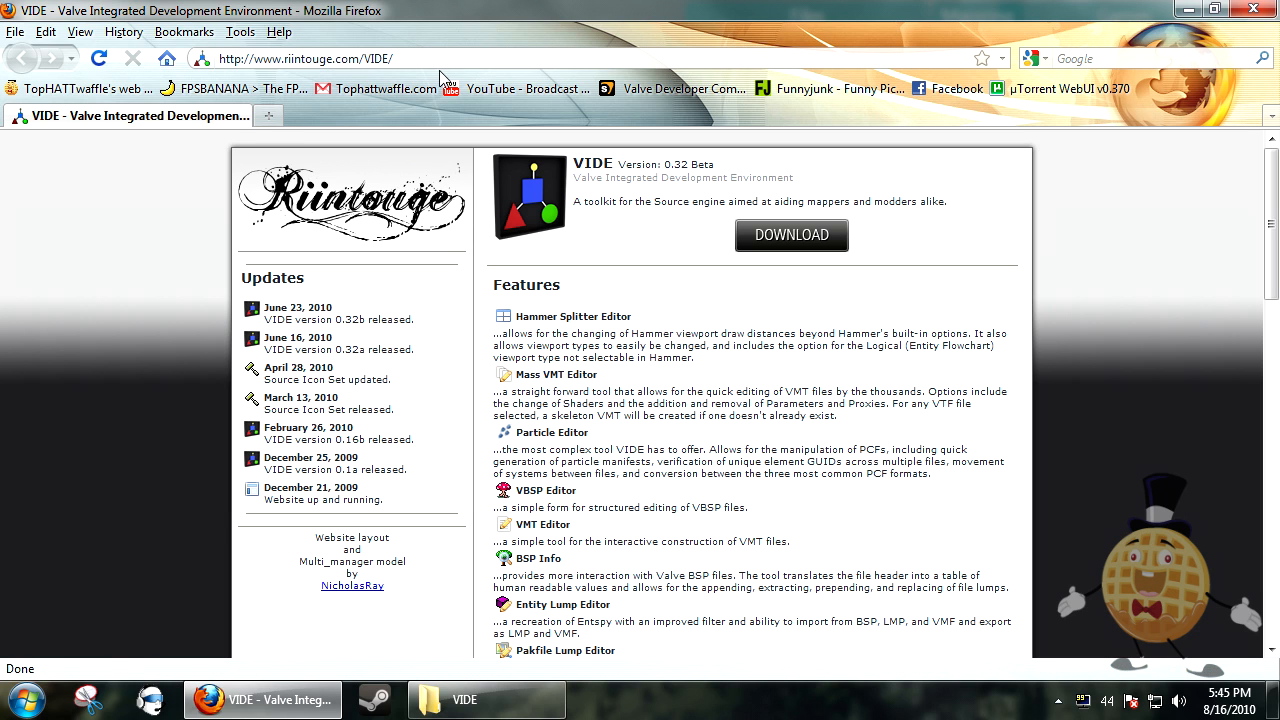
right_click(1107, 305)
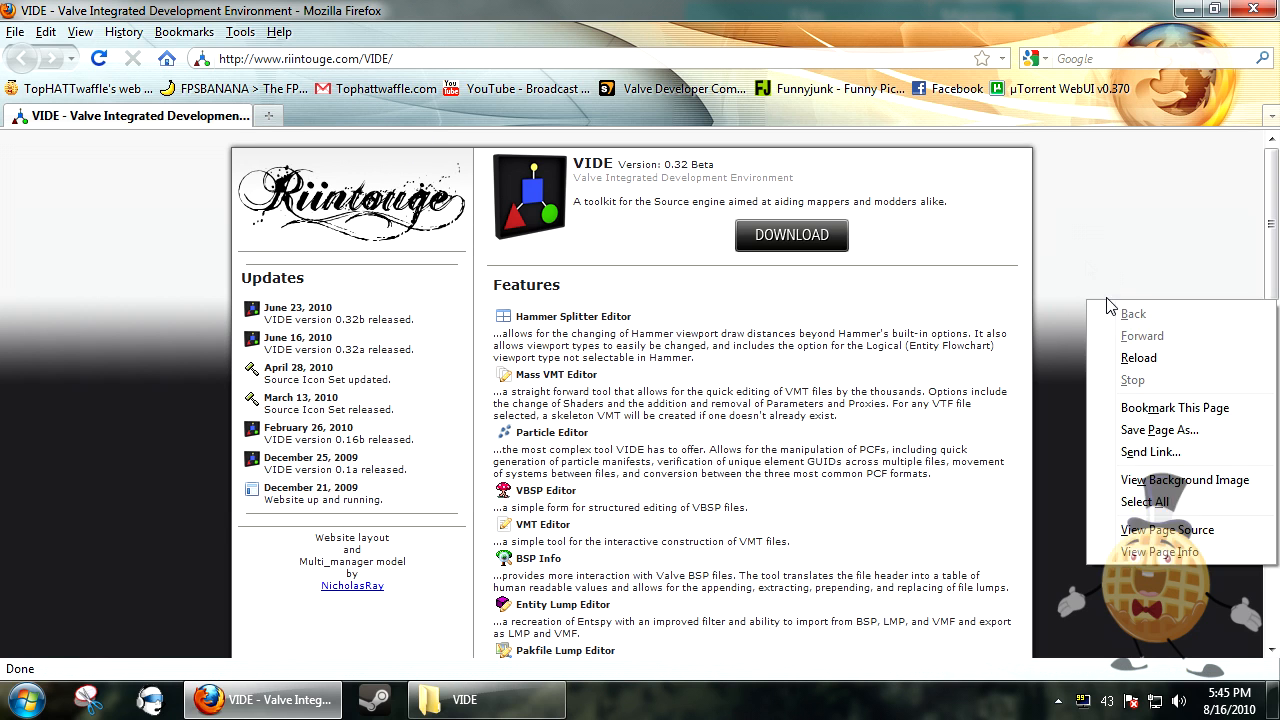
scroll(down, 3)
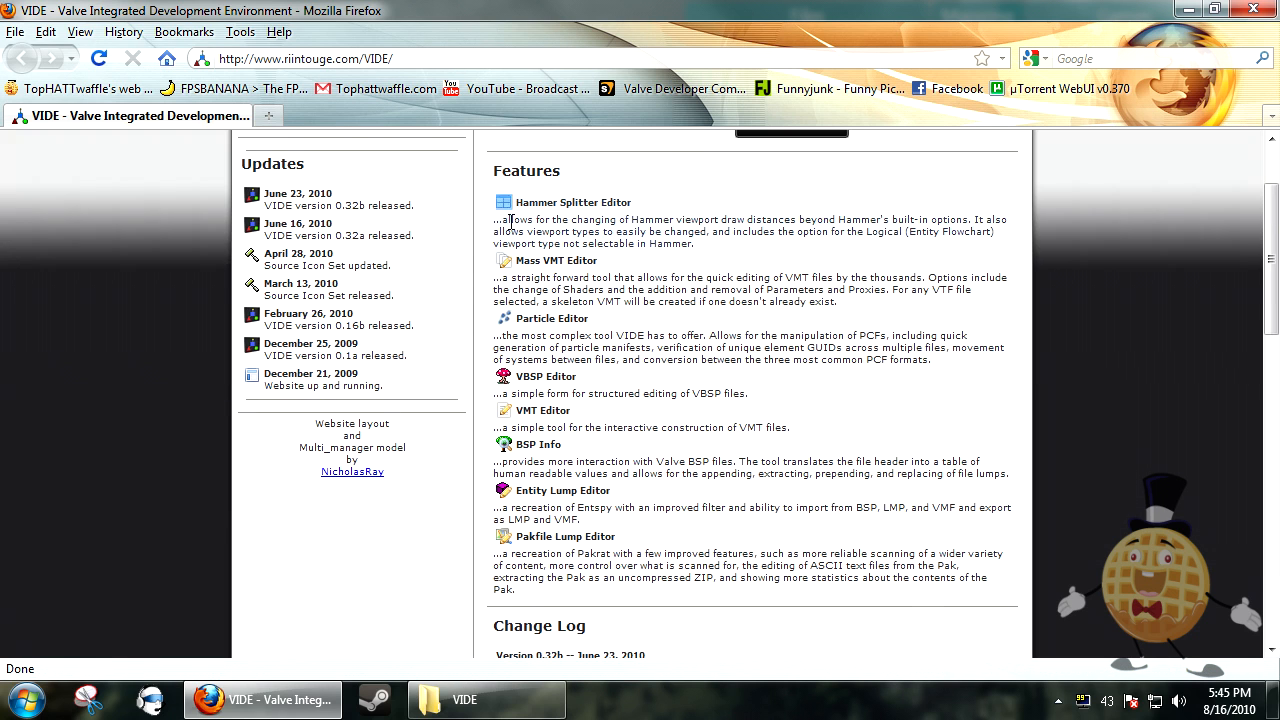
mouse_move(575, 258)
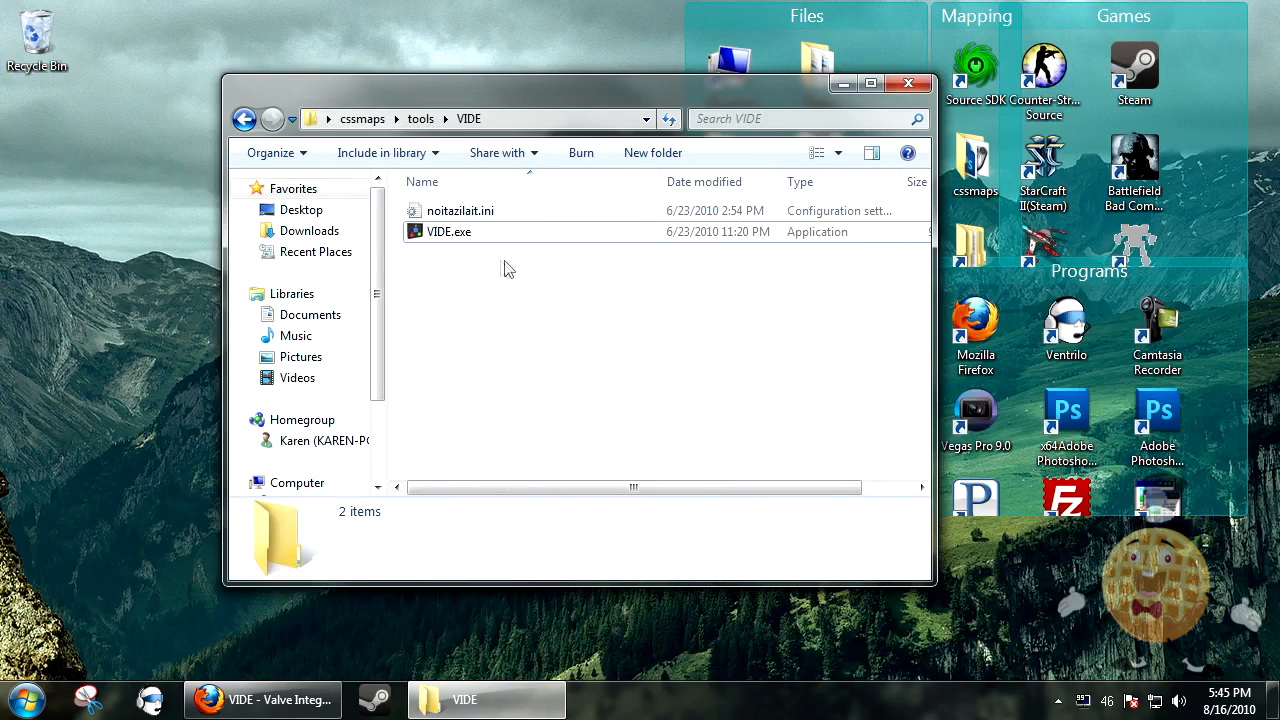
Launch VIDE.exe, briefly restore its alpha-build Output log, then minimise it again
double_click(448, 231)
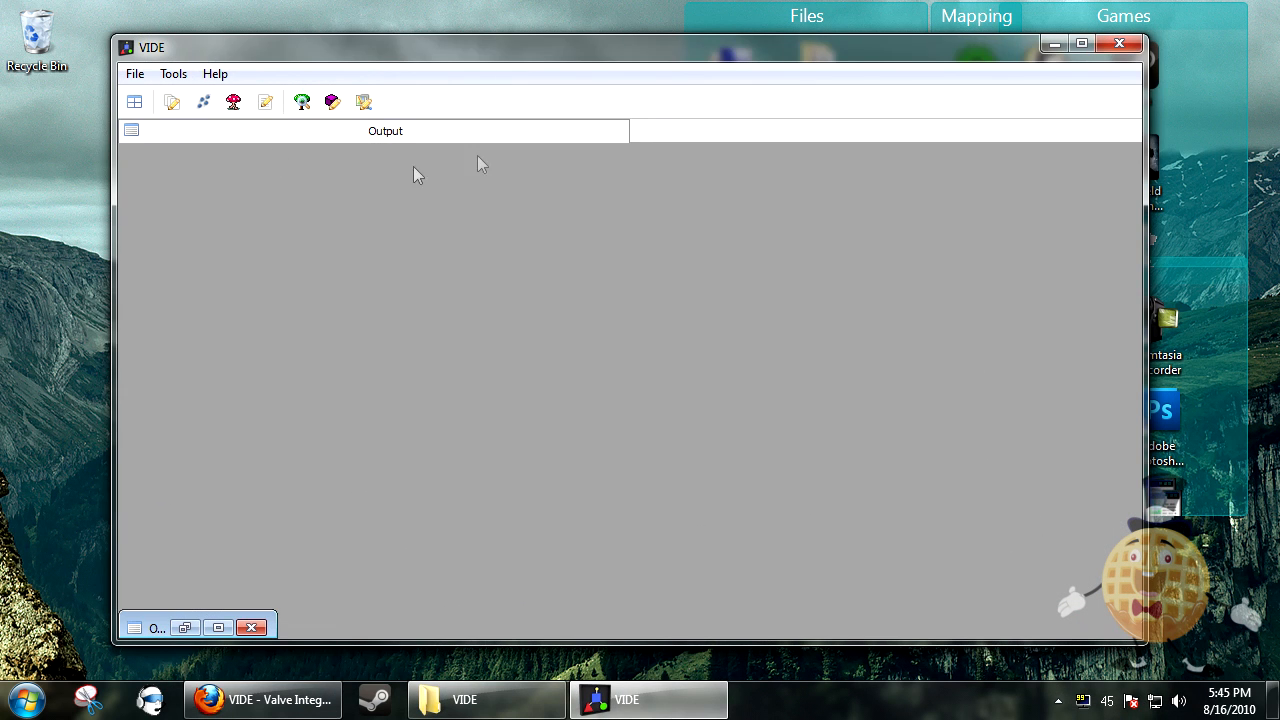
mouse_move(190, 658)
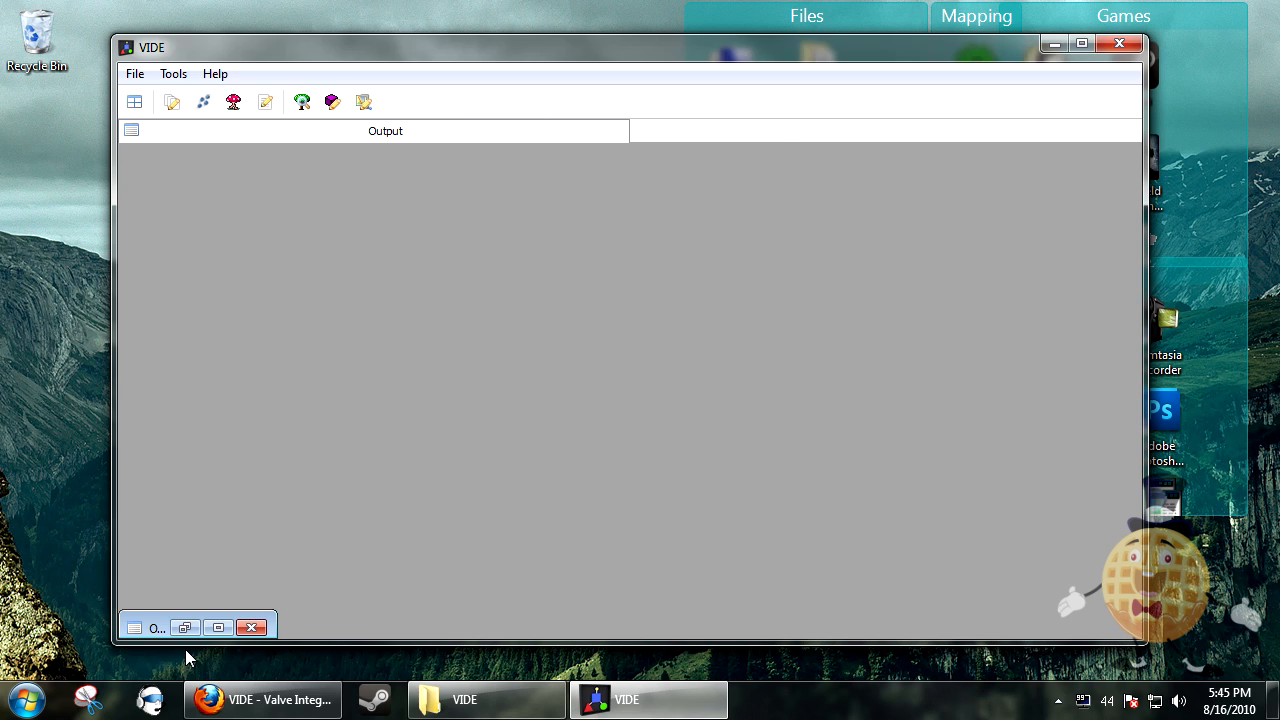
click(184, 627)
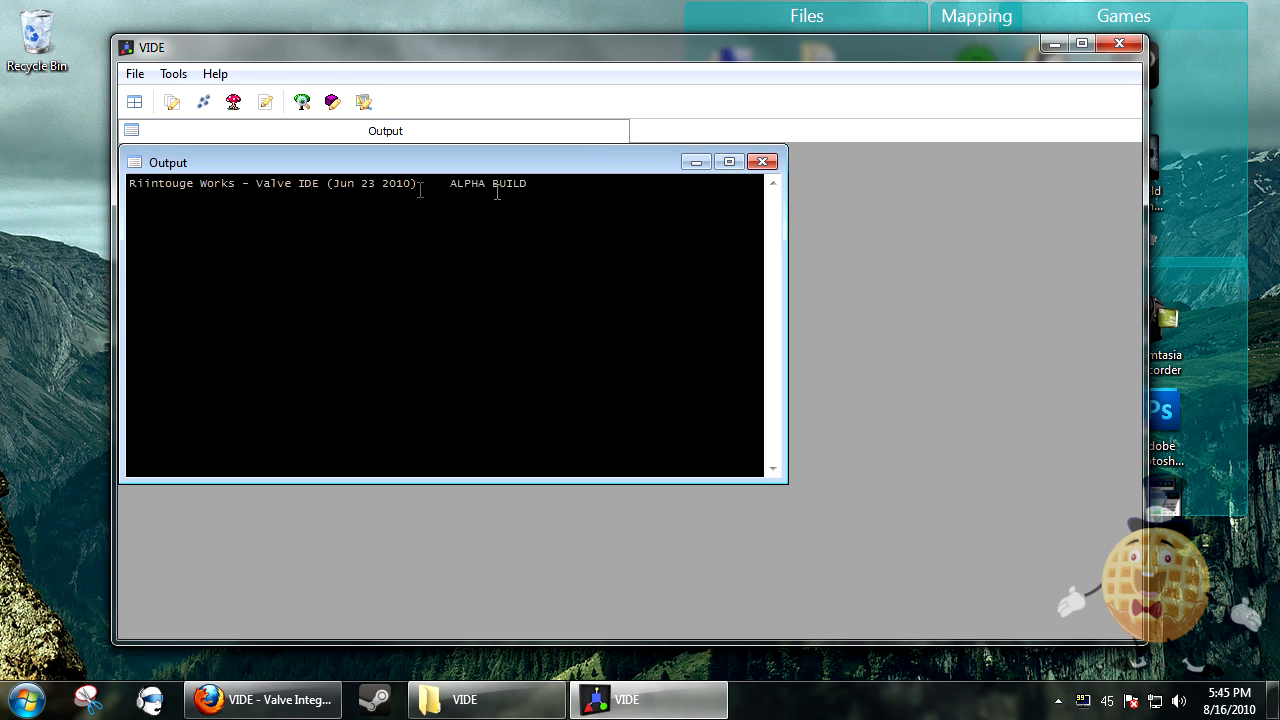
click(695, 161)
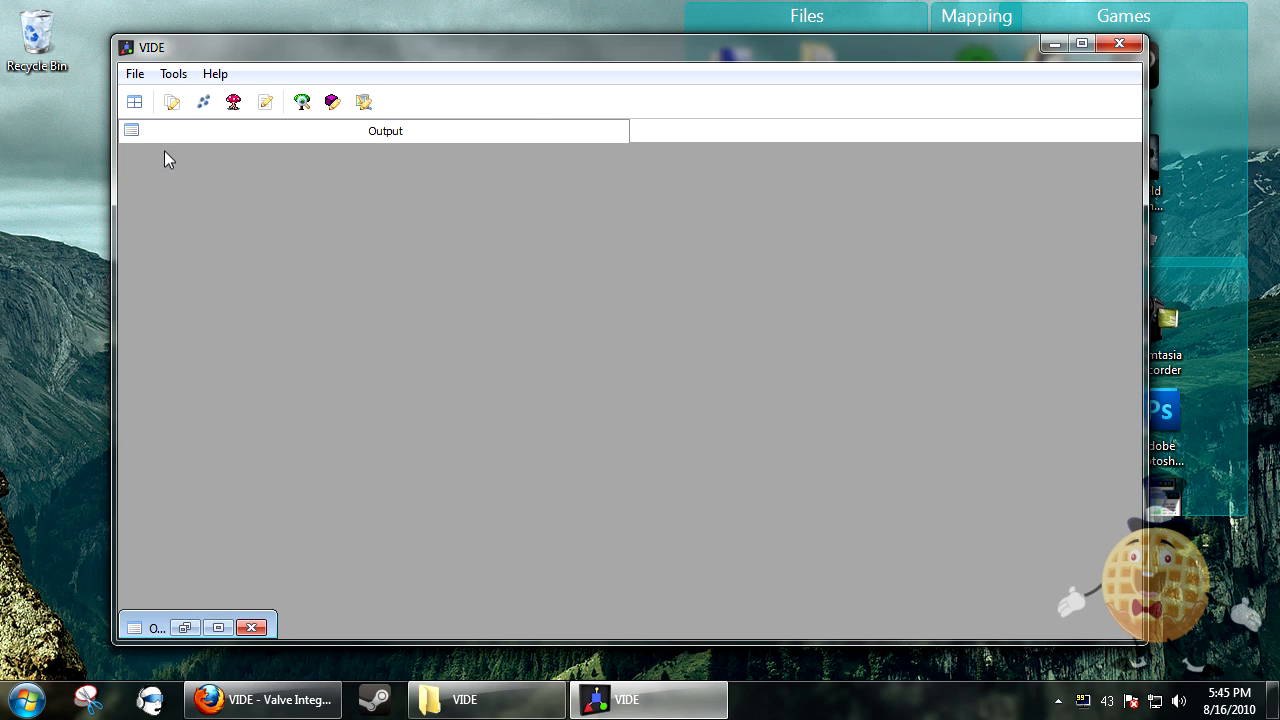
mouse_move(135, 102)
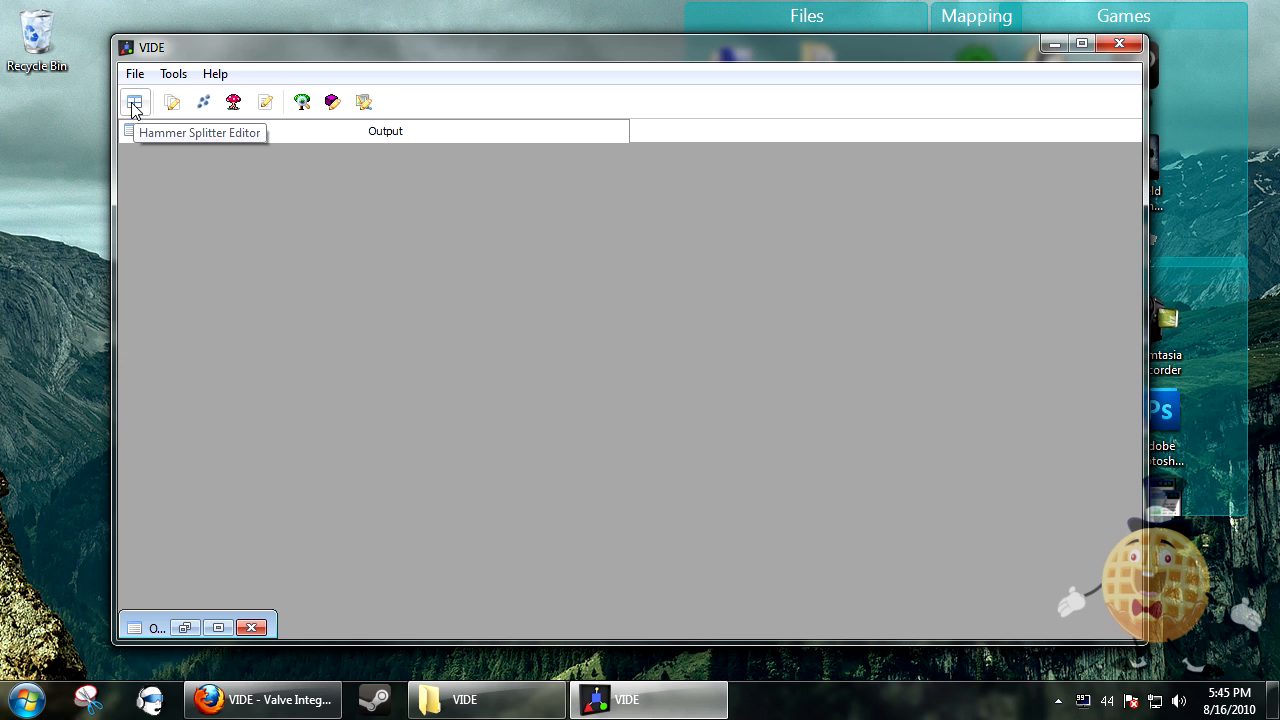
Open the Hammer Splitter Editor and view the 3D Textured viewport type choices
click(135, 101)
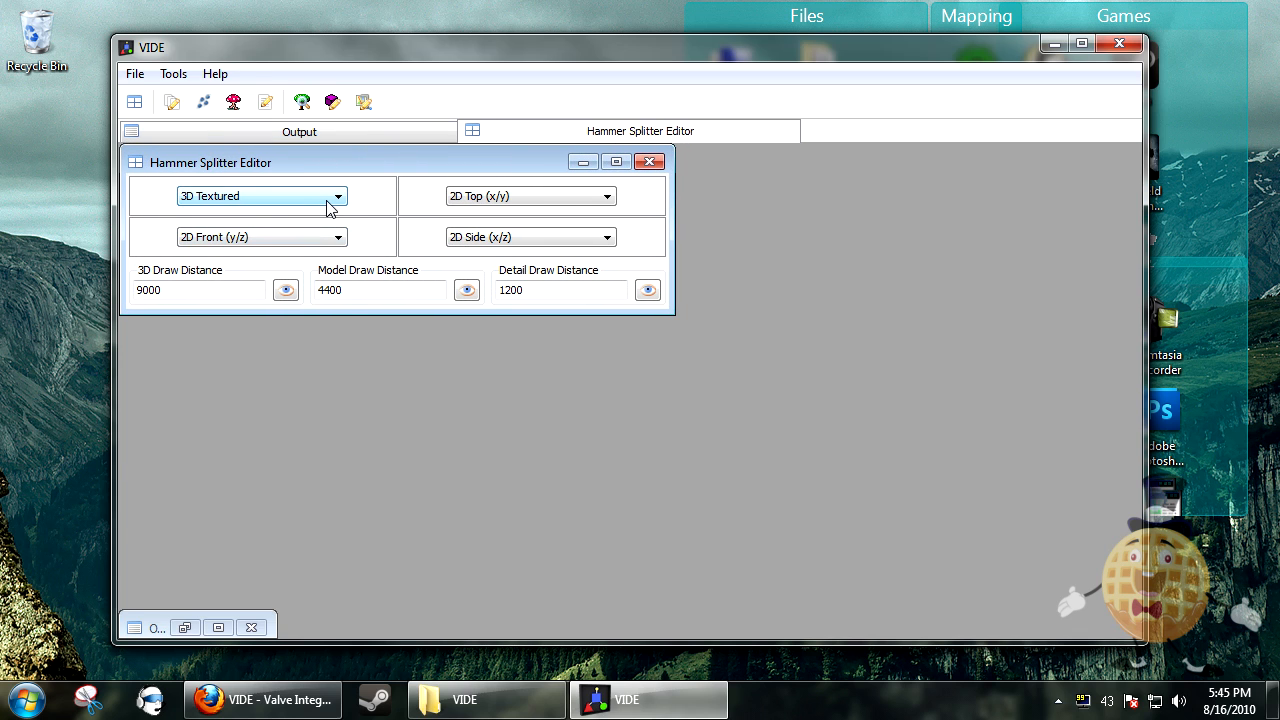
click(337, 196)
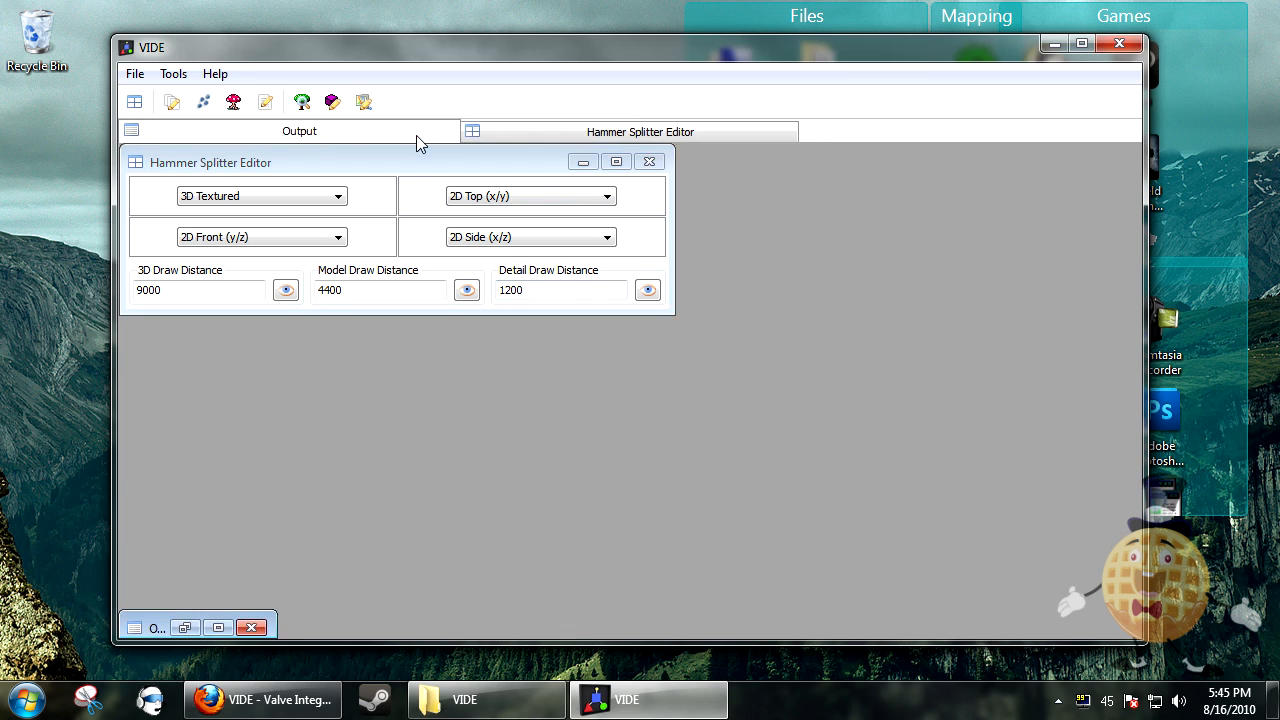
mouse_move(445, 135)
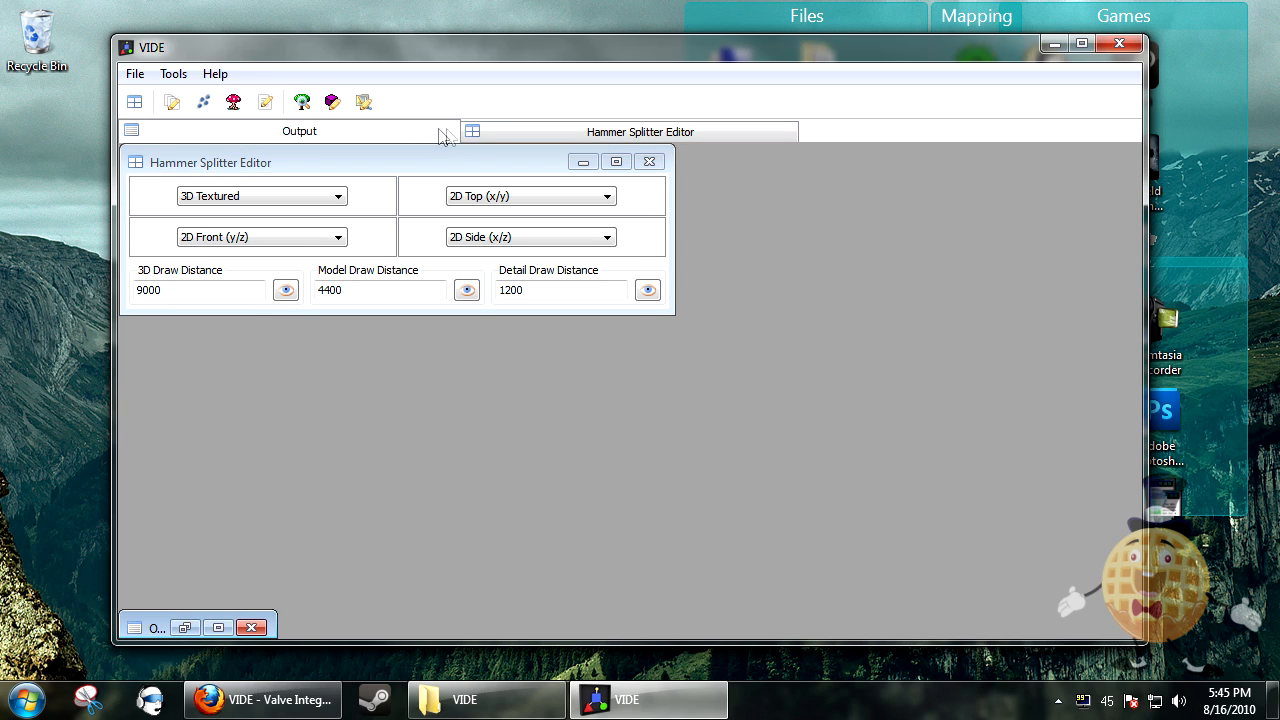
mouse_move(172, 102)
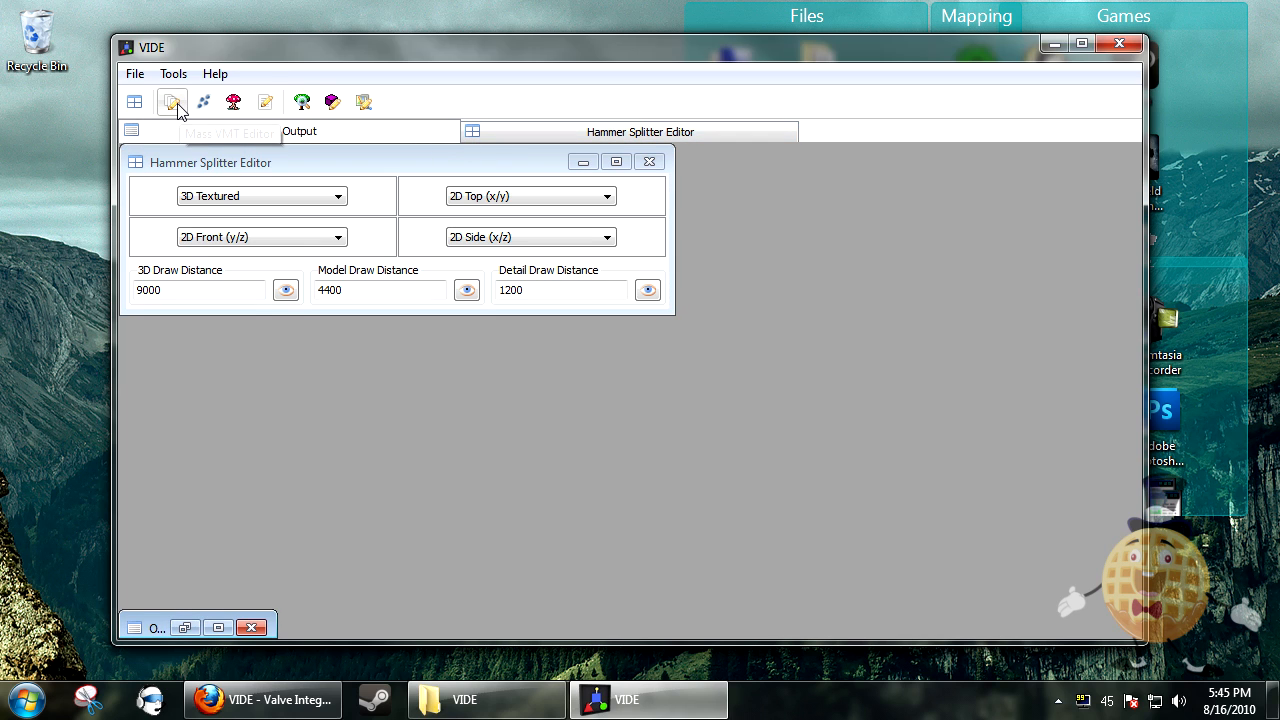
Load burger_off.vmt and film_off.vmt from materials\ads into the Mass VMT Editor
click(171, 102)
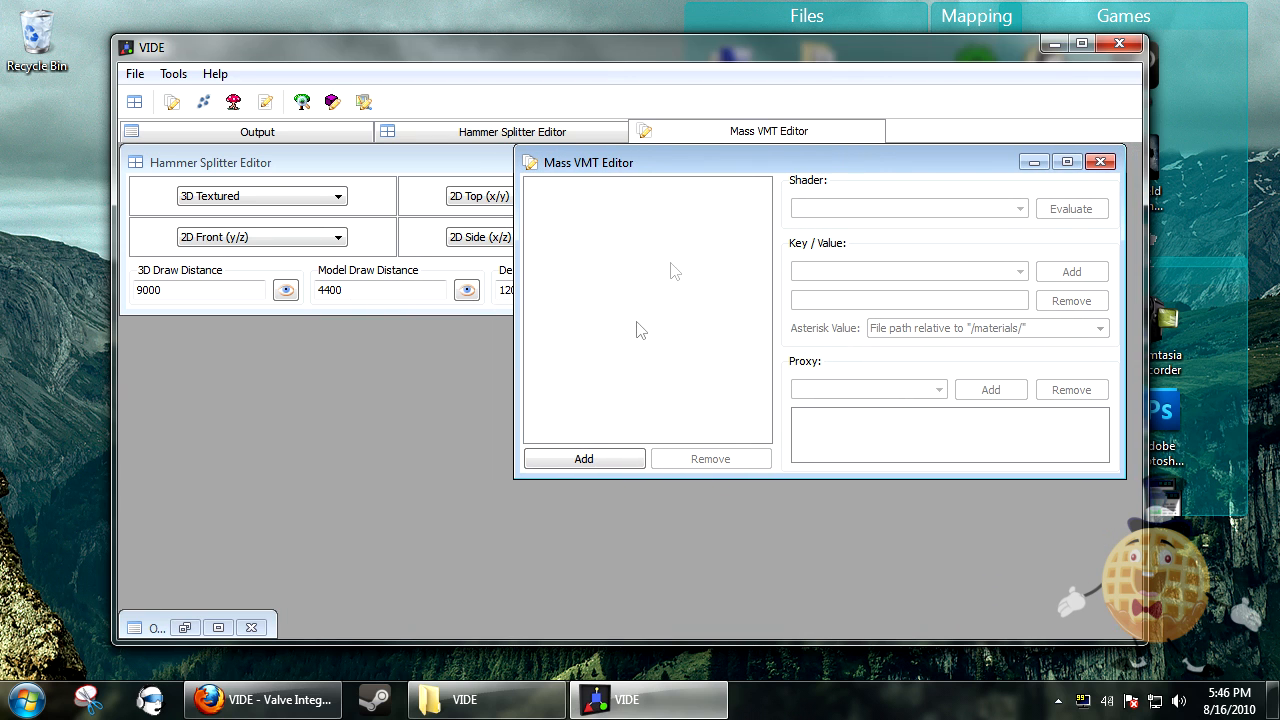
click(583, 458)
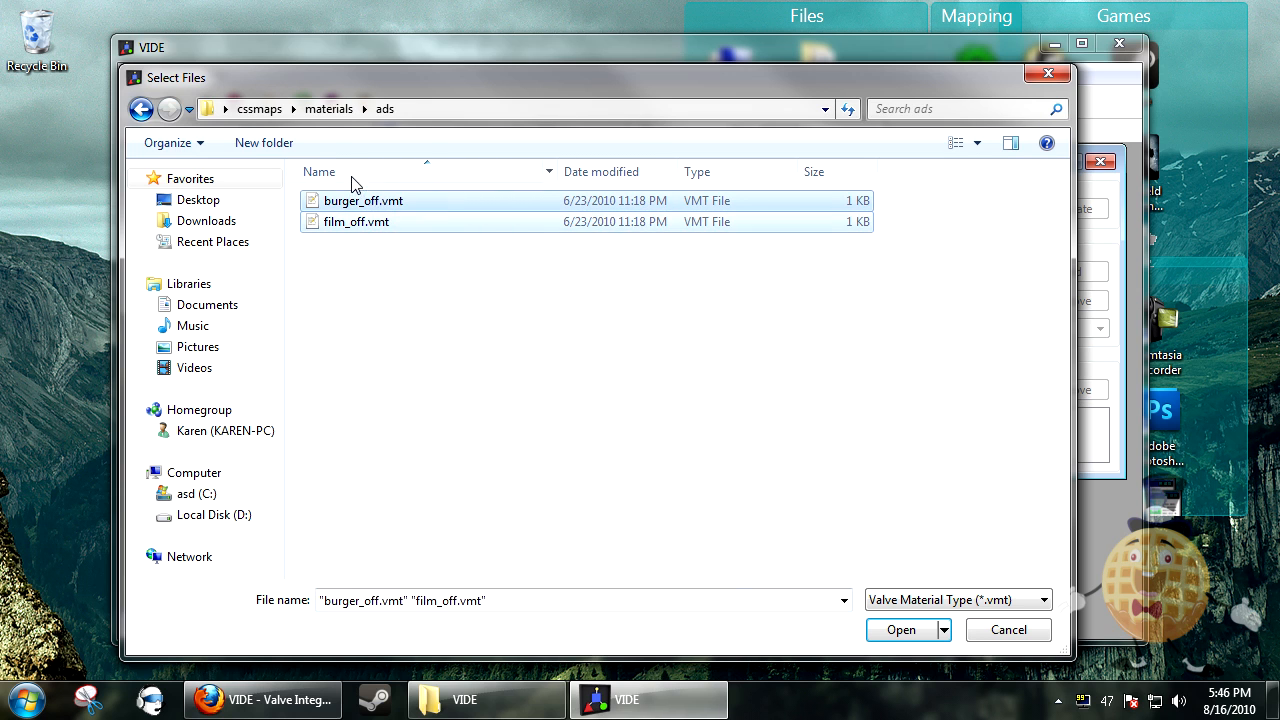
click(901, 629)
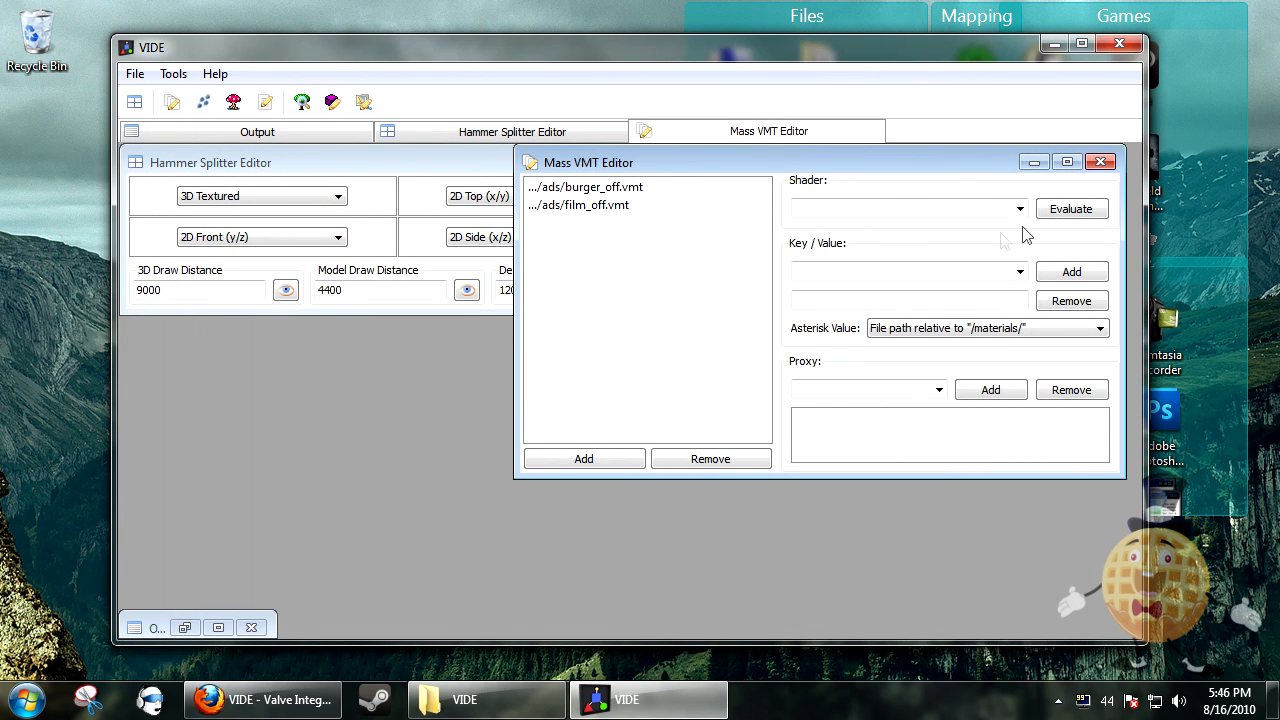
click(1019, 208)
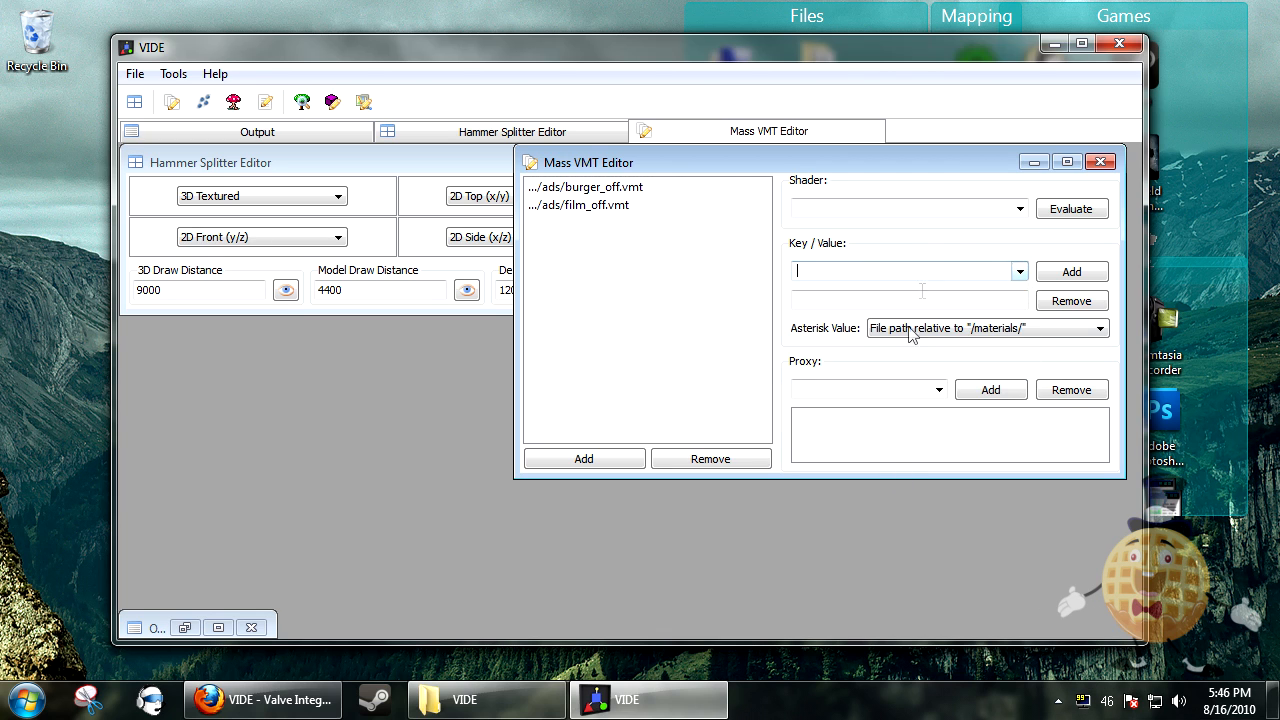
Add the $model key with value 1 and a proxy to the loaded materials
click(1019, 271)
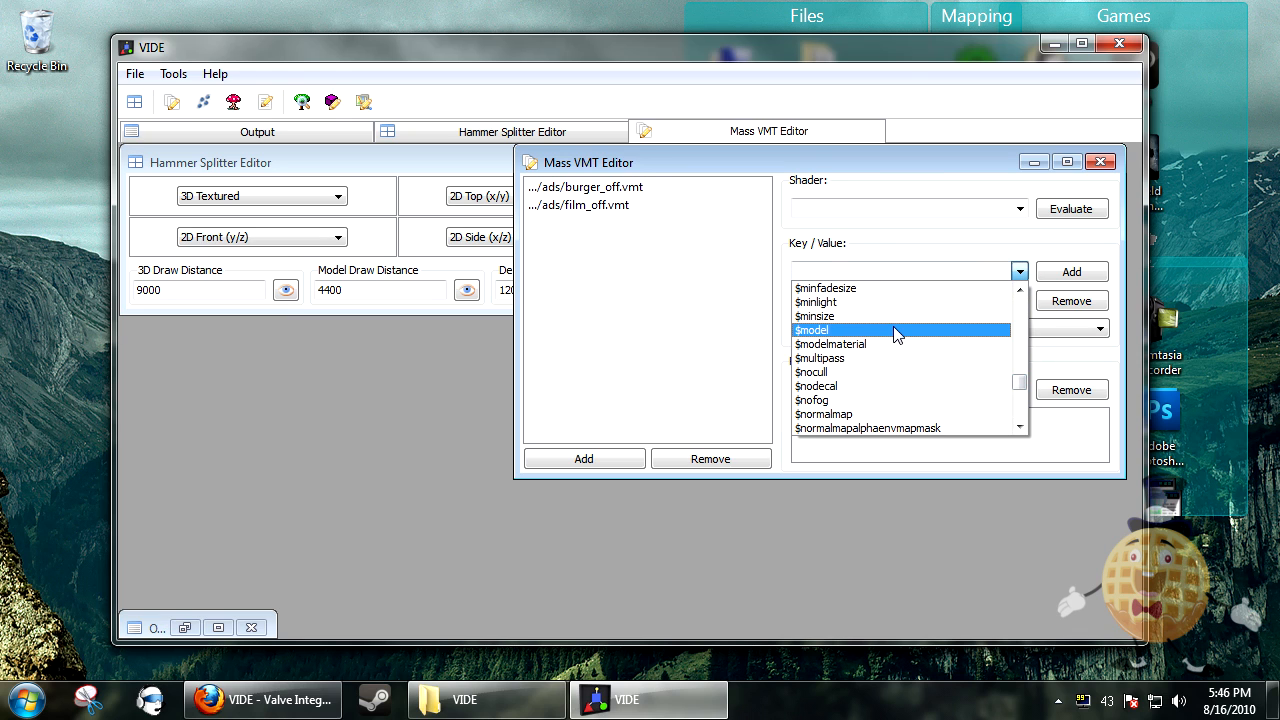
click(811, 330)
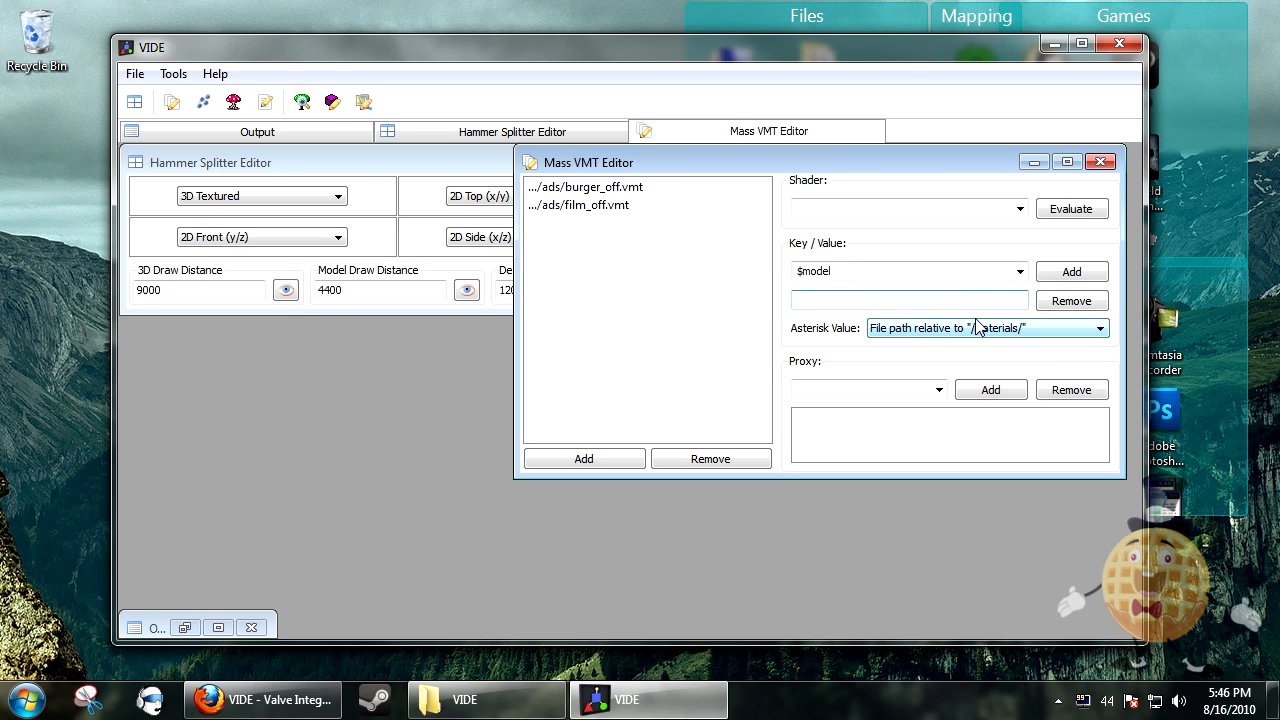
click(585, 187)
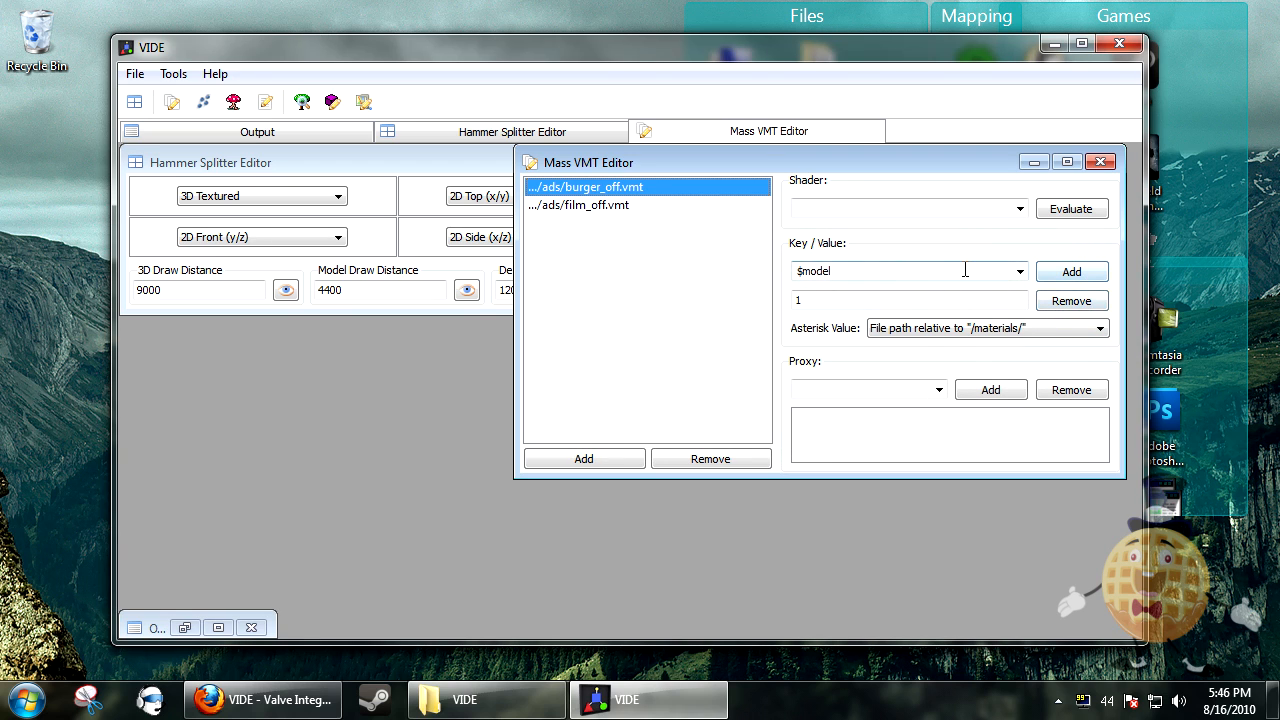
click(1071, 300)
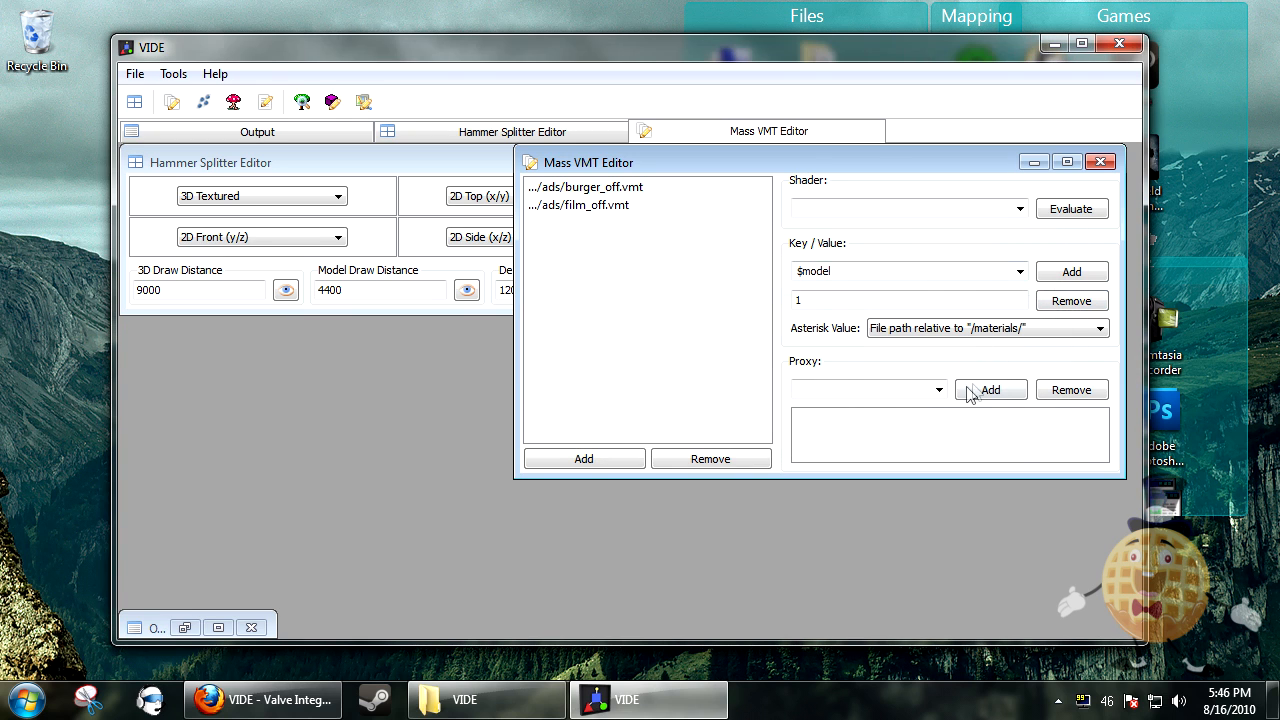
click(938, 389)
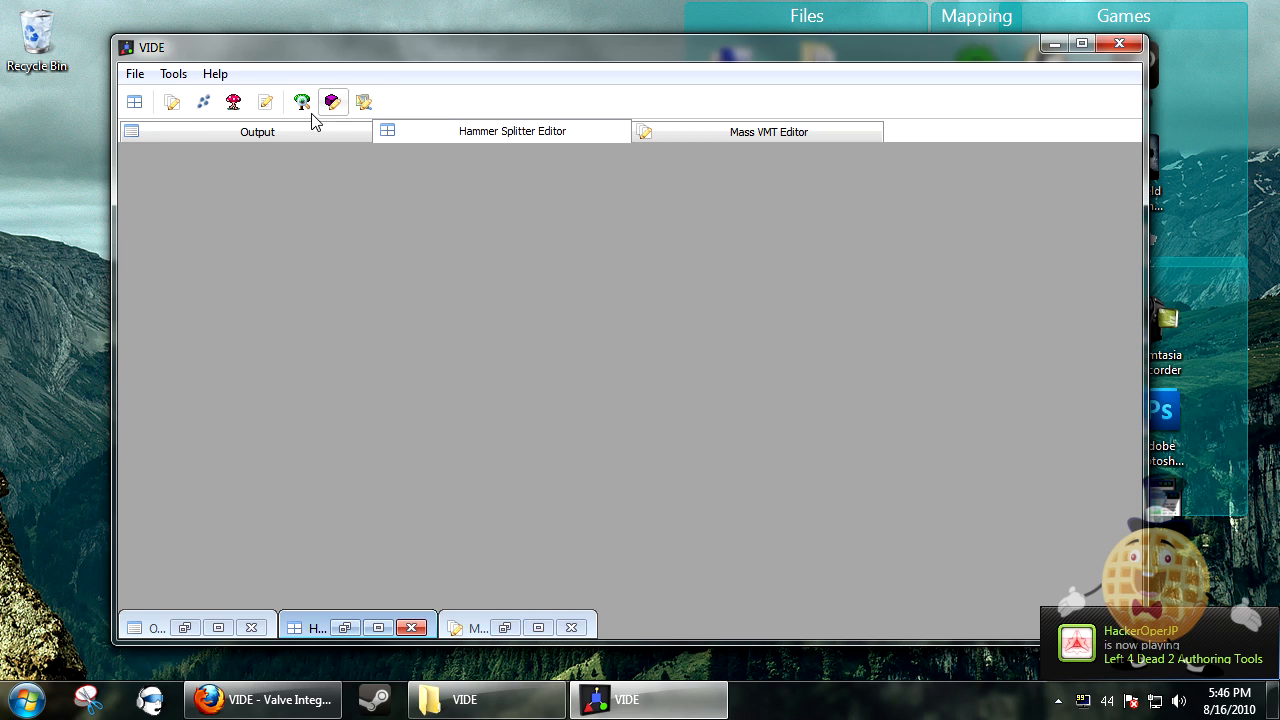
mouse_move(203, 101)
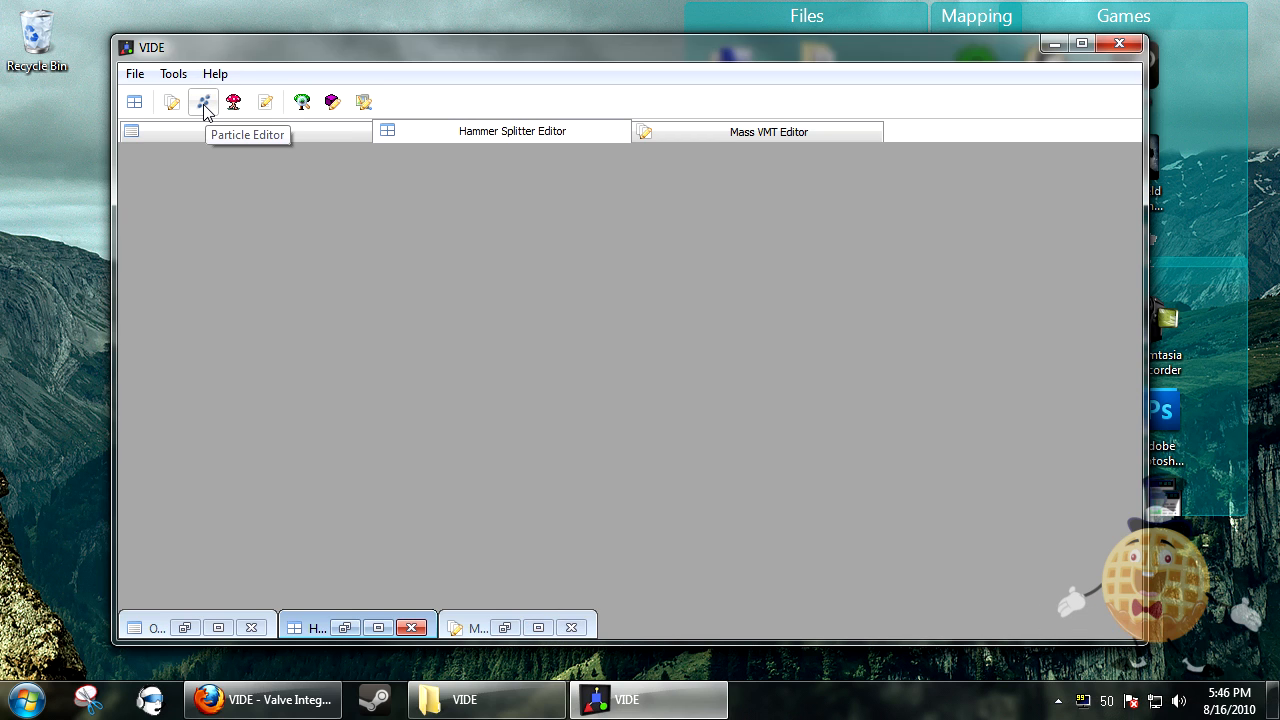
Open the Particle Editor and browse from drive D: through Steam to the particles folder
click(203, 102)
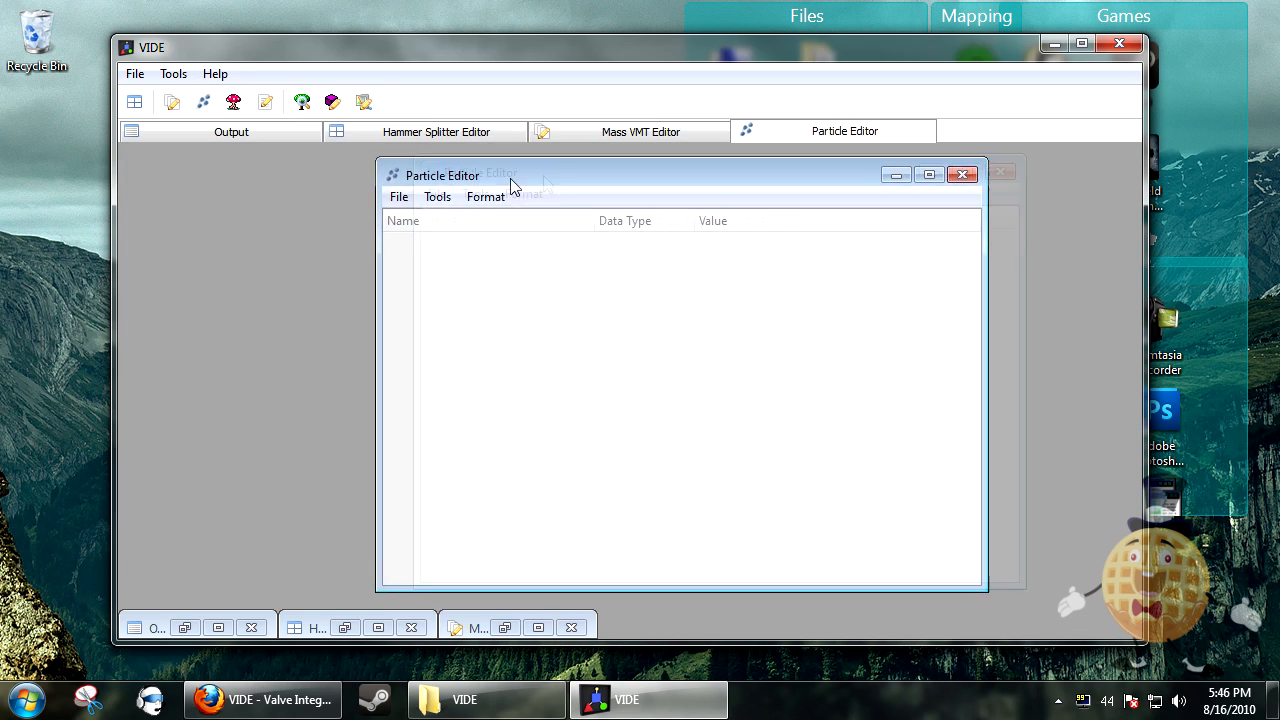
drag(441, 175, 575, 162)
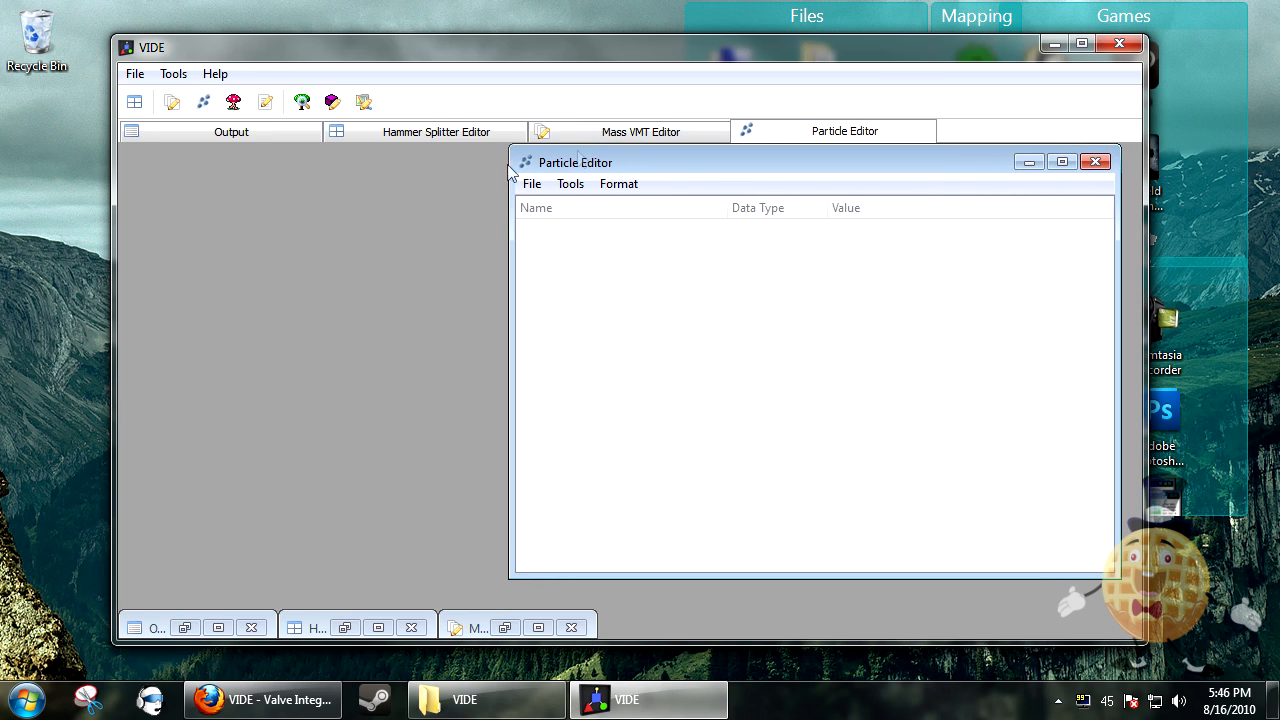
click(531, 183)
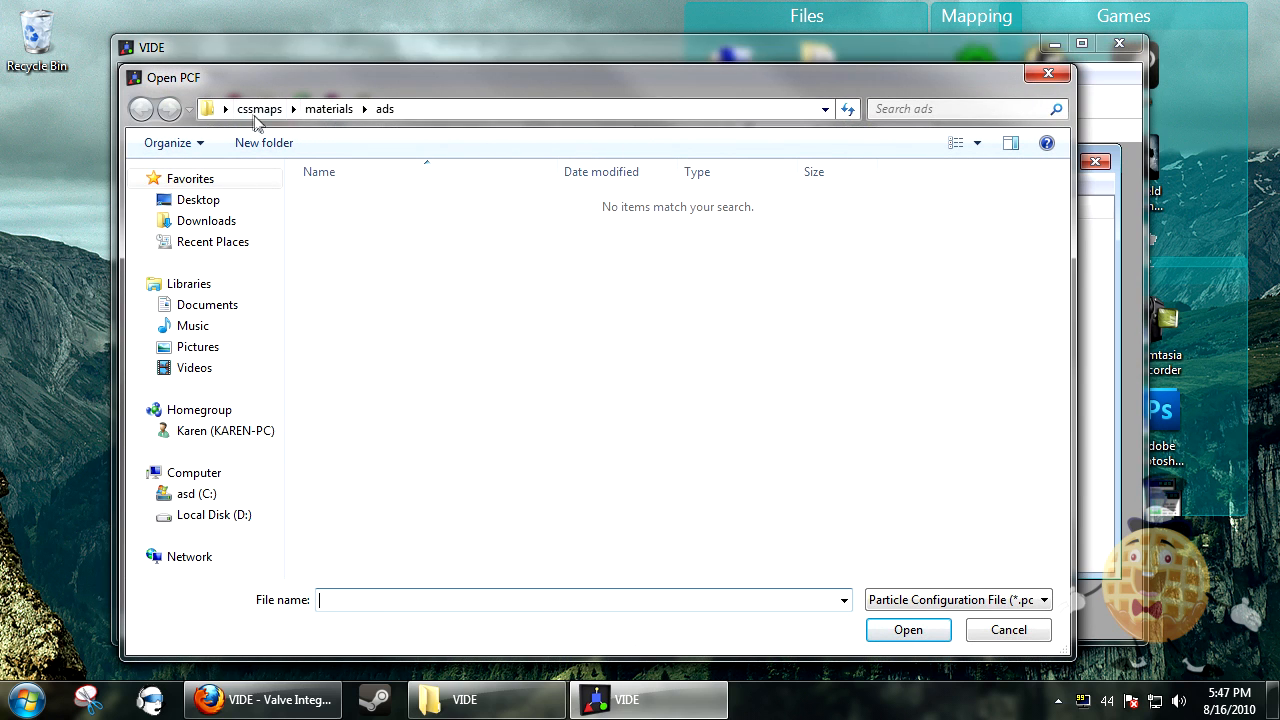
click(213, 514)
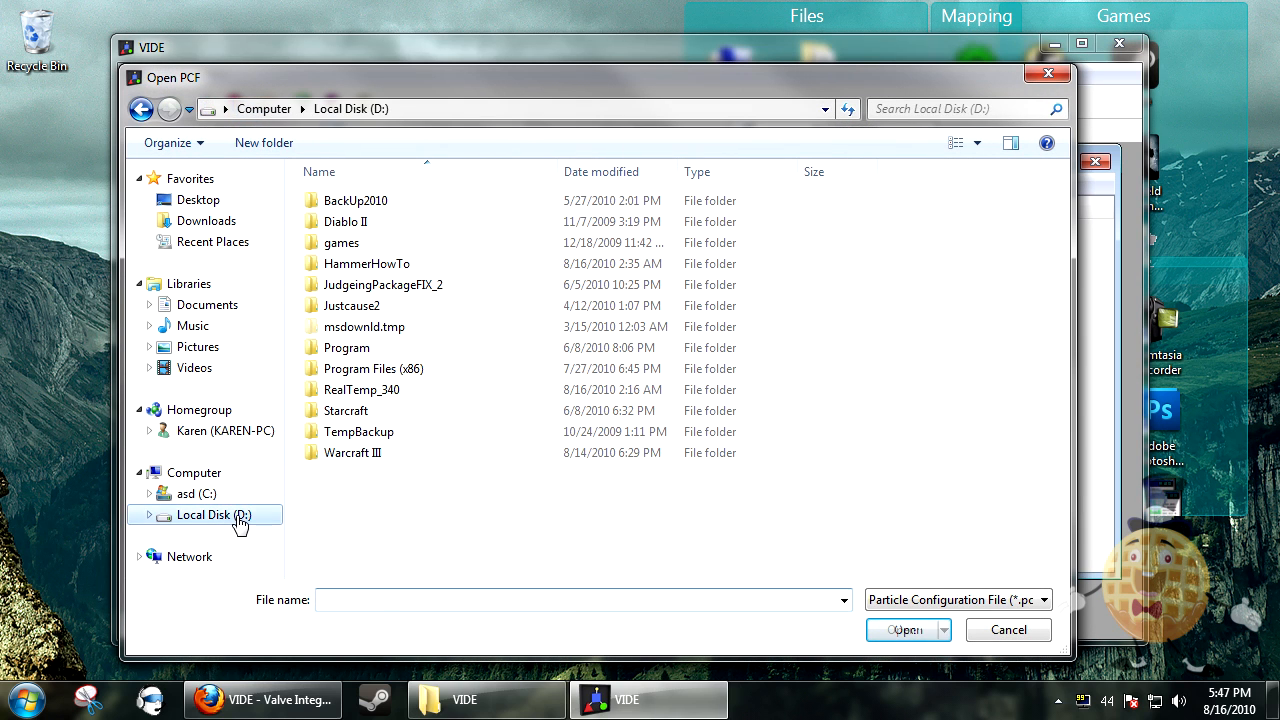
double_click(373, 368)
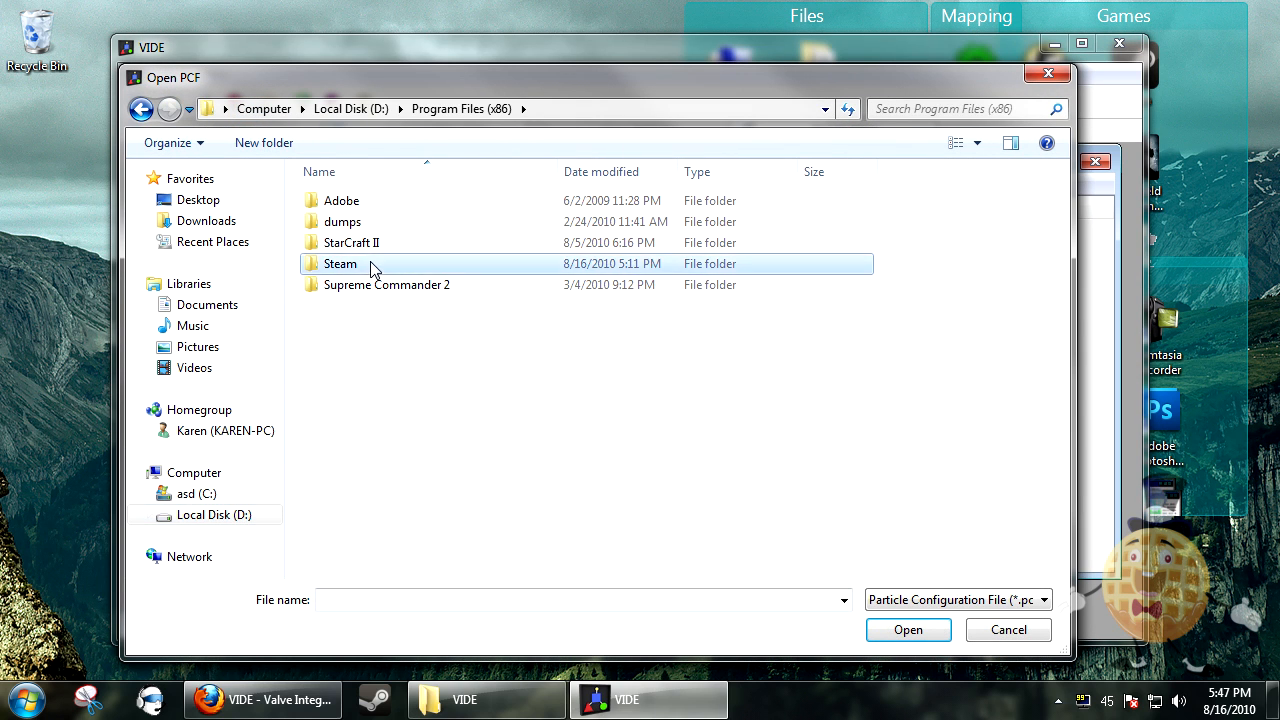
double_click(340, 263)
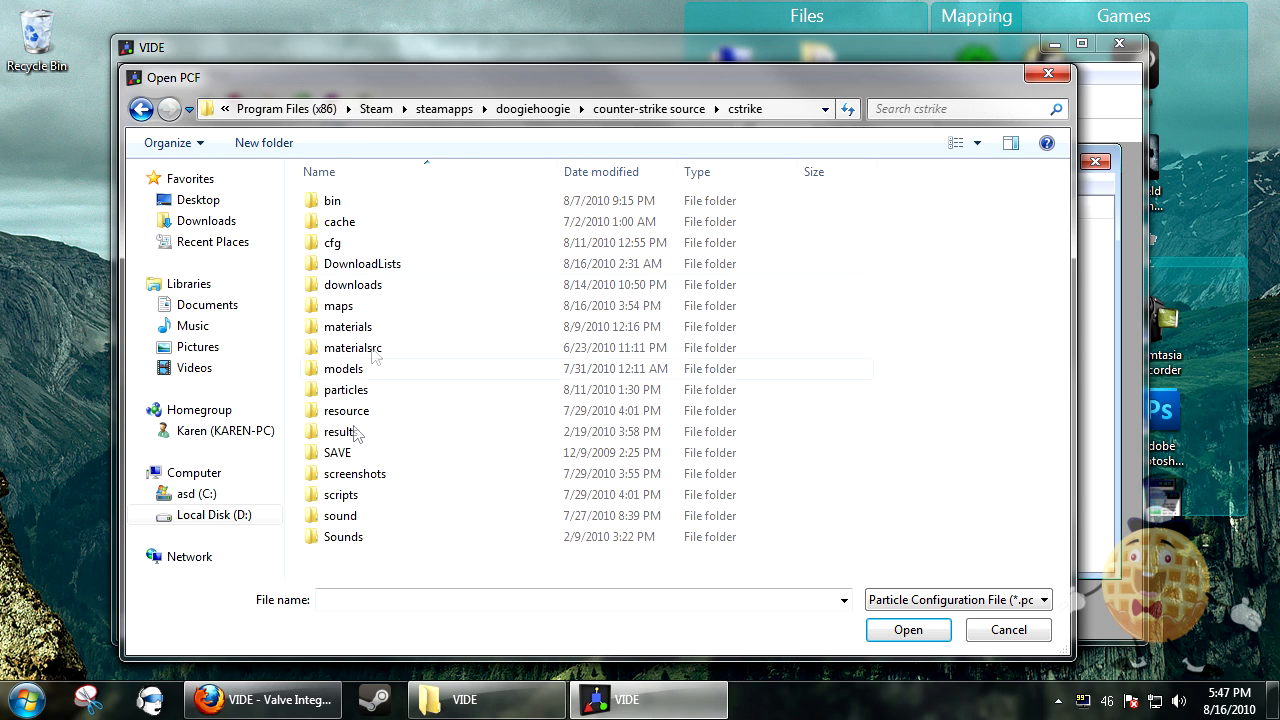
double_click(345, 389)
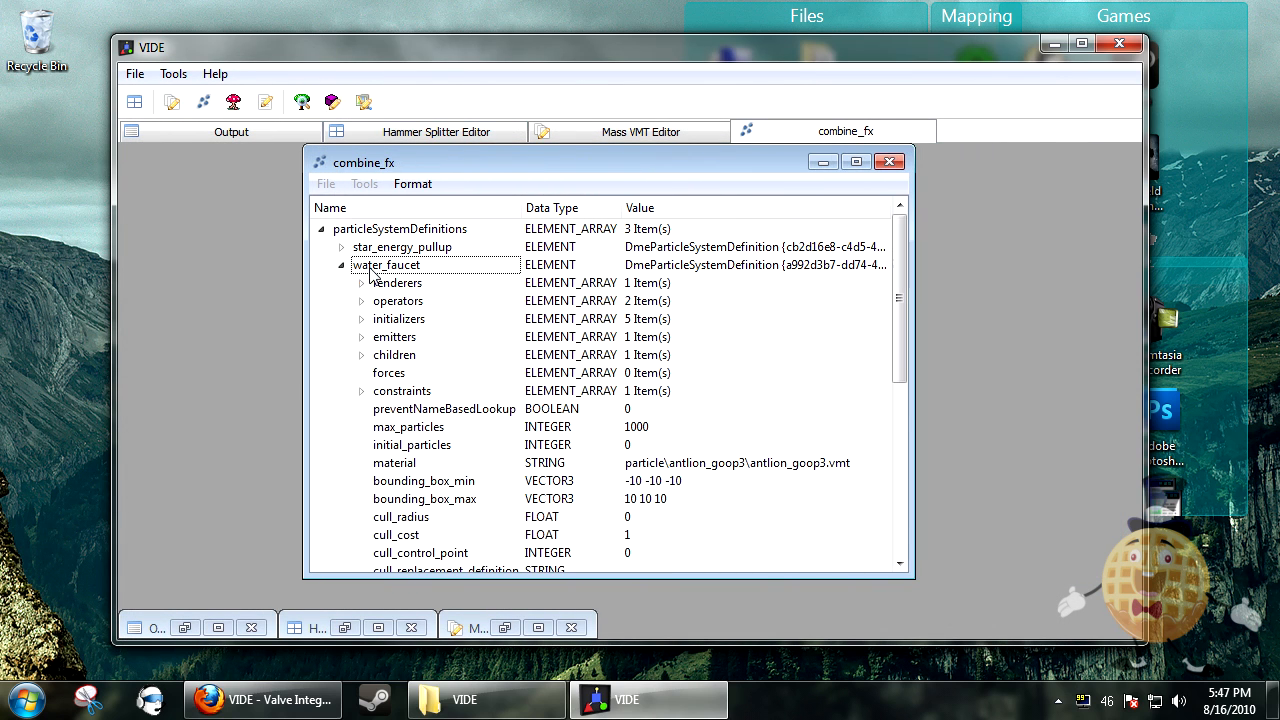
Open combine_fx, review its PCF format choices, and set the editor window aside
scroll(down, 3)
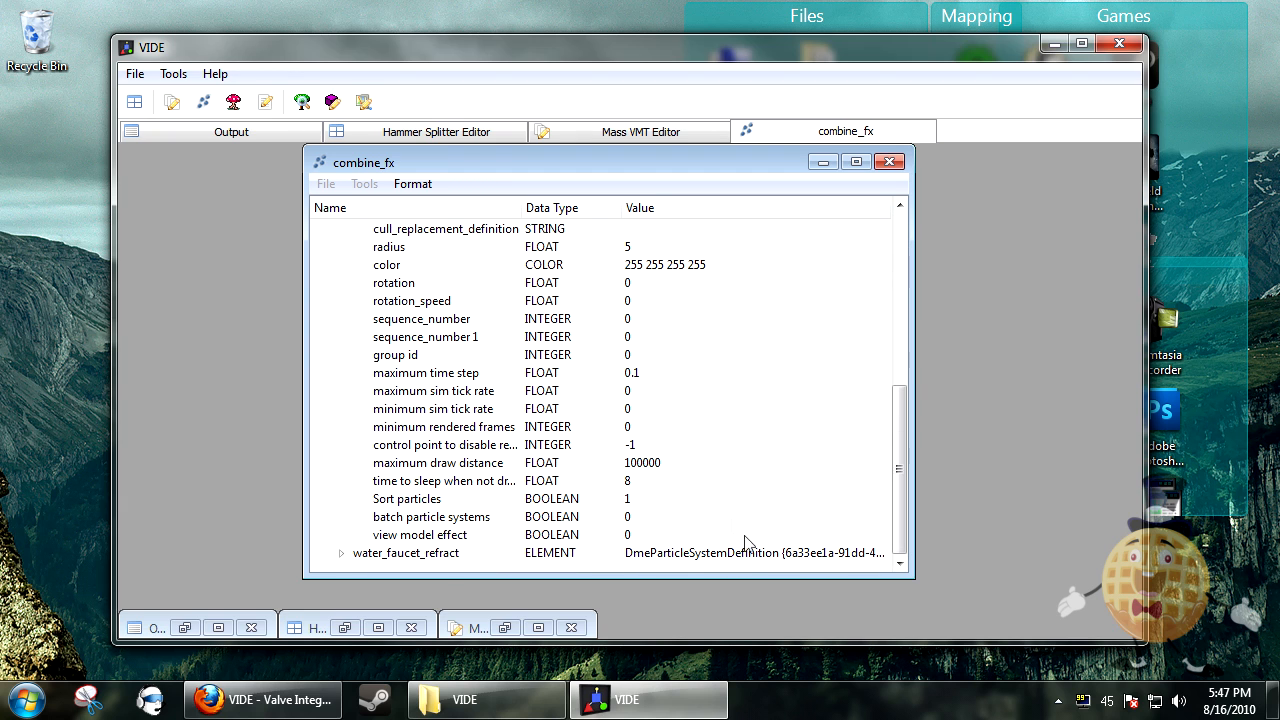
mouse_move(587, 533)
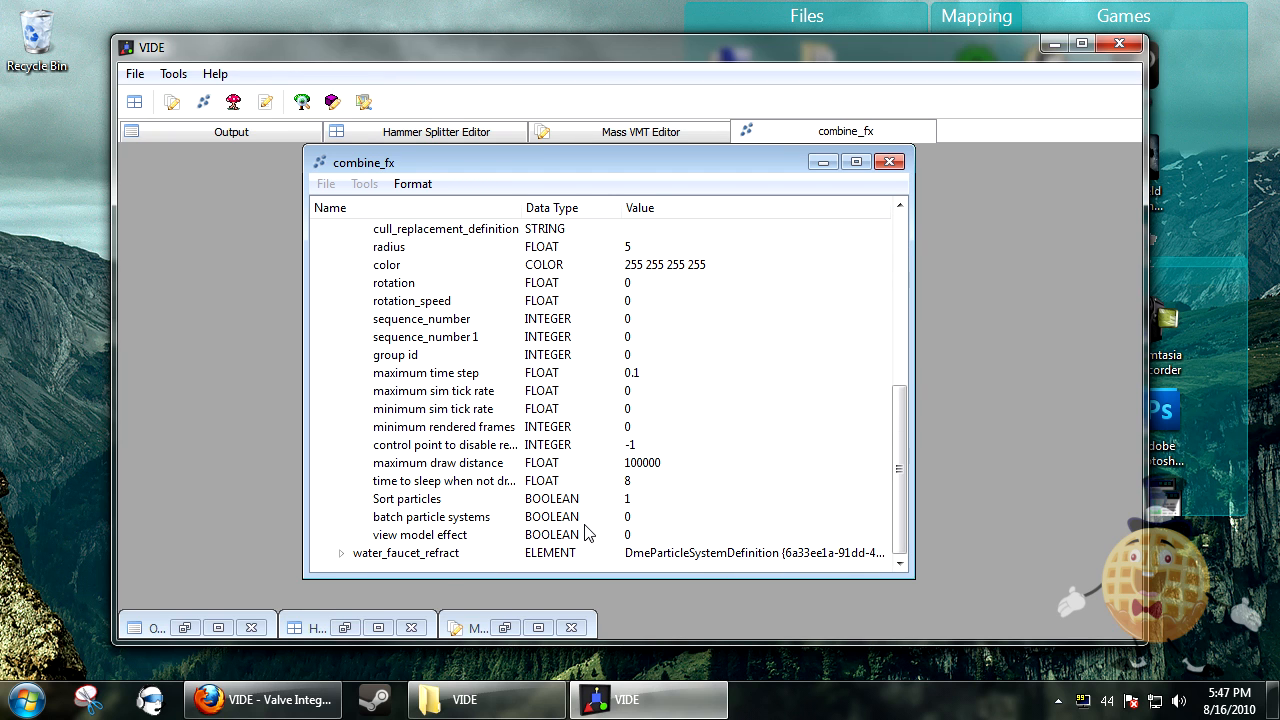
click(361, 265)
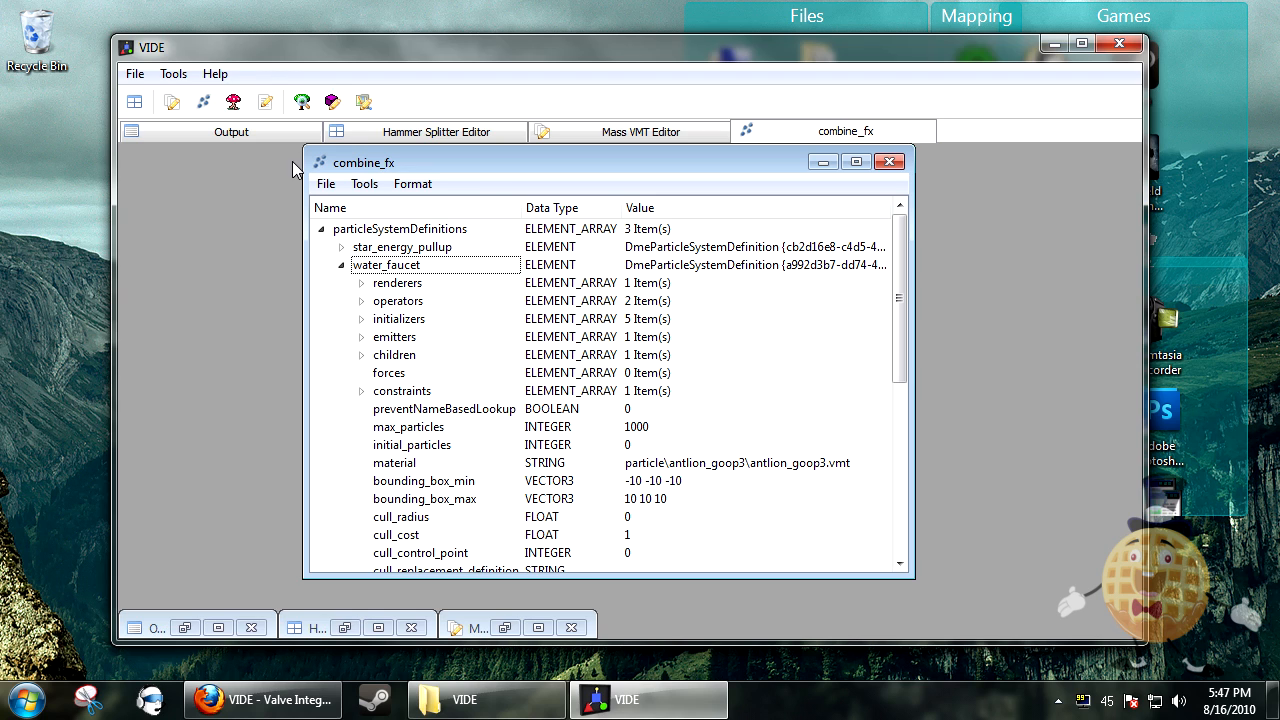
click(412, 183)
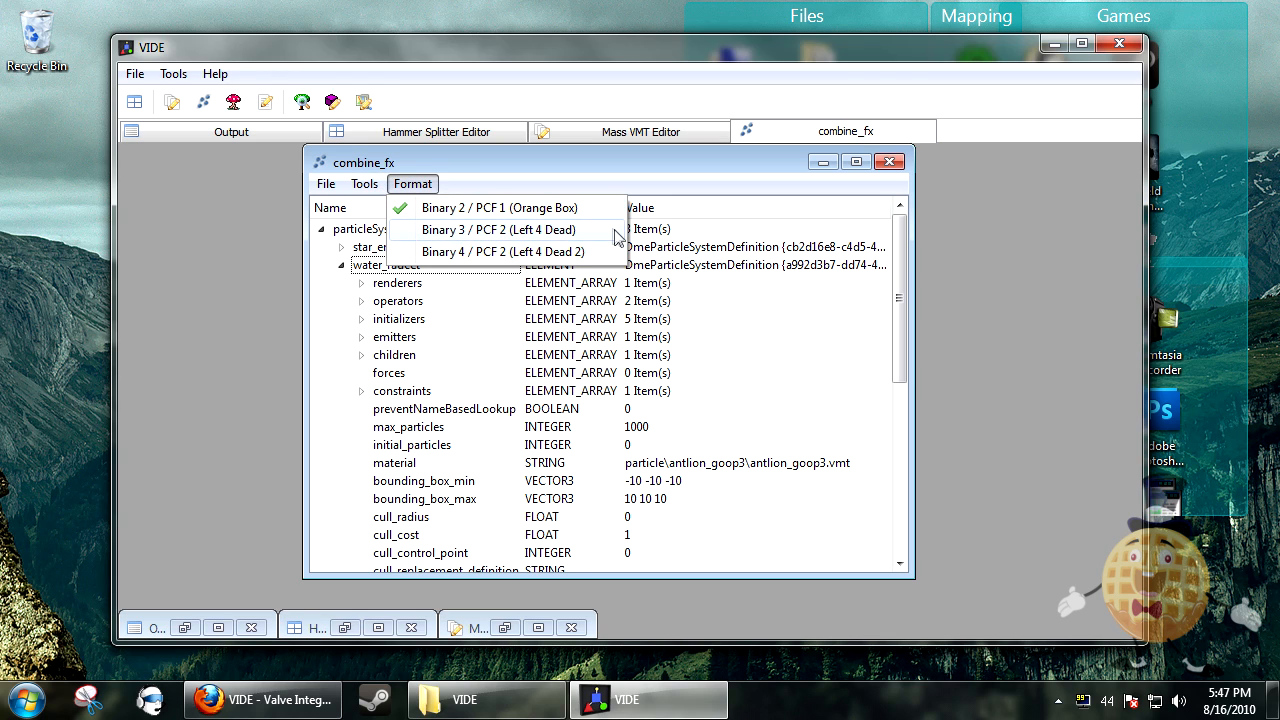
mouse_move(588, 208)
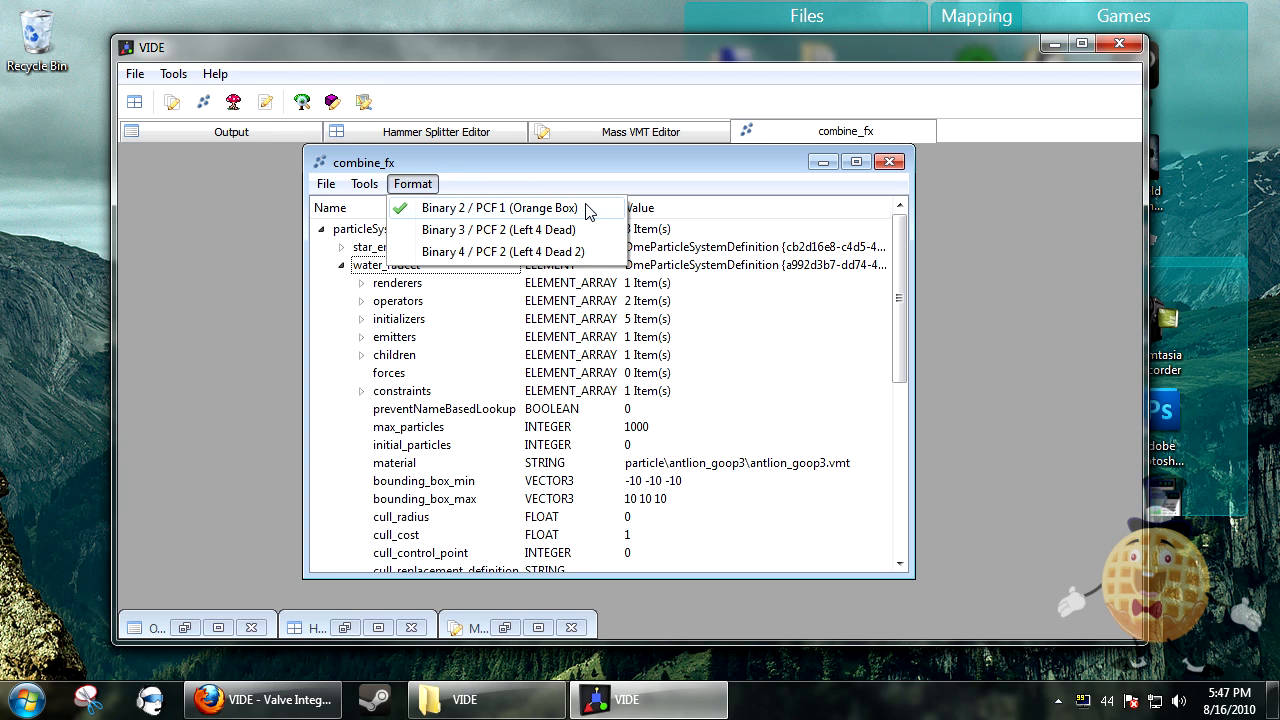
mouse_move(605, 165)
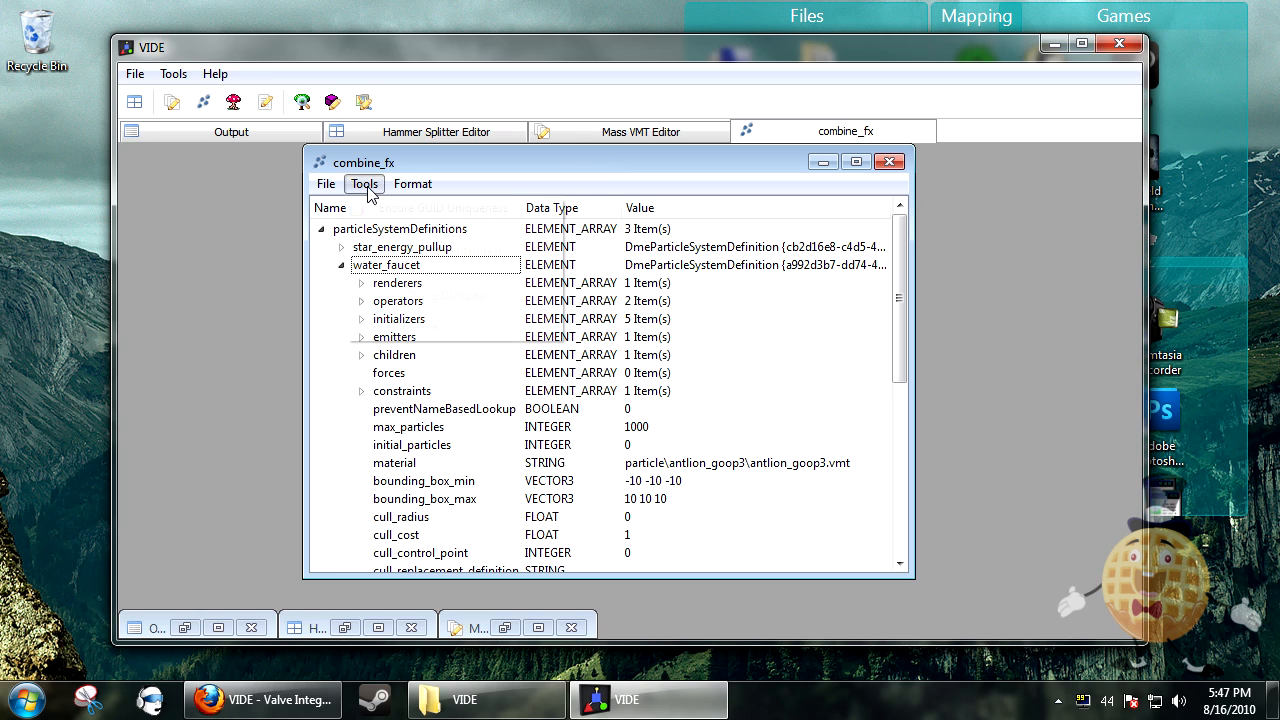
click(364, 183)
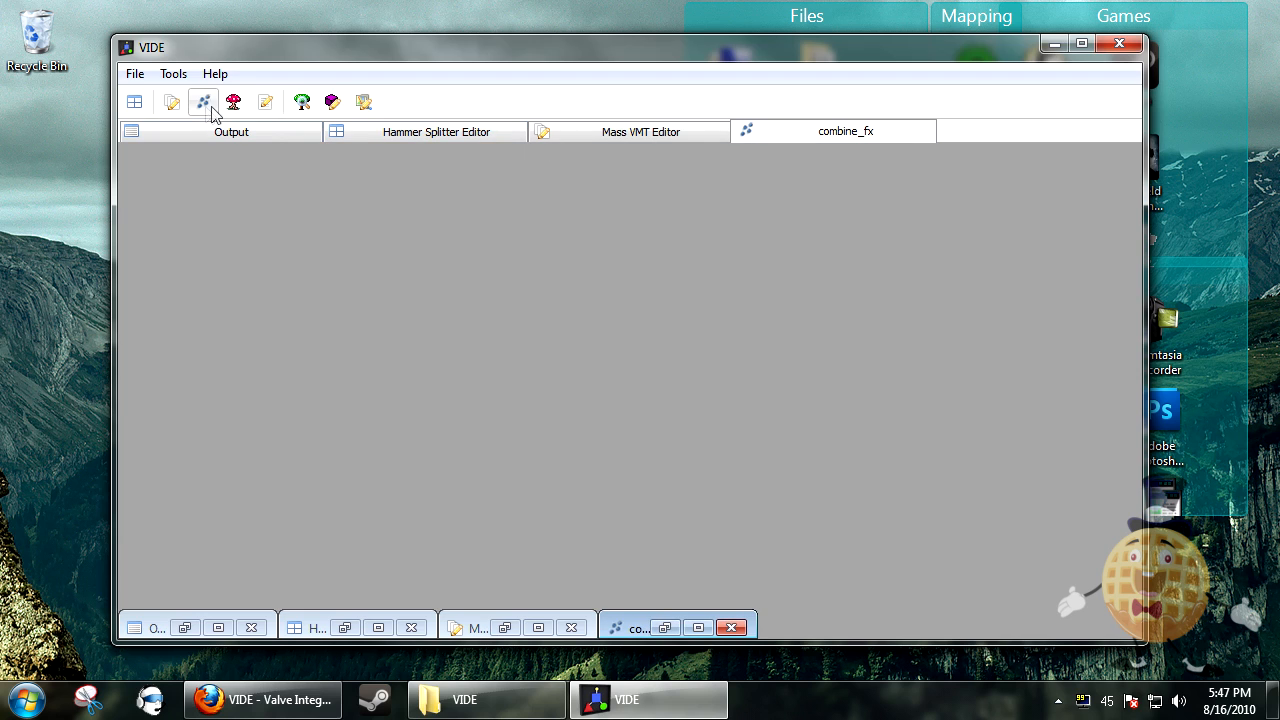
Open the VBSP Editor's file dialog and browse to the cstrike folder's detail.vbsp files
click(233, 102)
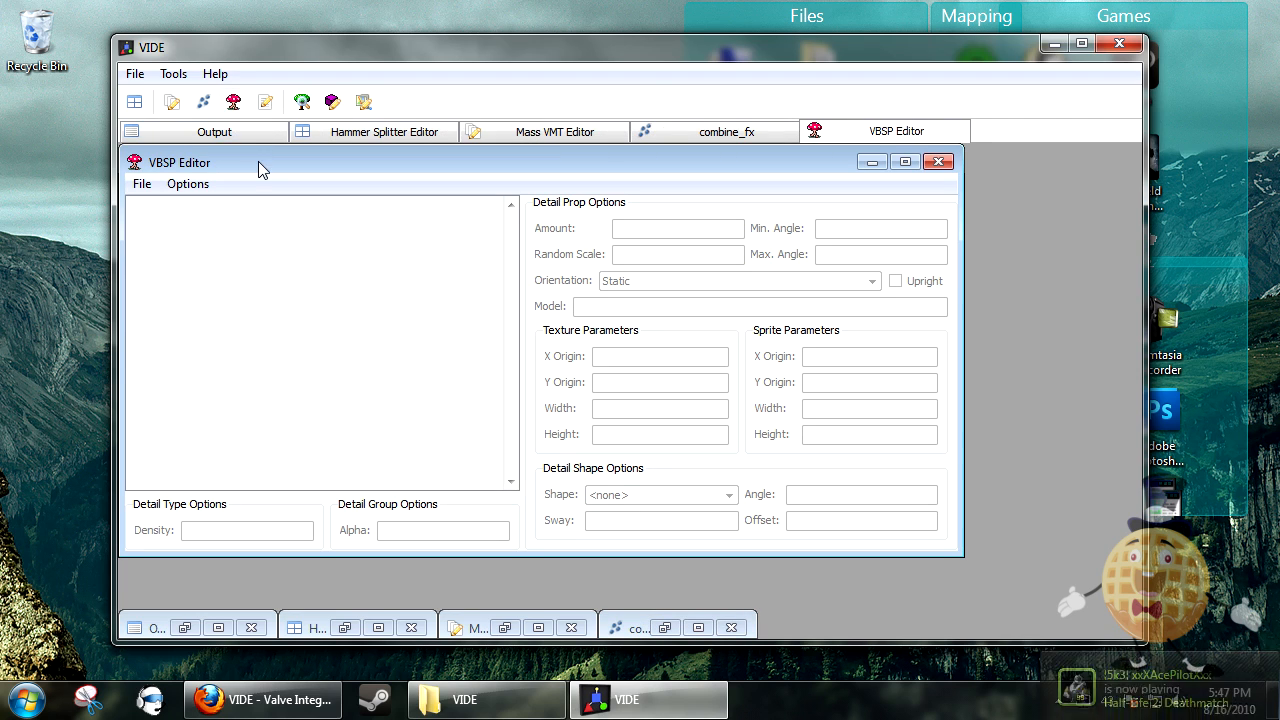
click(142, 183)
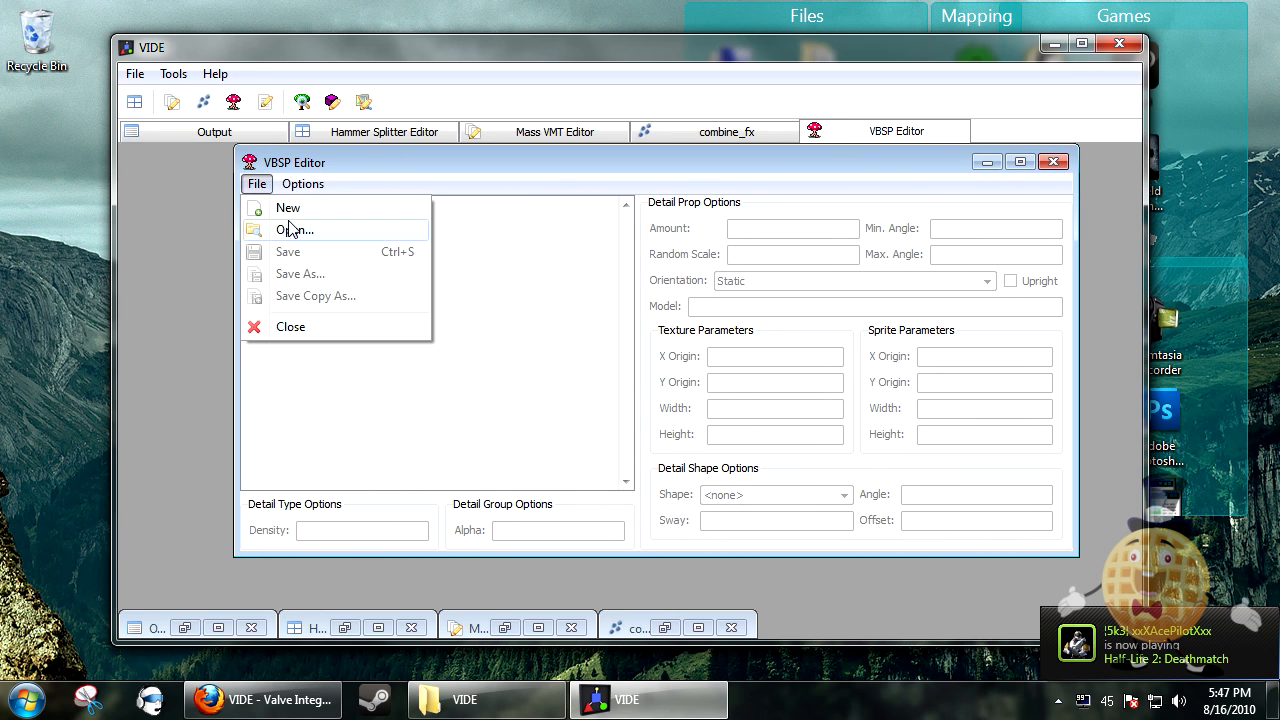
click(296, 230)
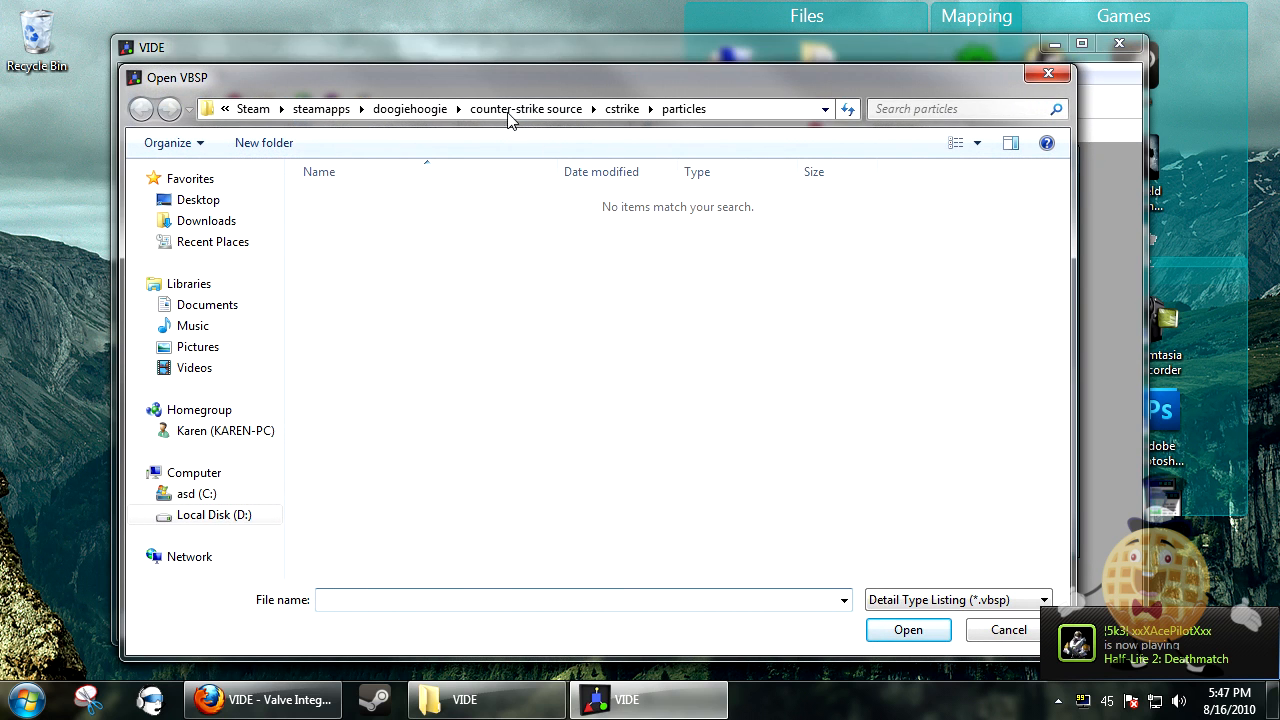
click(622, 109)
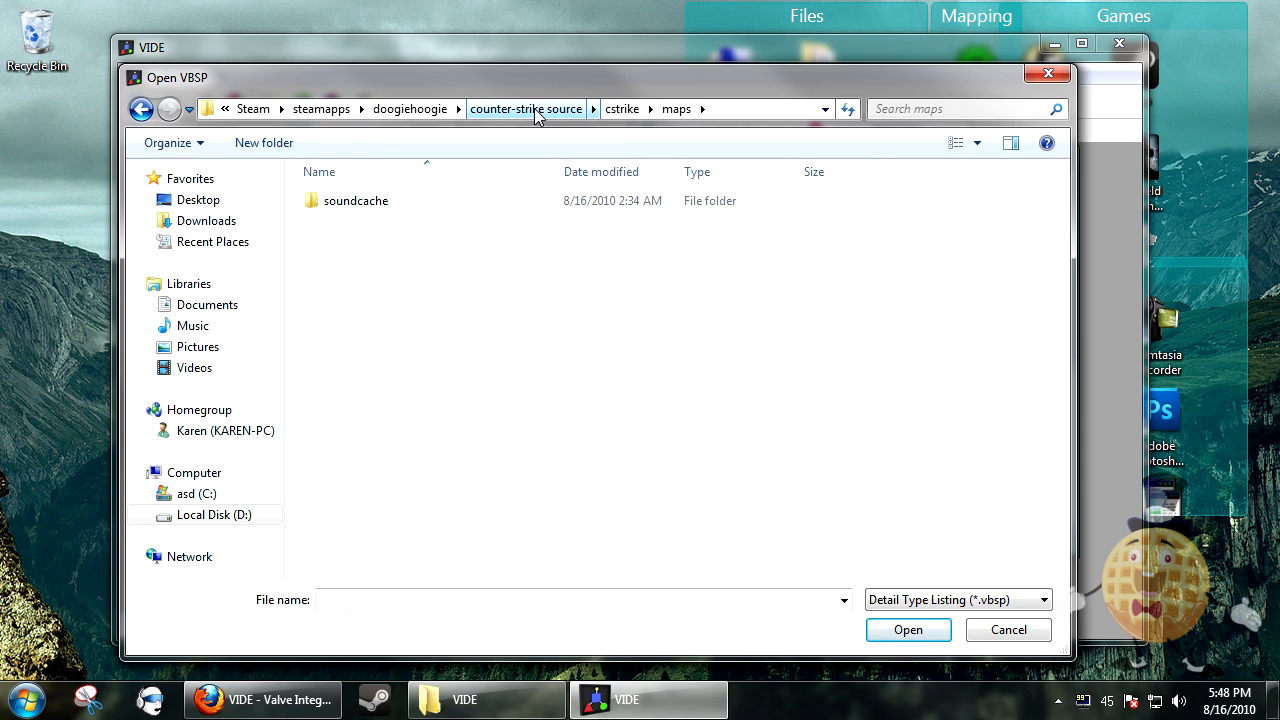
click(525, 108)
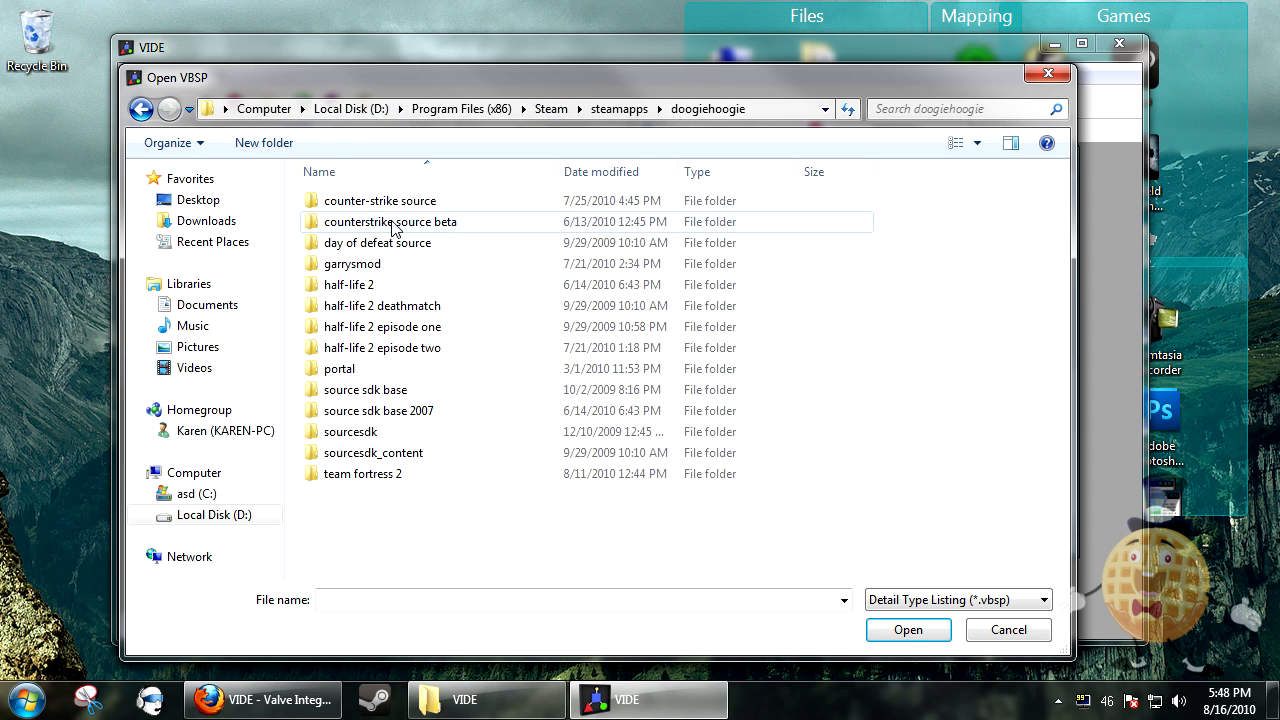
double_click(380, 200)
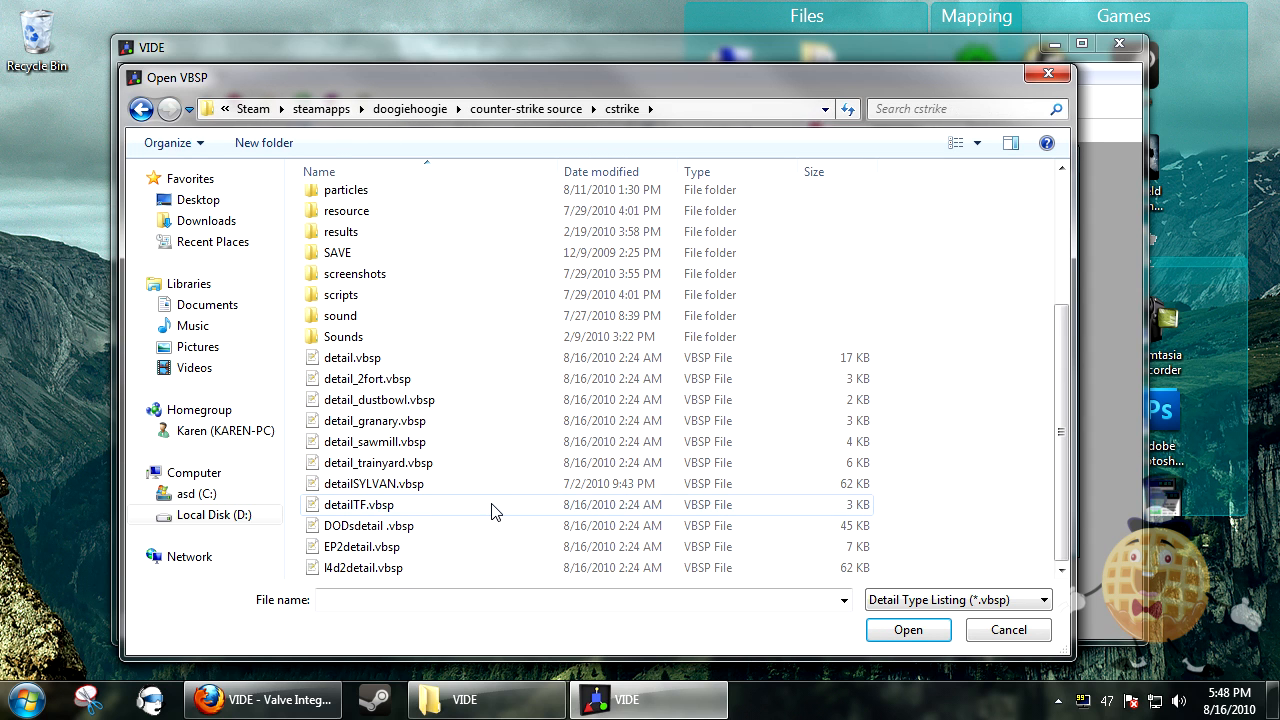
mouse_move(424, 378)
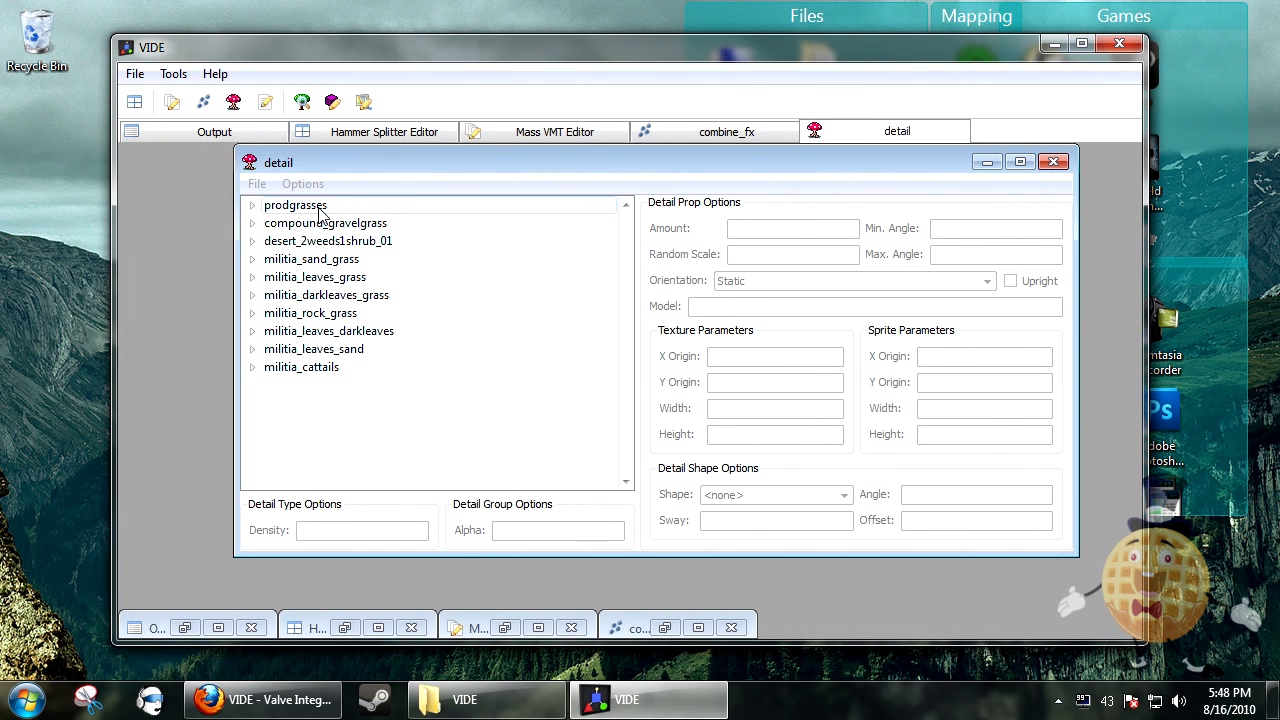
Expand prodgrasses and militia_leaves_grass to view Model4's prop settings, then minimize the panel
click(295, 205)
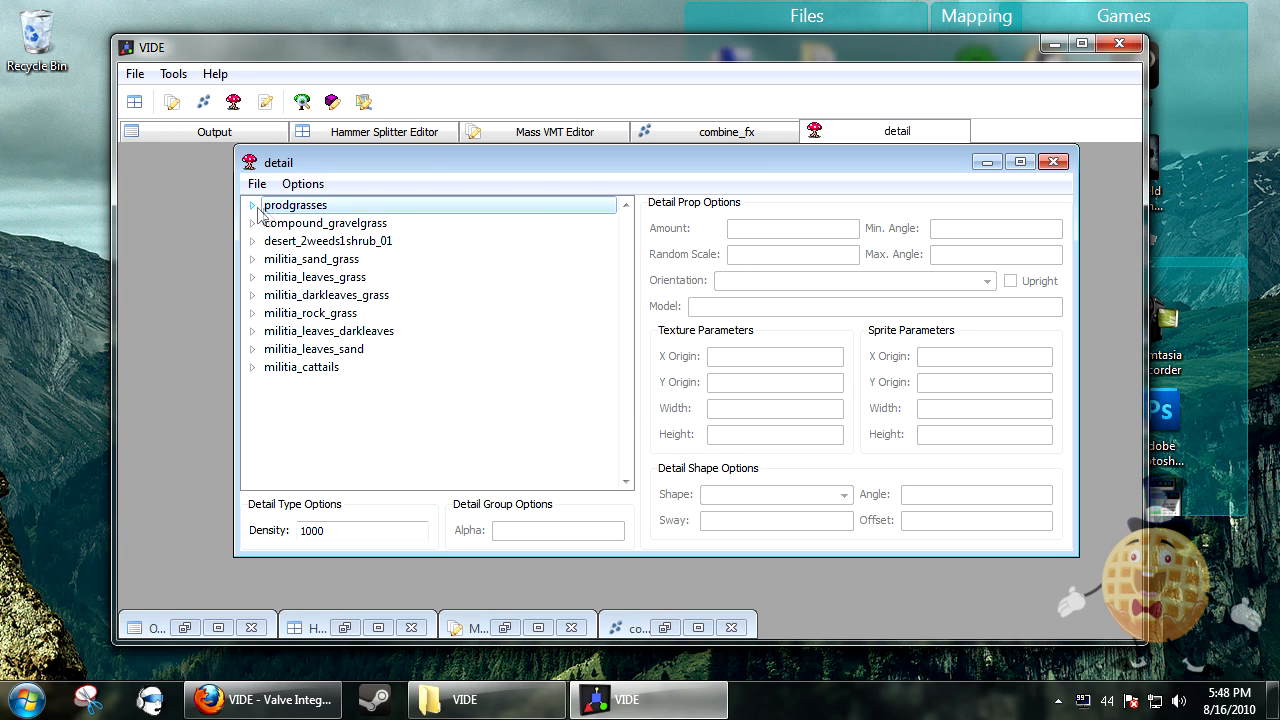
click(254, 205)
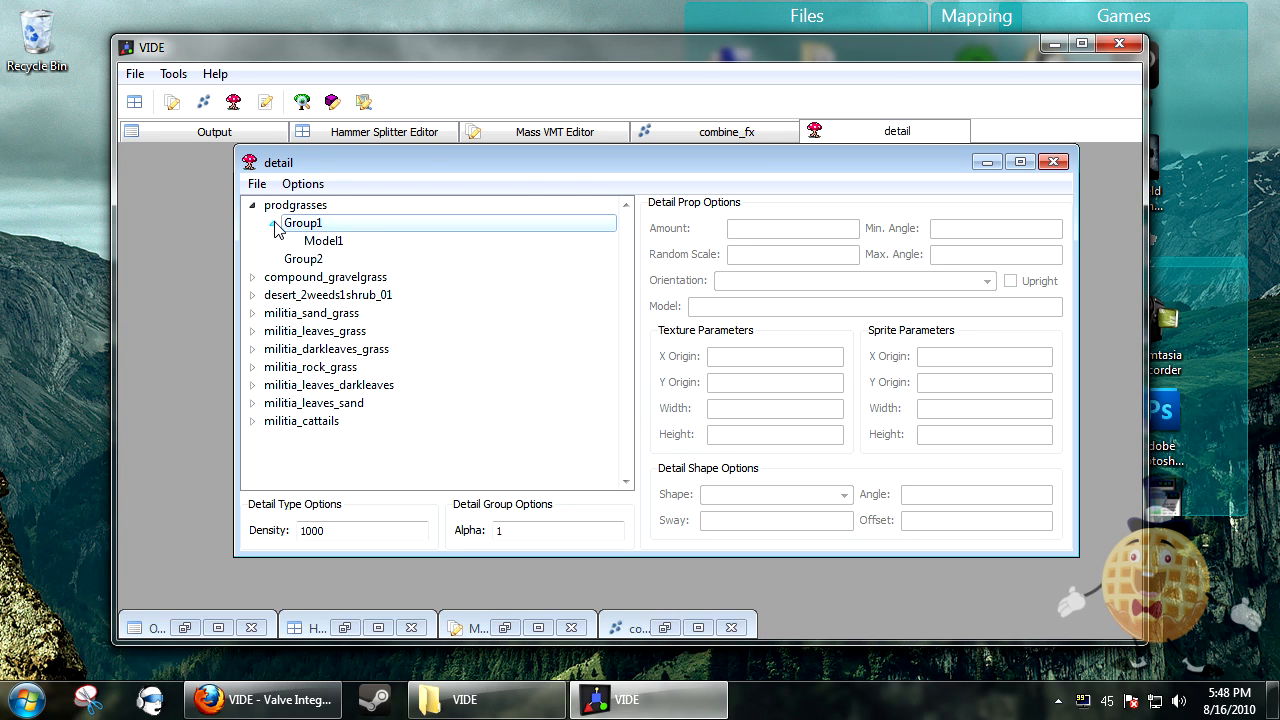
click(303, 258)
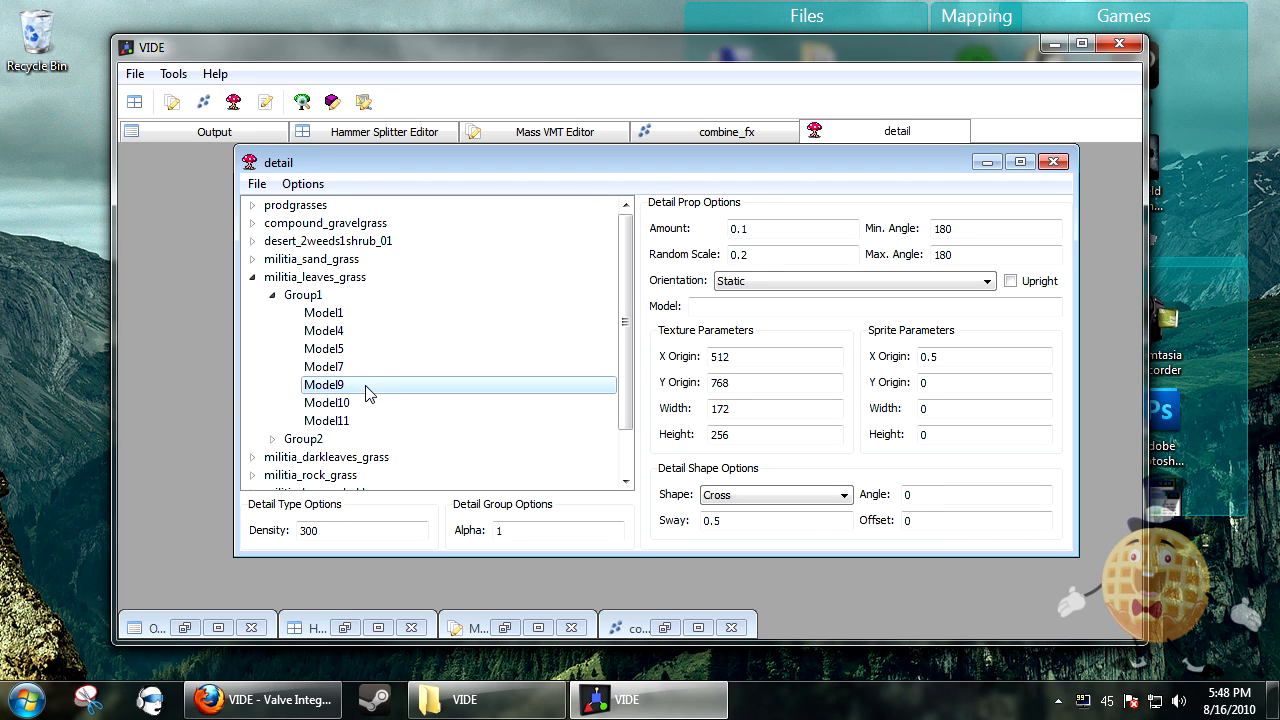
click(323, 313)
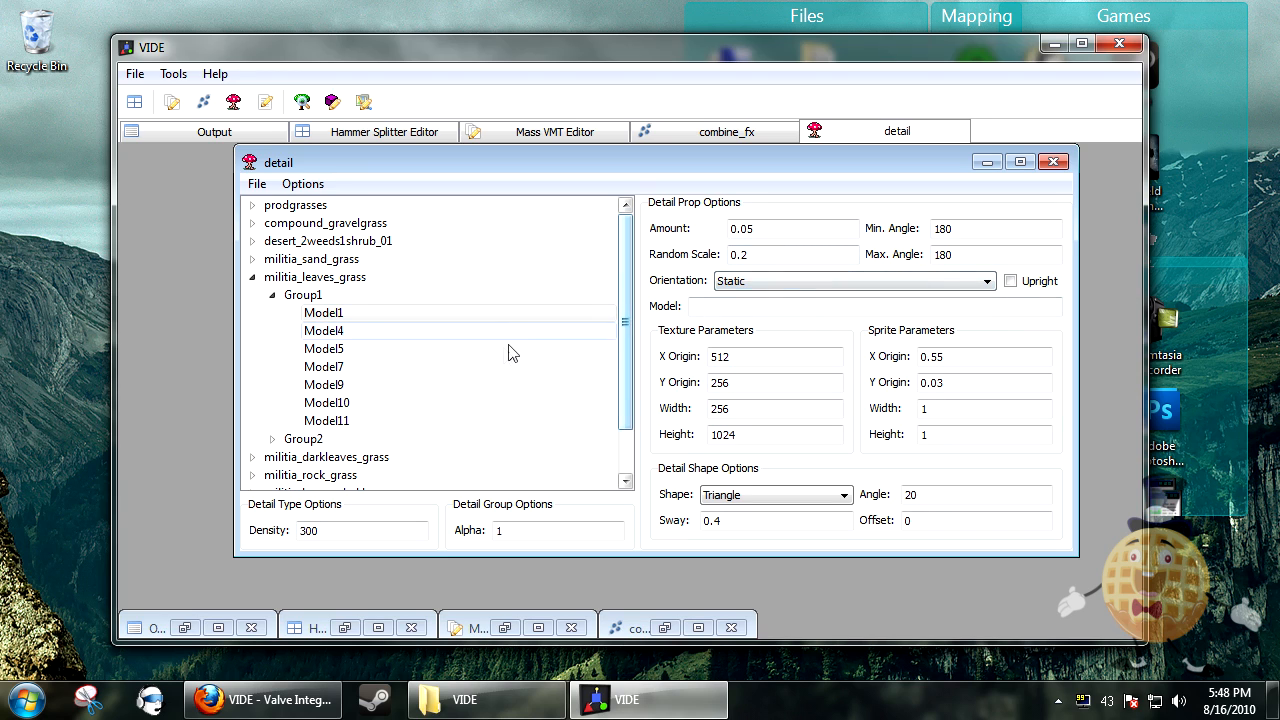
click(326, 402)
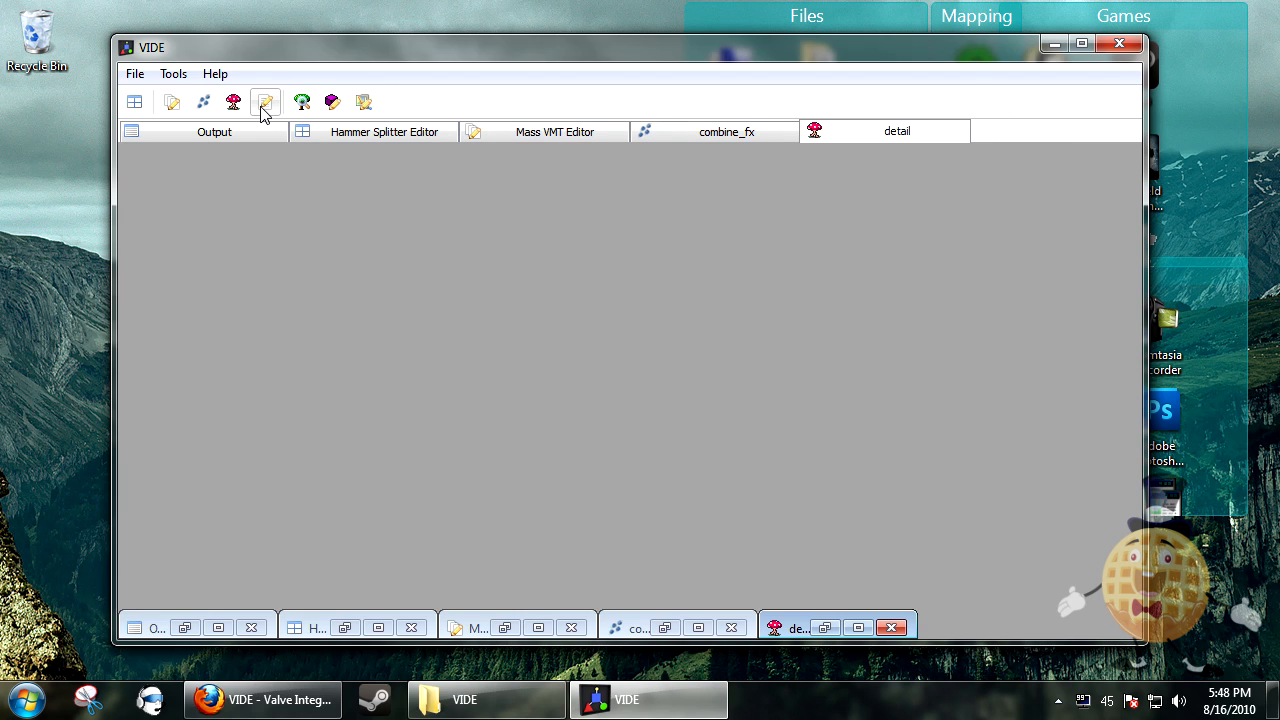
Open the VMT Editor and scroll its shader list down to VertexLitGeneric
click(265, 101)
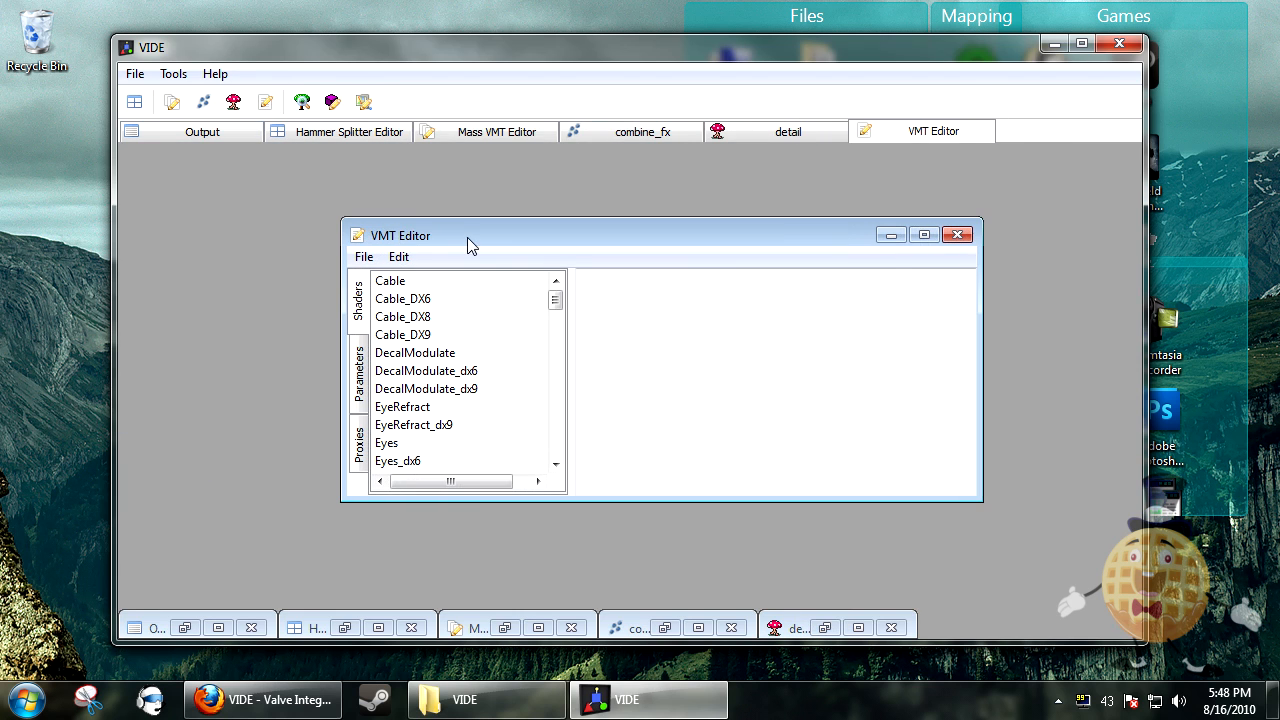
scroll(down, 3)
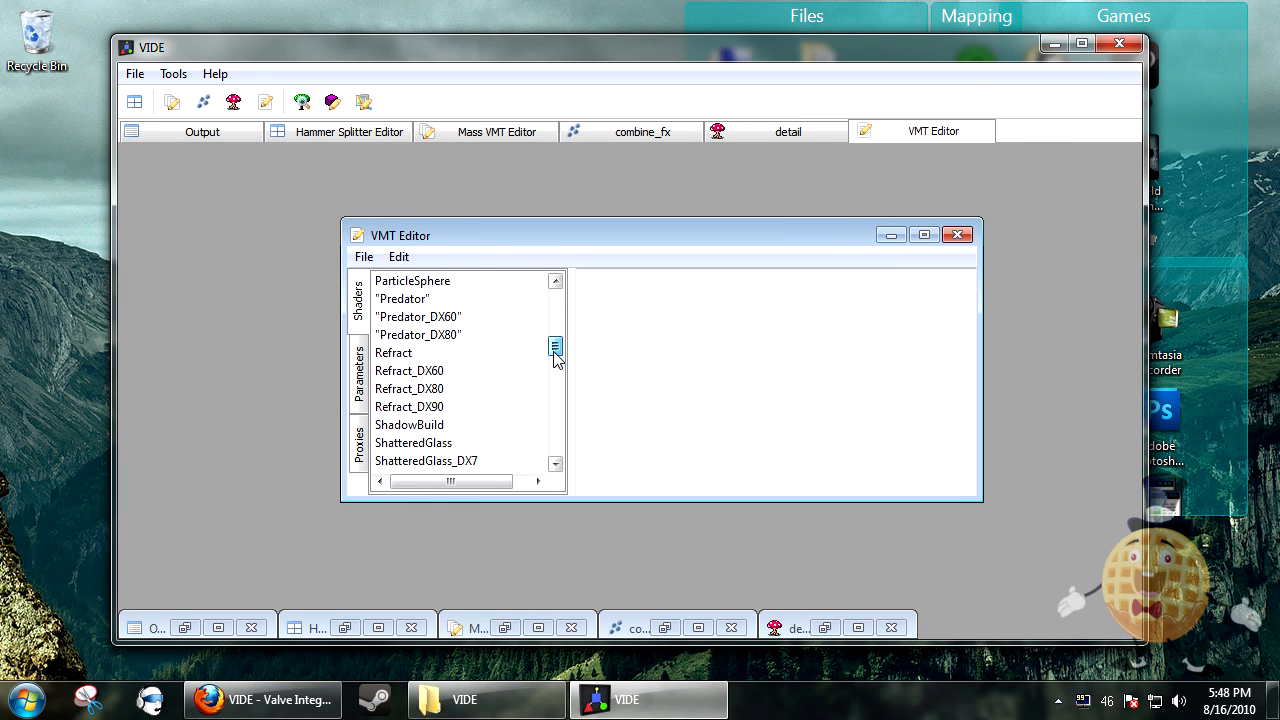
drag(556, 347, 556, 390)
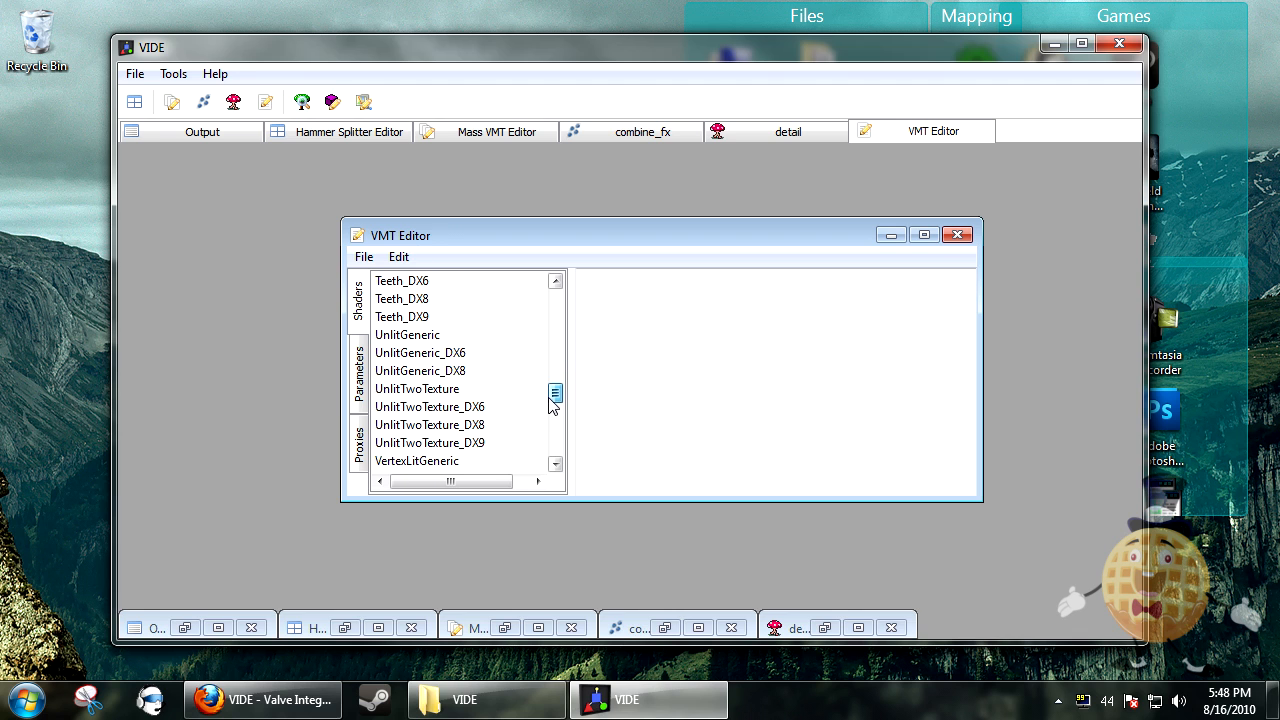
scroll(down, 3)
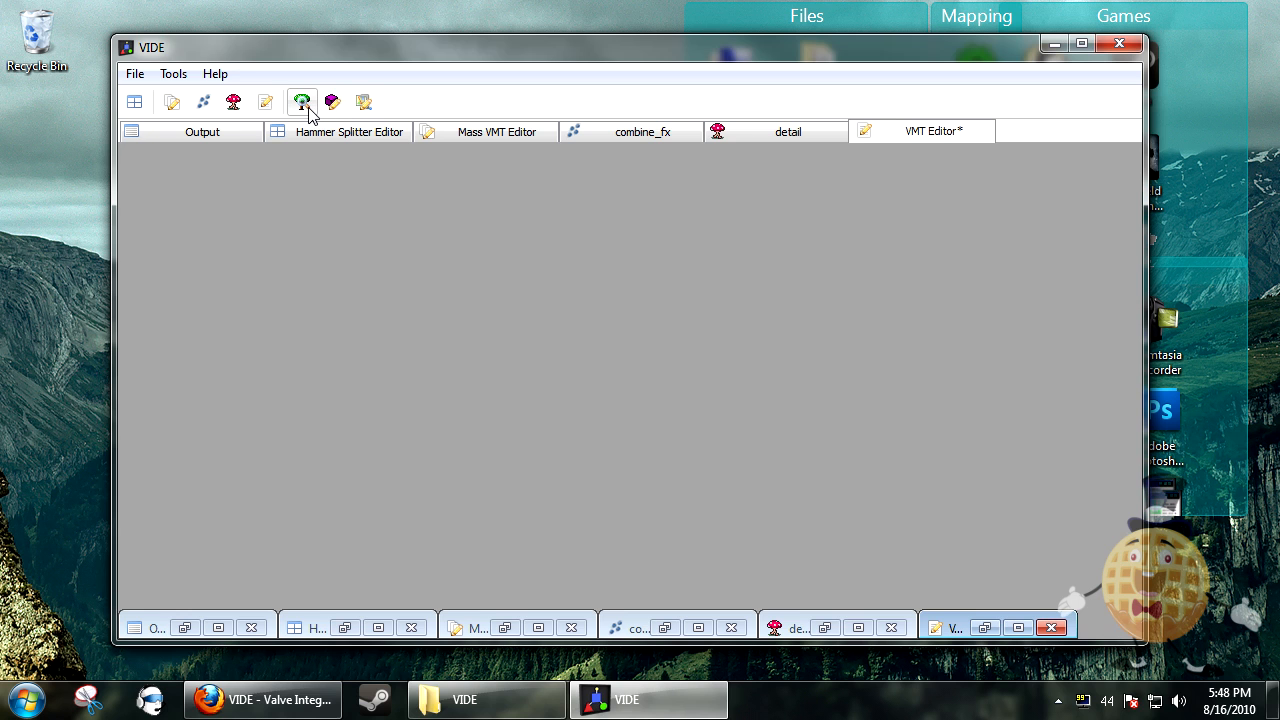
Open maps/500thSub.bsp and extract its Entities lump to the desktop as 500thSub_l_0.lmp
click(302, 101)
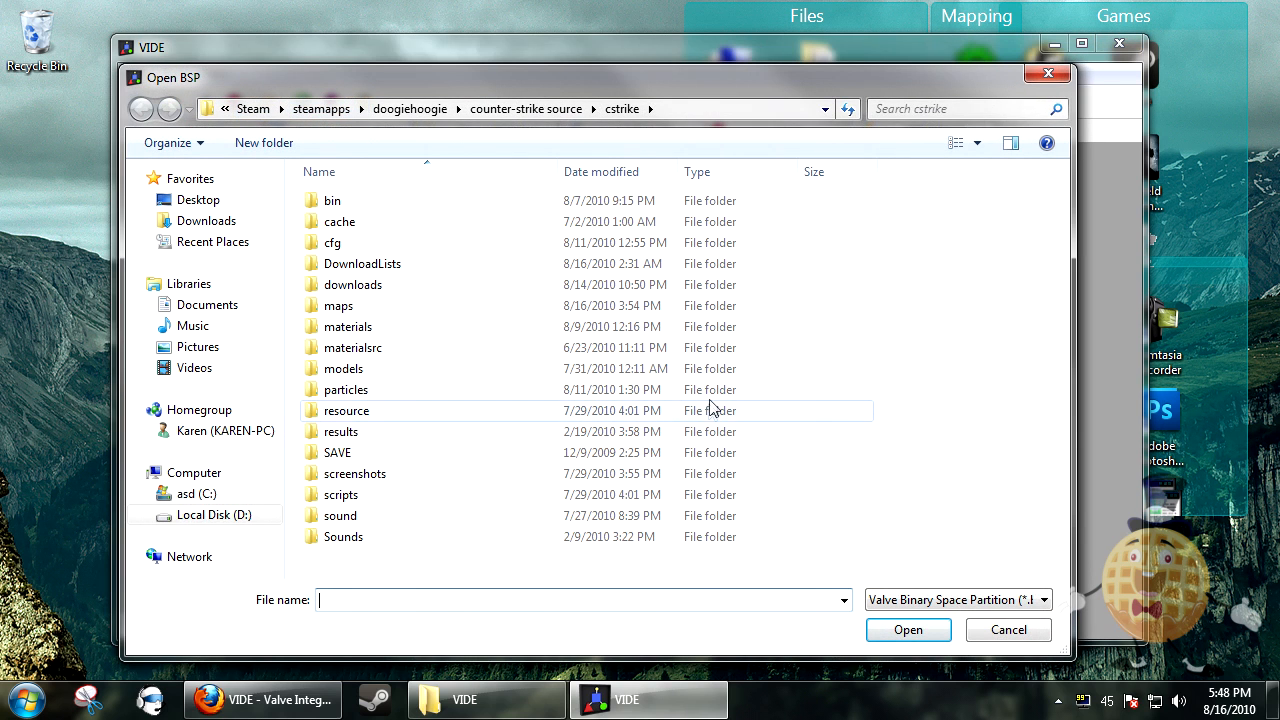
double_click(338, 305)
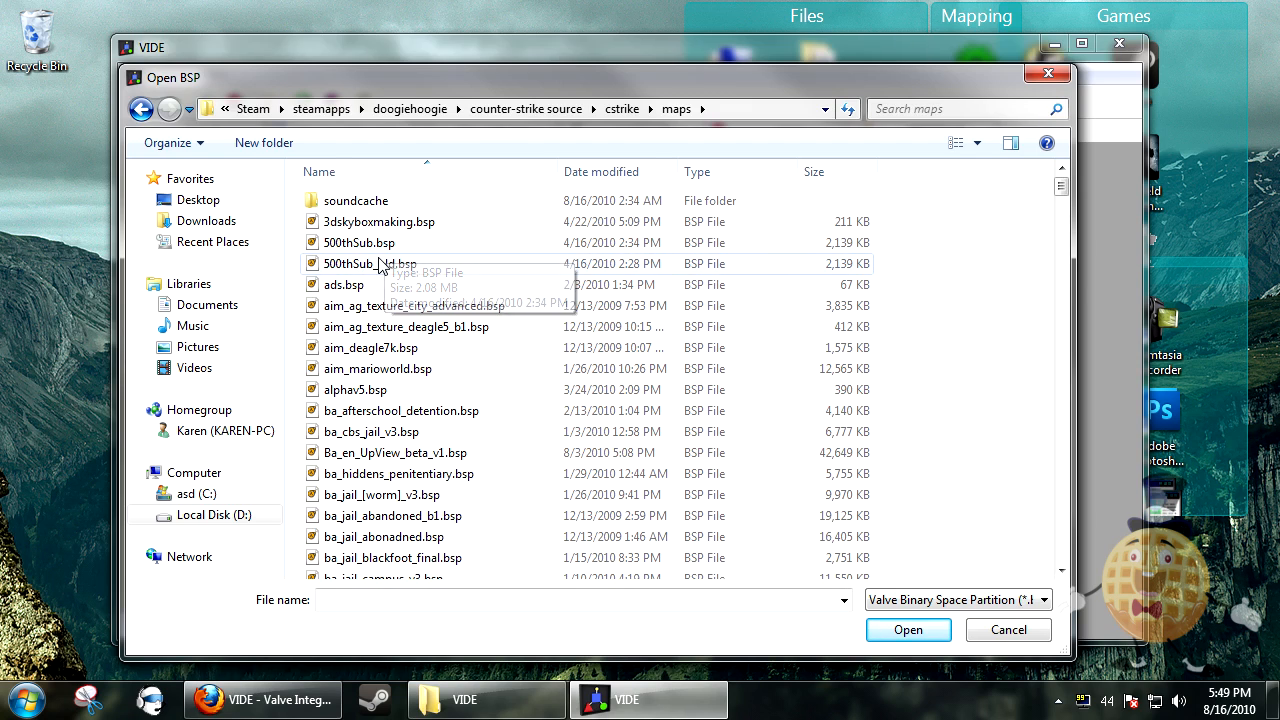
click(907, 629)
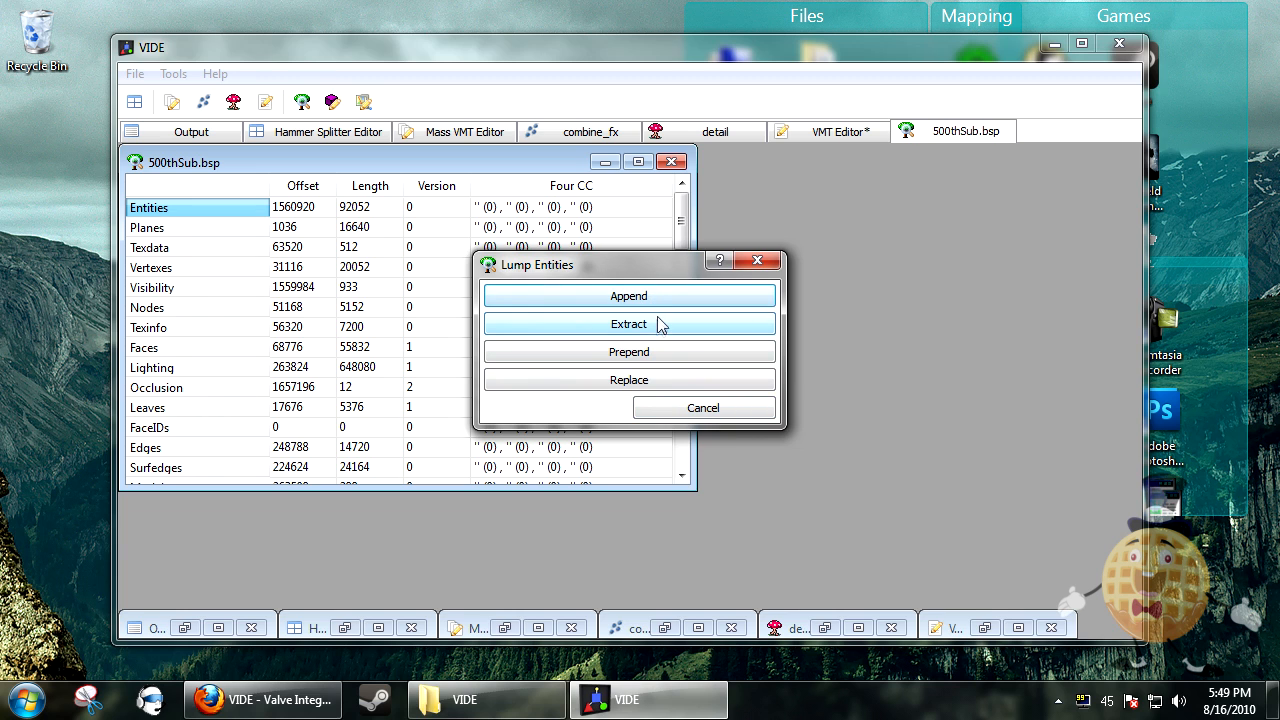
click(628, 323)
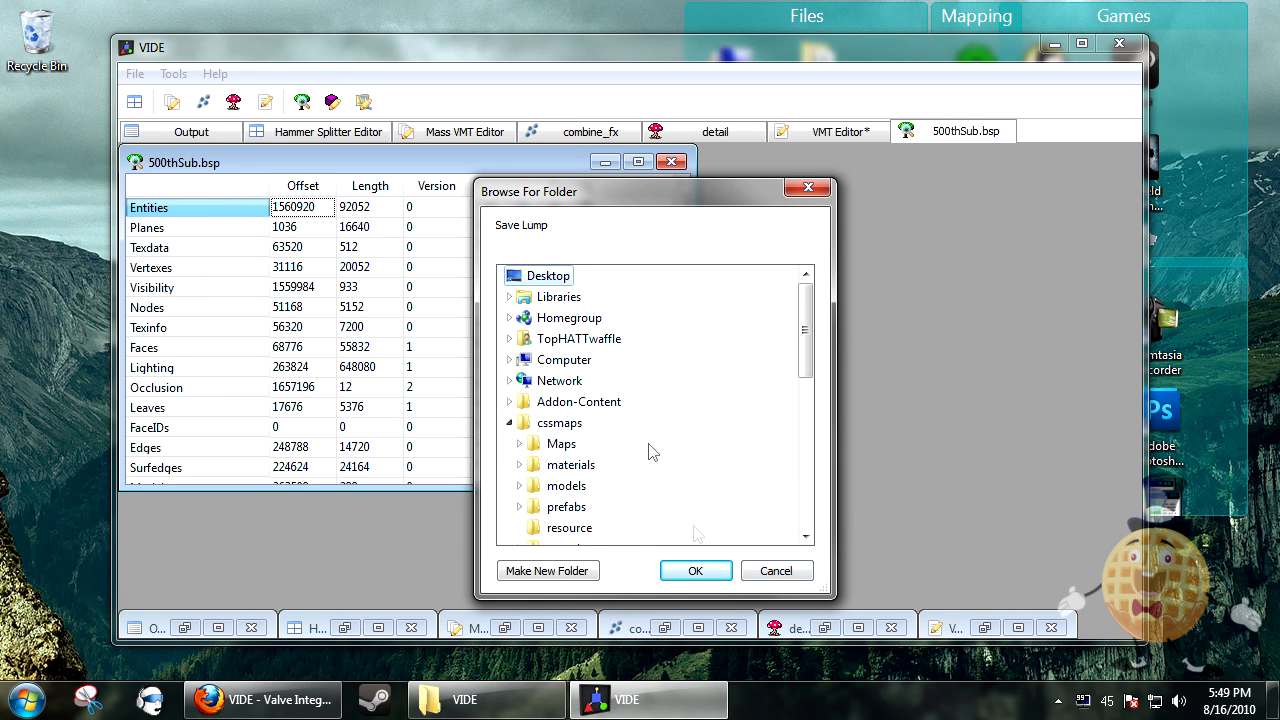
click(695, 570)
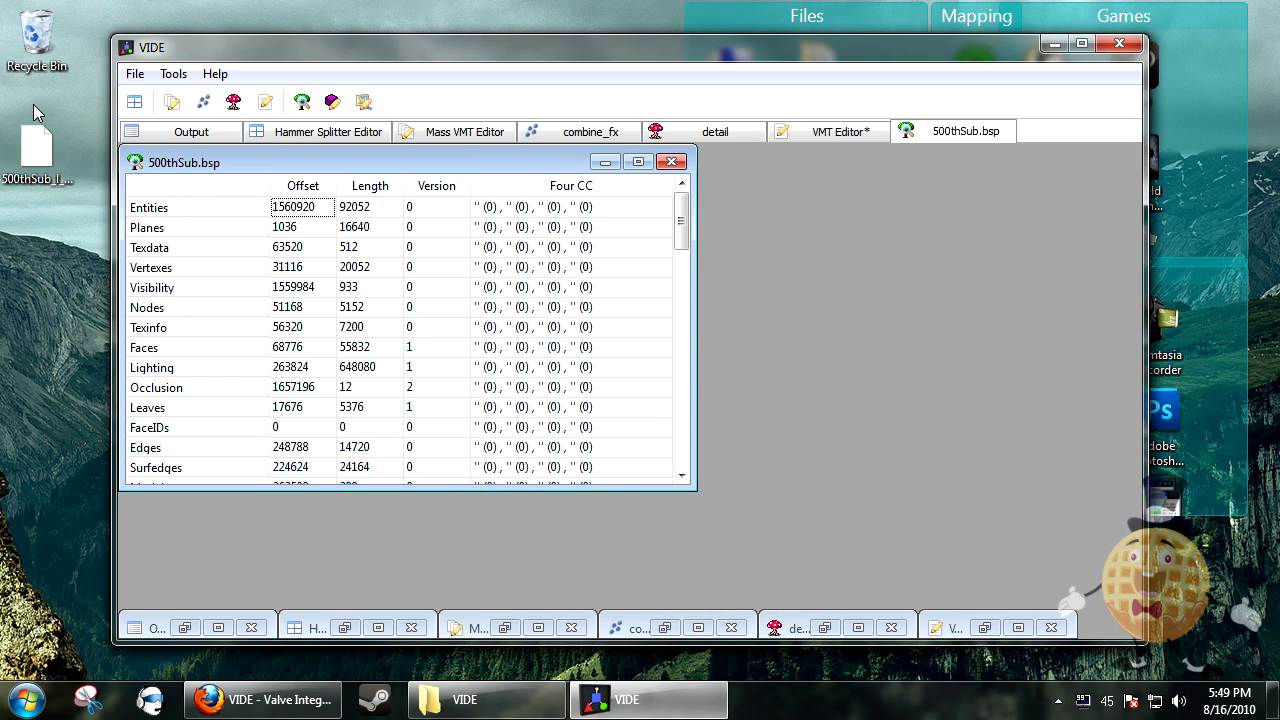
right_click(37, 150)
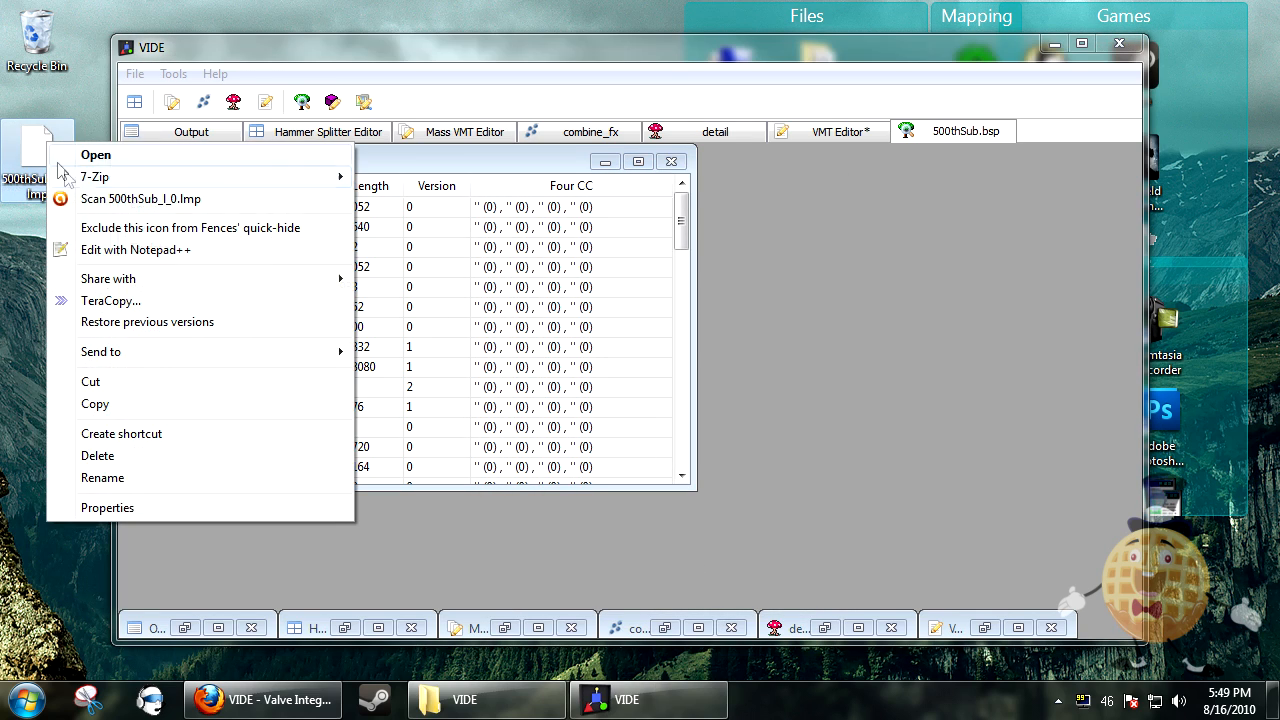
Open 500thSub_l_0.lmp in Notepad++ and scroll through its entity key-value text
click(135, 249)
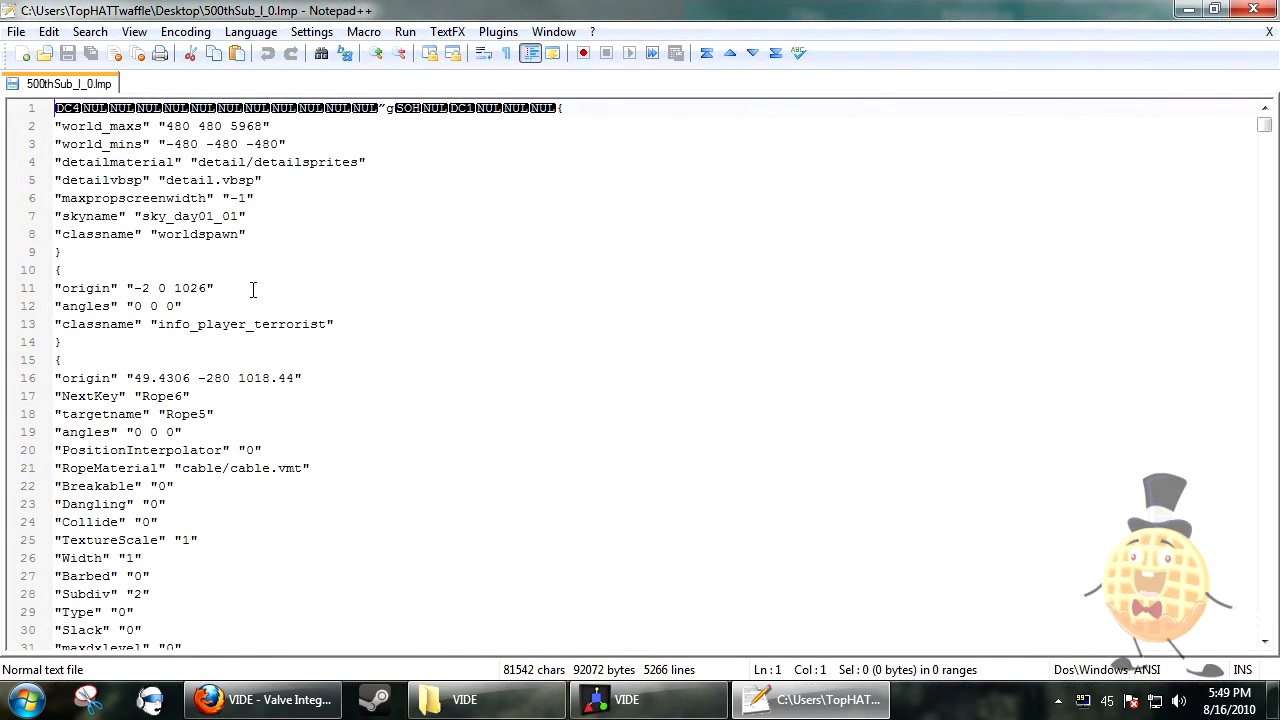
scroll(down, 3)
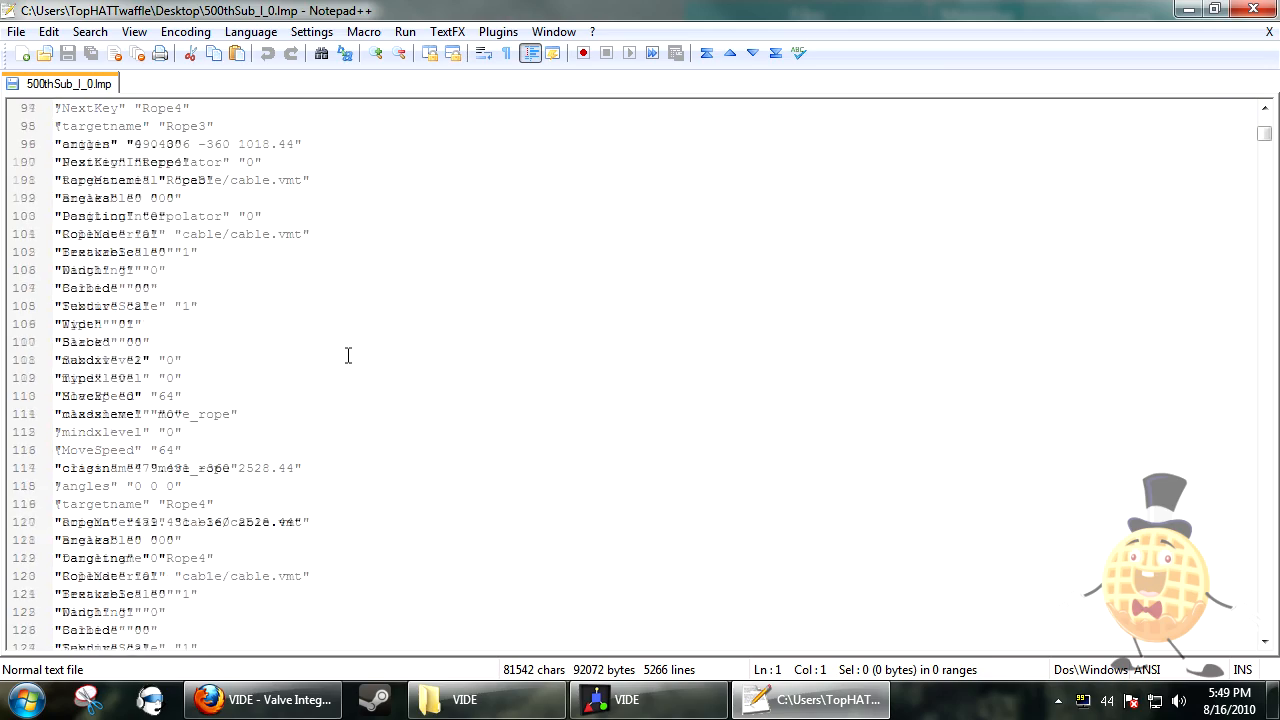
scroll(down, 3)
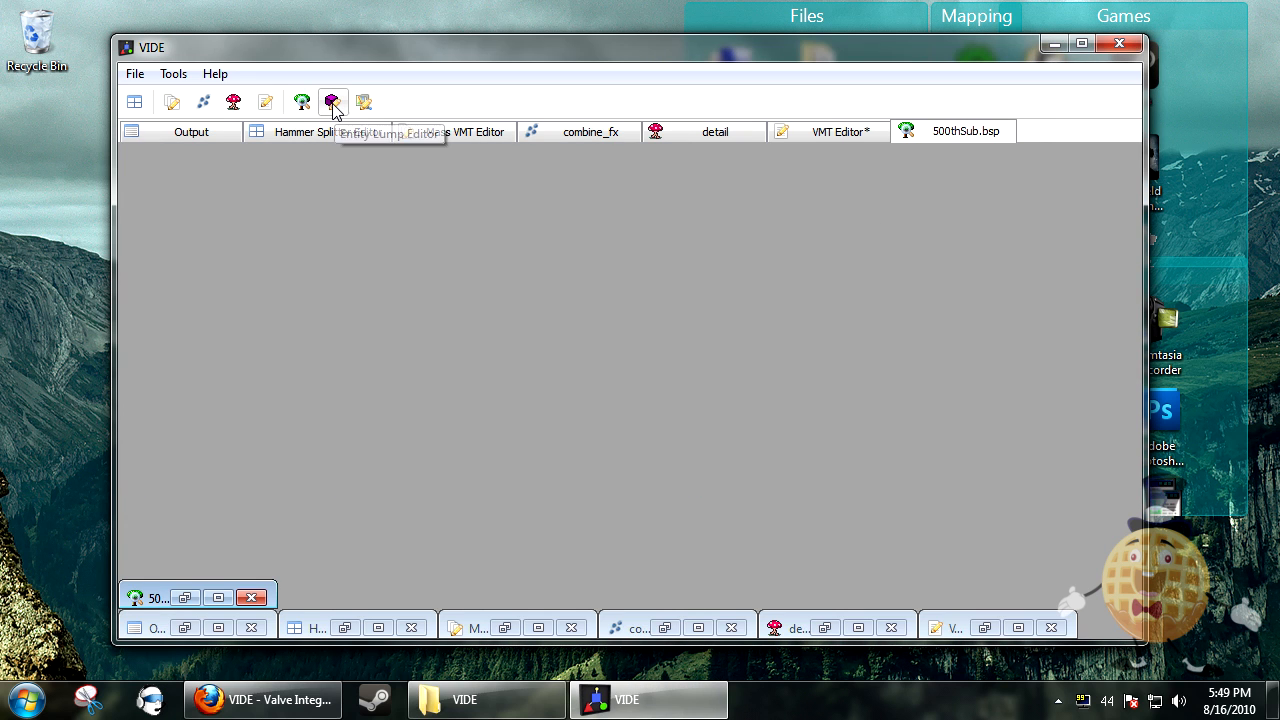
Load 500thSub's entities, inspect info_player_terrorist, add an info_player_terrorist entity, then minimize the editor
click(333, 102)
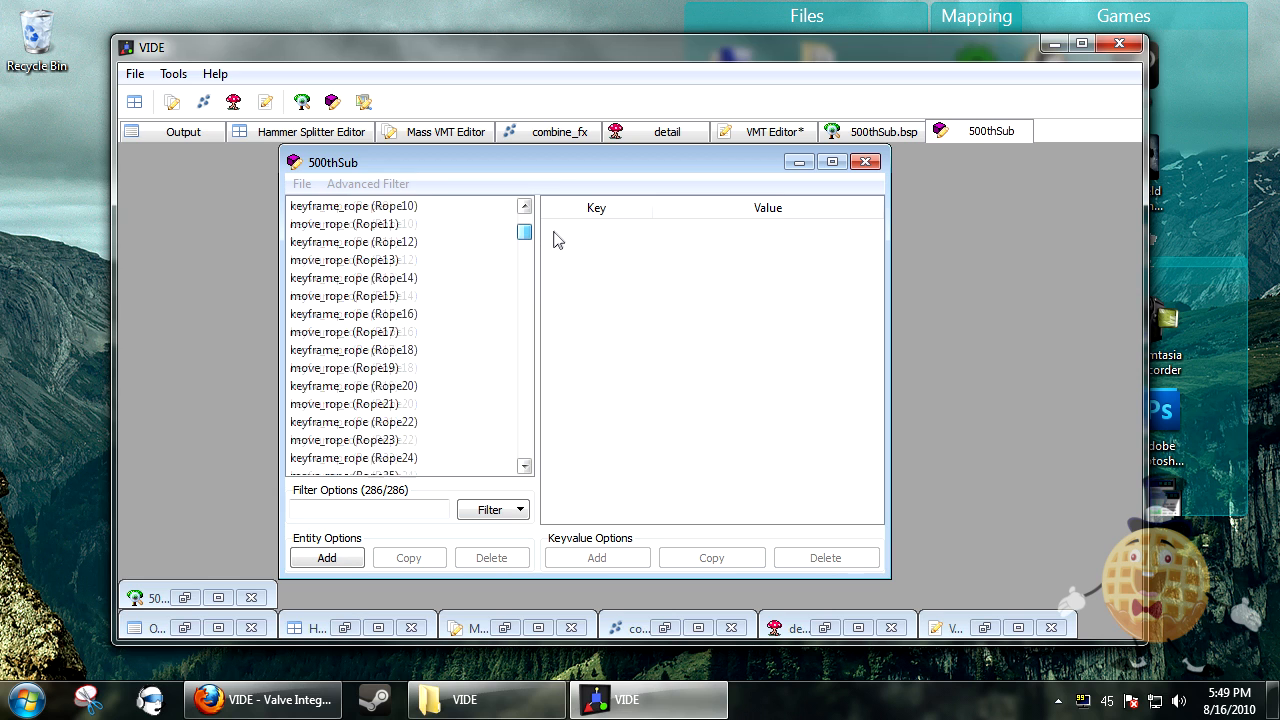
click(342, 223)
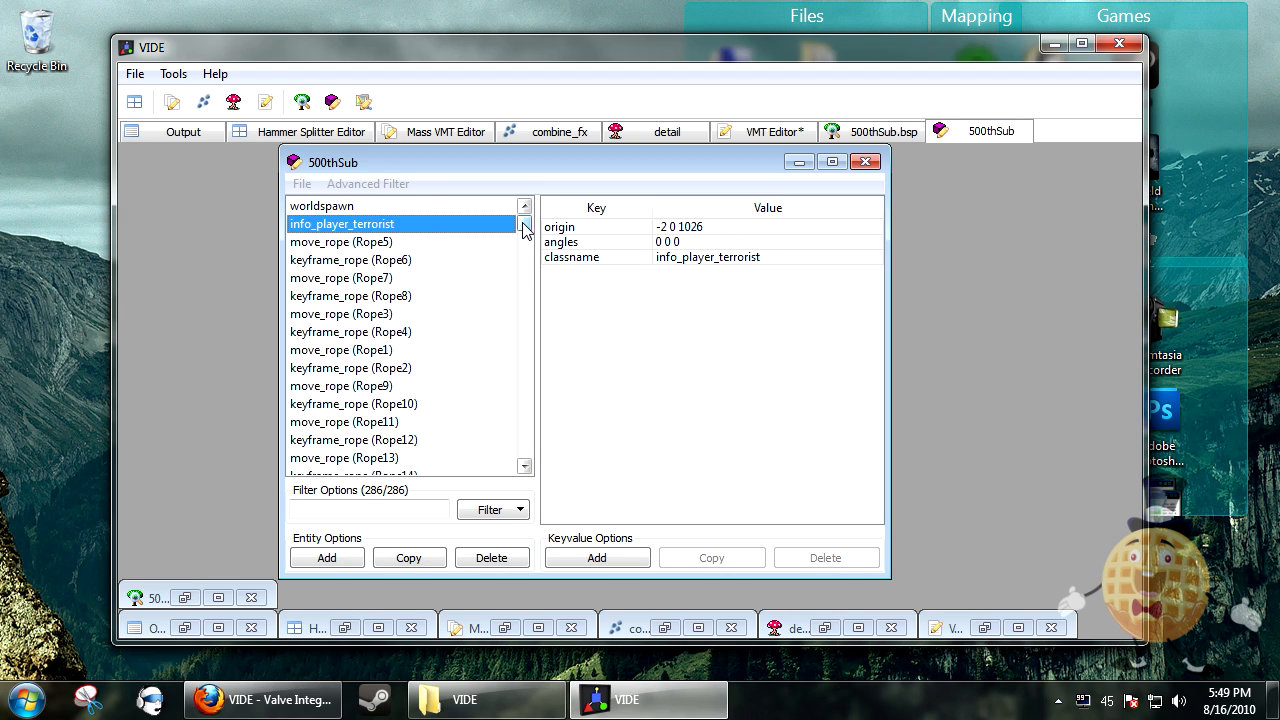
click(596, 557)
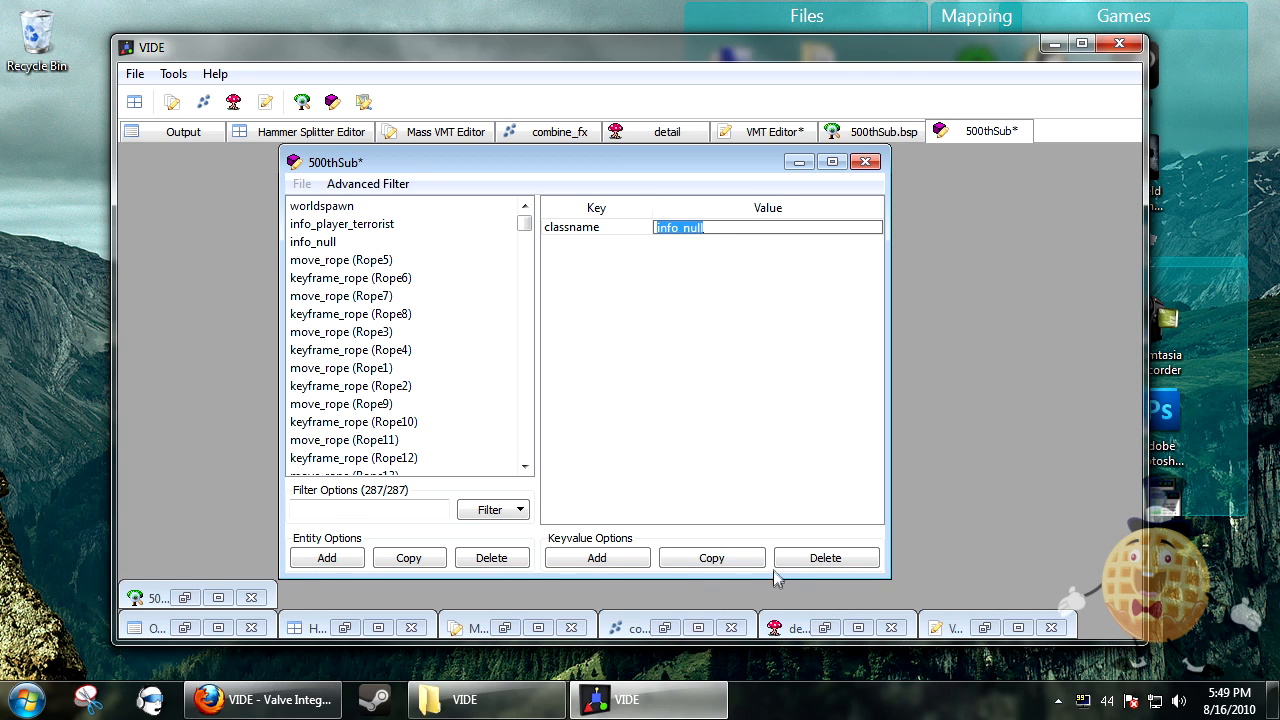
mouse_move(695, 281)
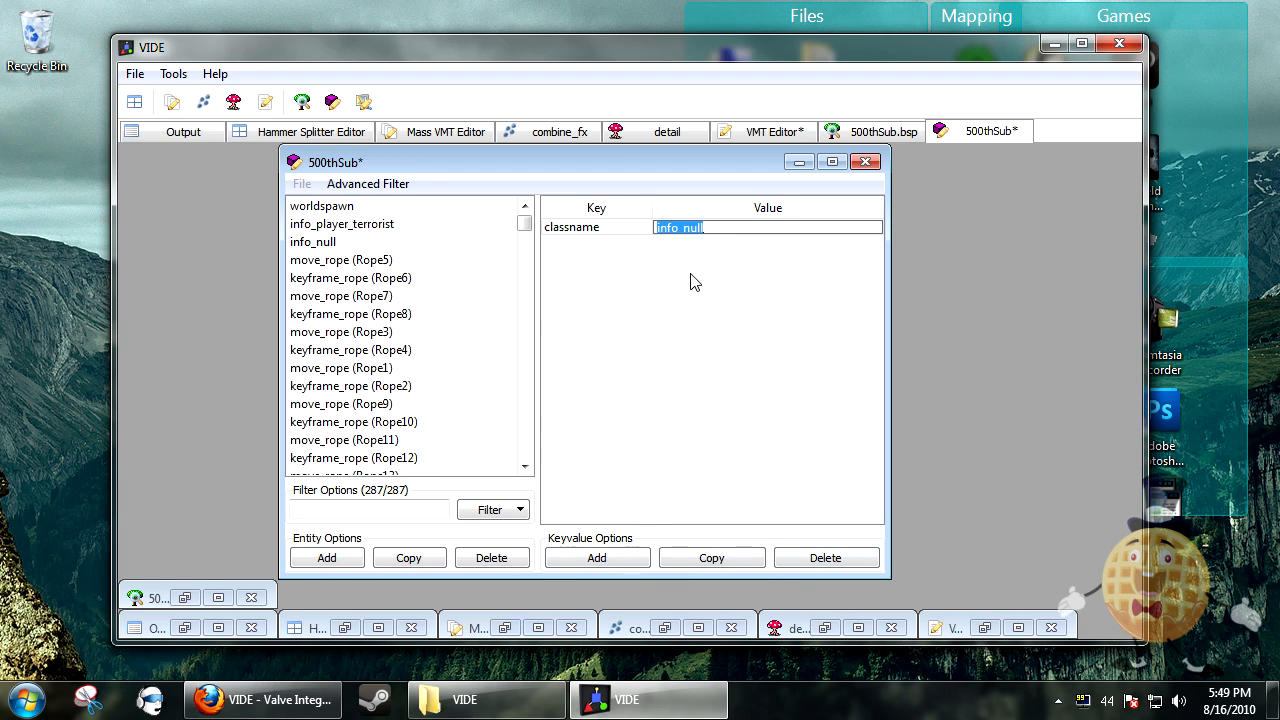
text(info_player_terrorist)
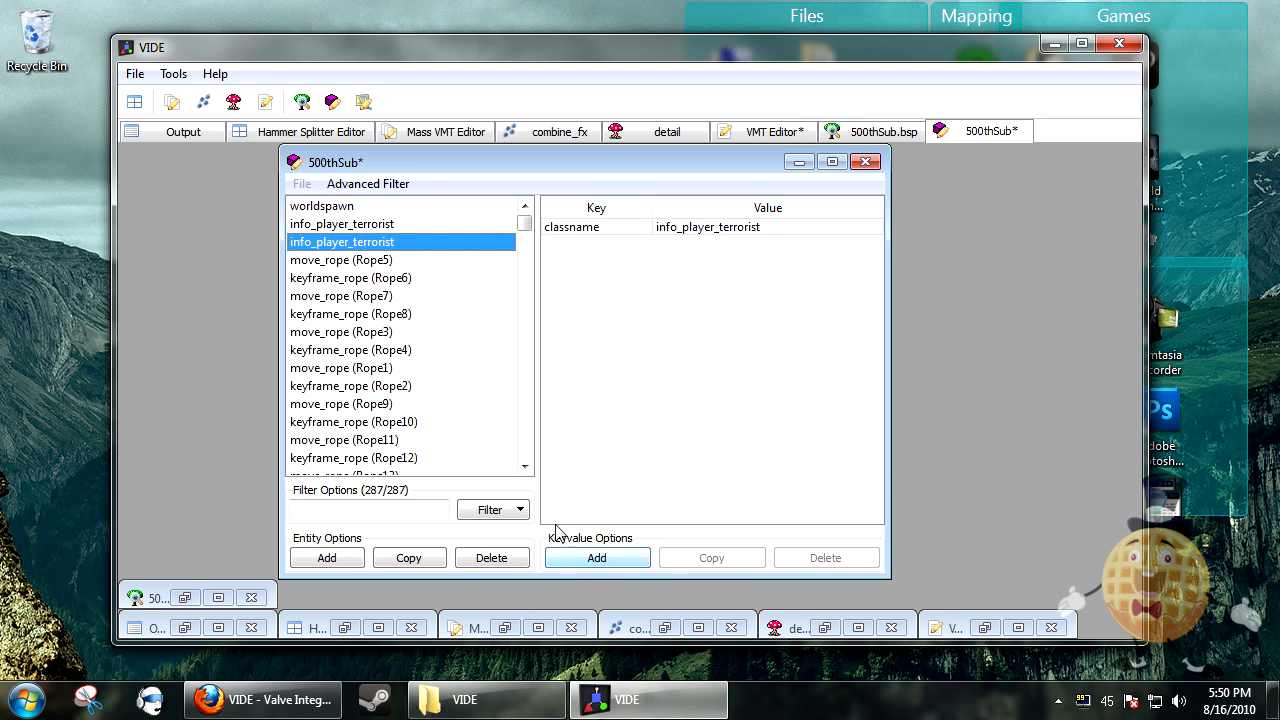
mouse_move(530, 590)
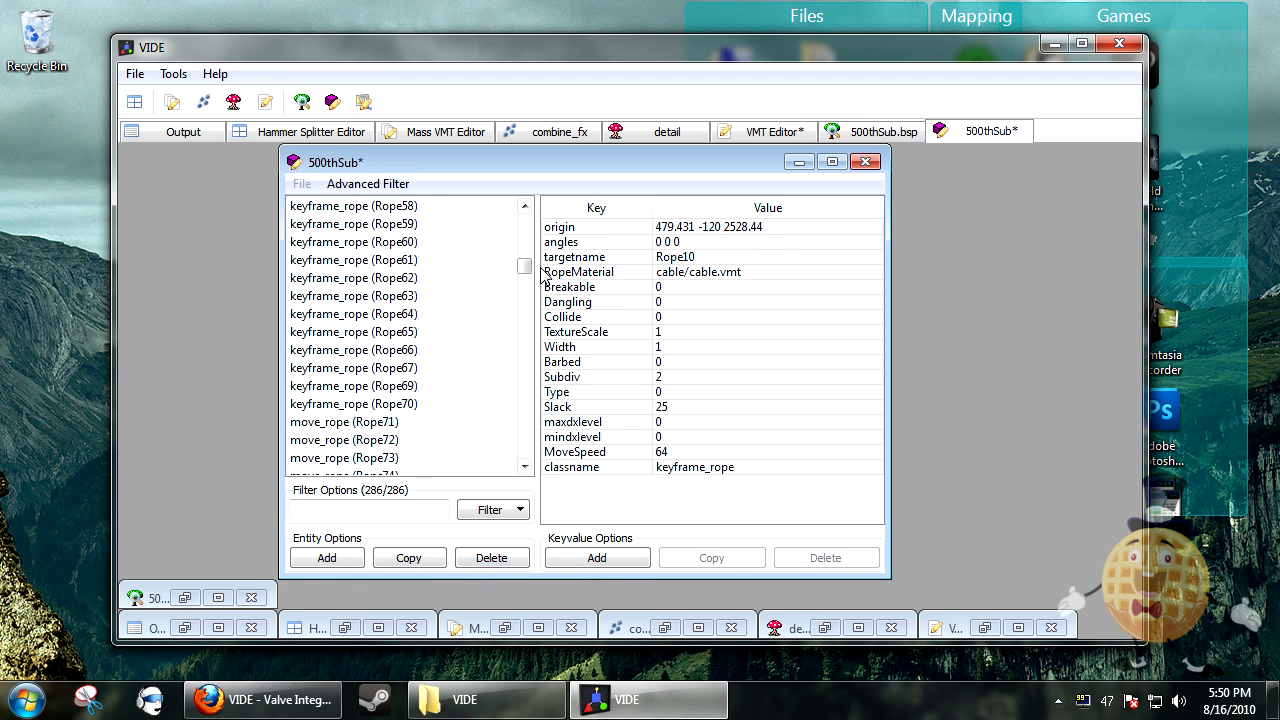
click(330, 295)
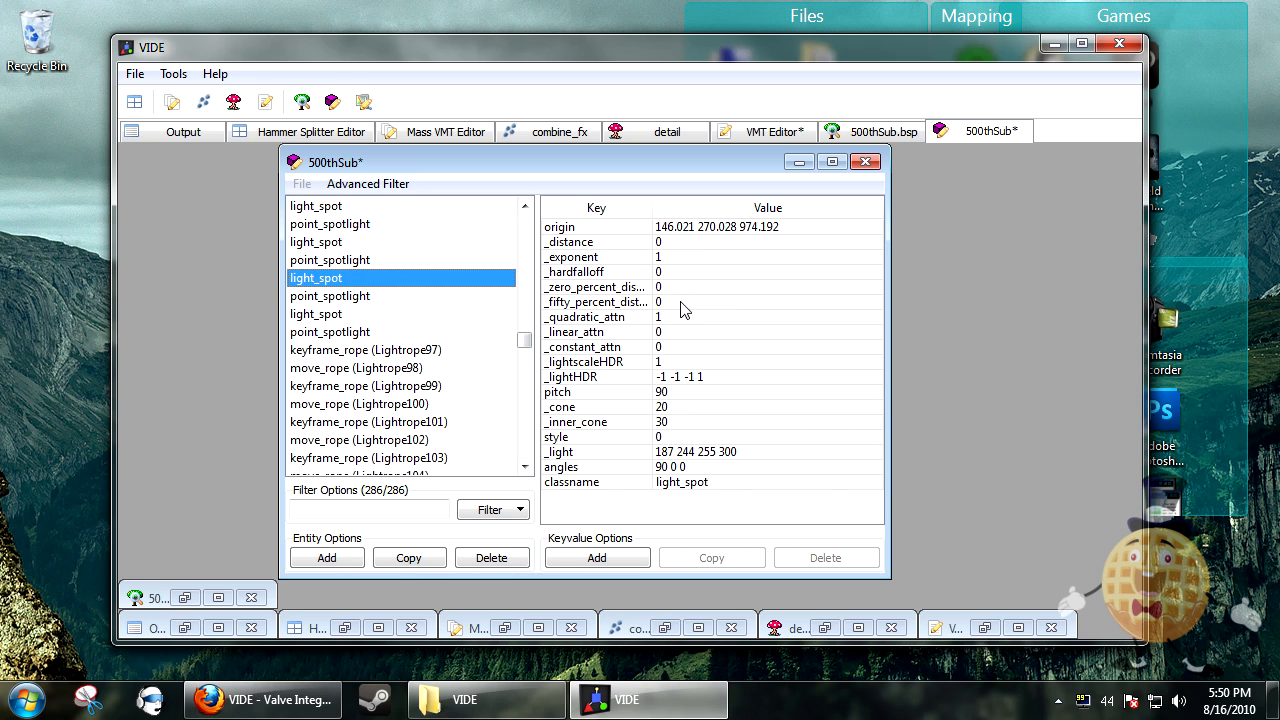
click(864, 161)
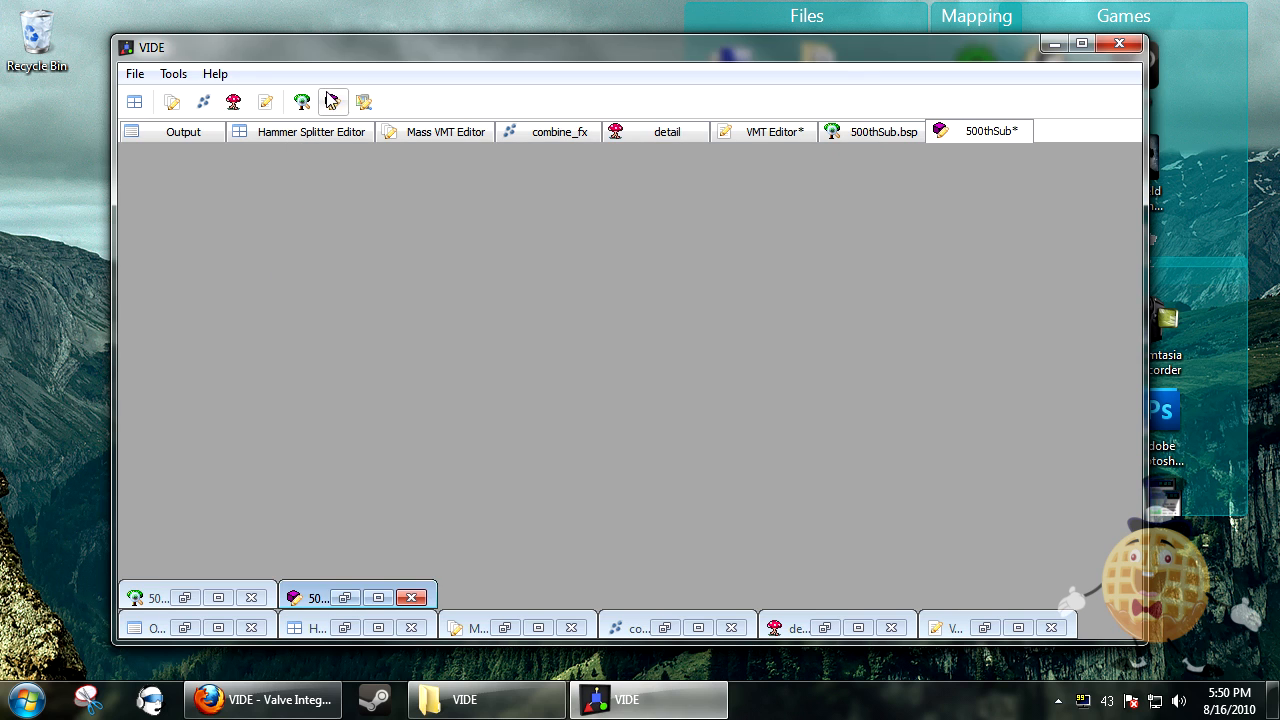
mouse_move(364, 101)
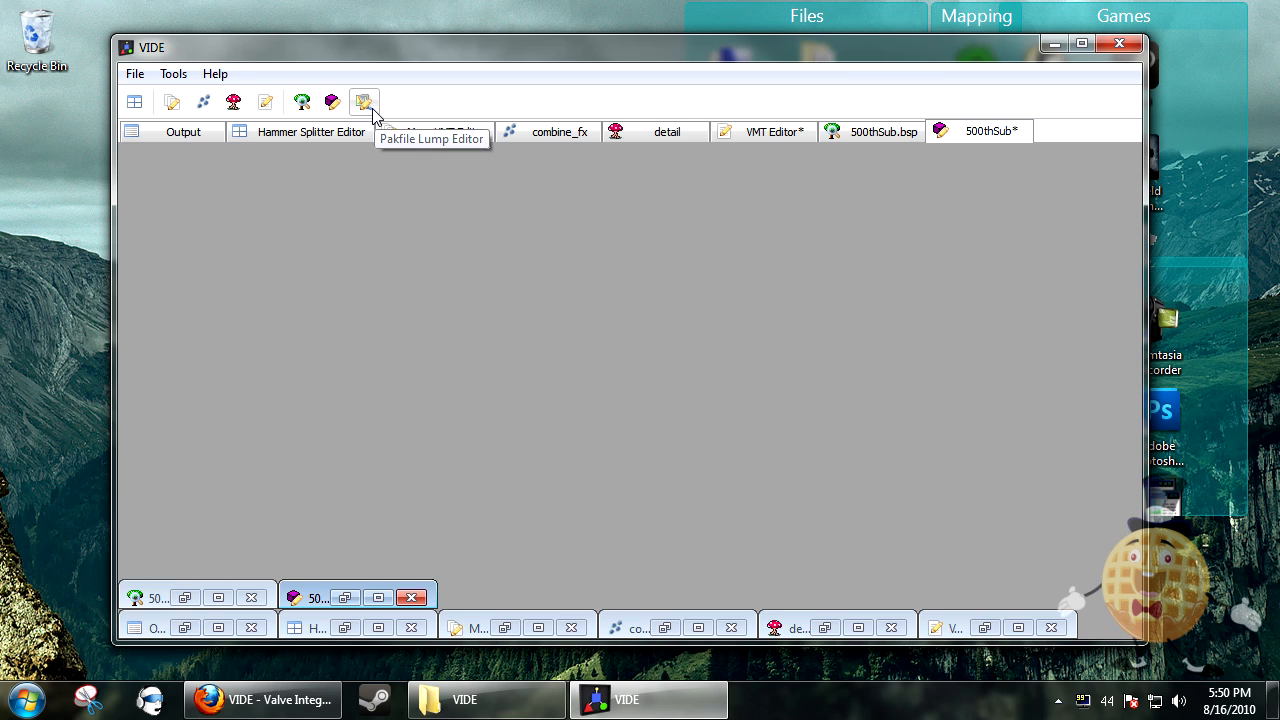
Open the Pakfile Lump Editor maximized and browse the cstrike maps folder for ba_jail_sylvan.bsp
click(364, 101)
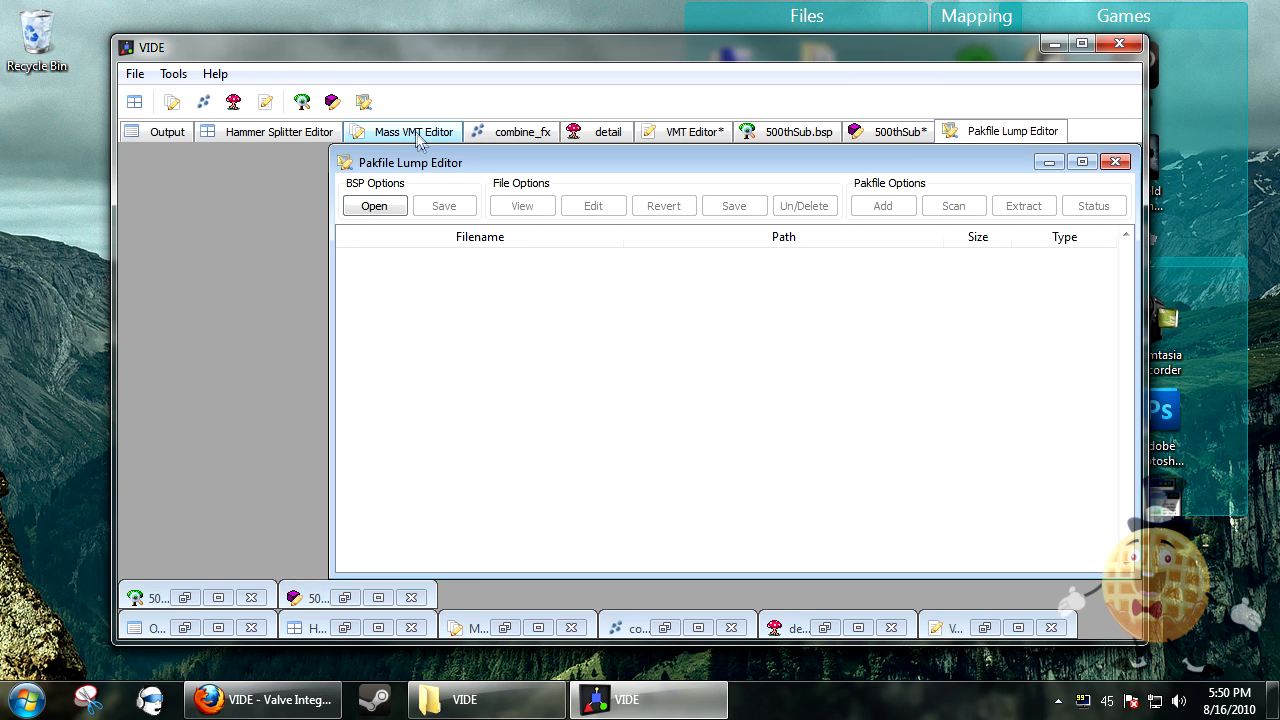
click(1081, 162)
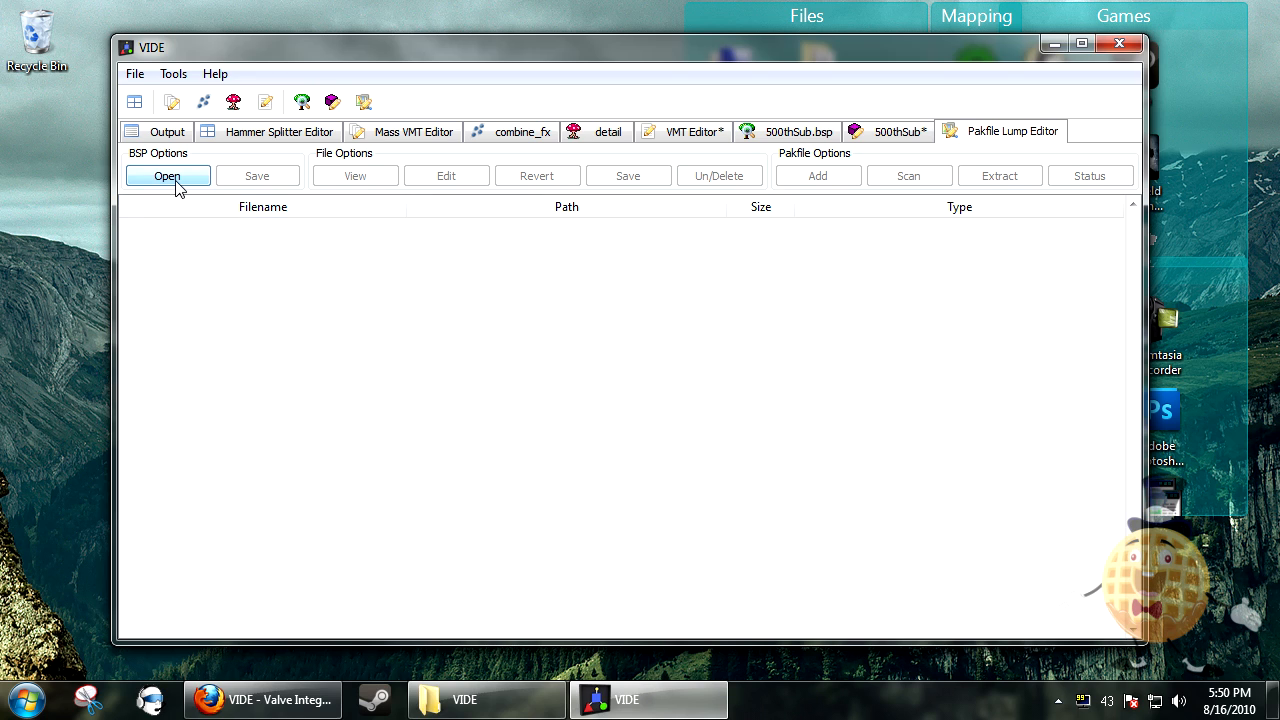
mouse_move(978, 137)
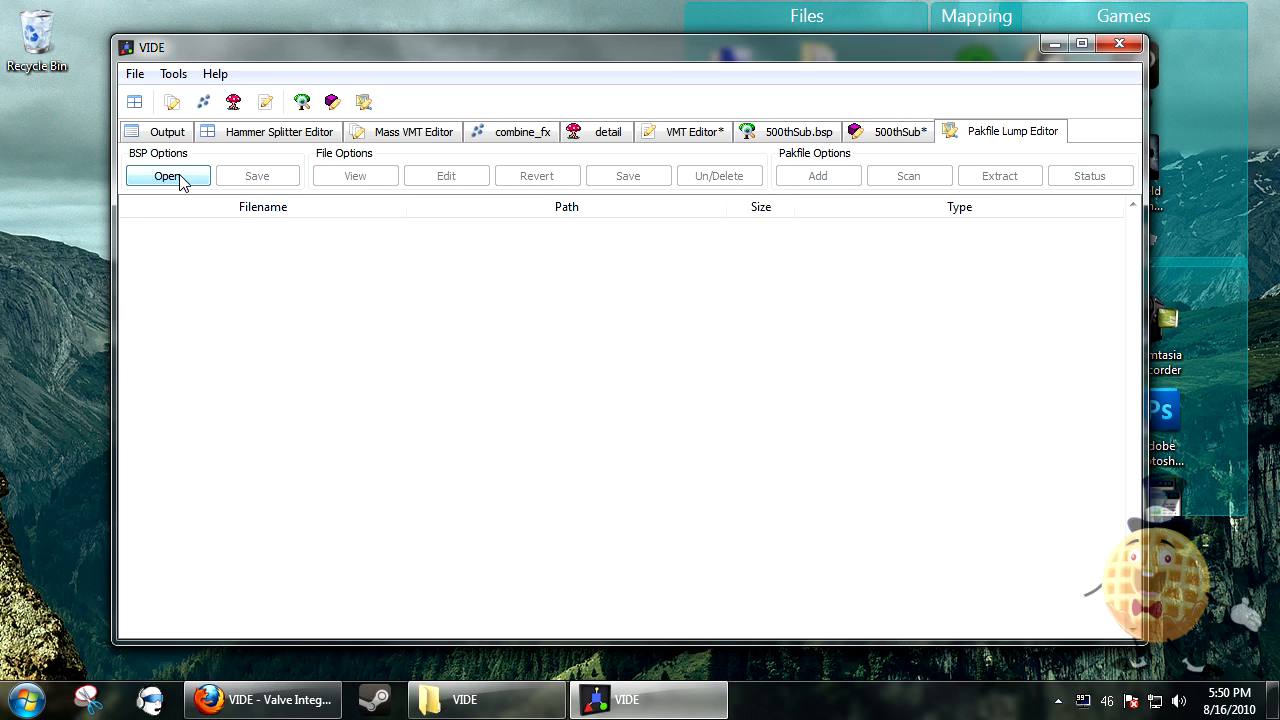
click(167, 175)
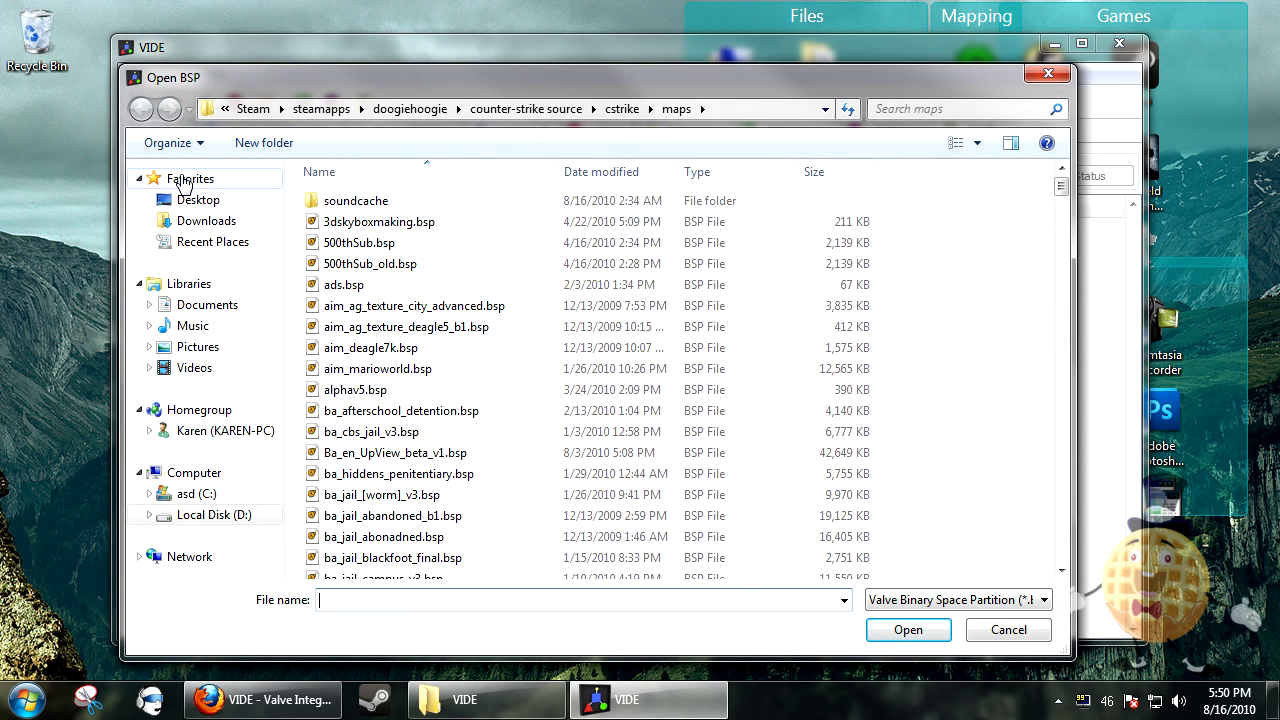
mouse_move(580, 494)
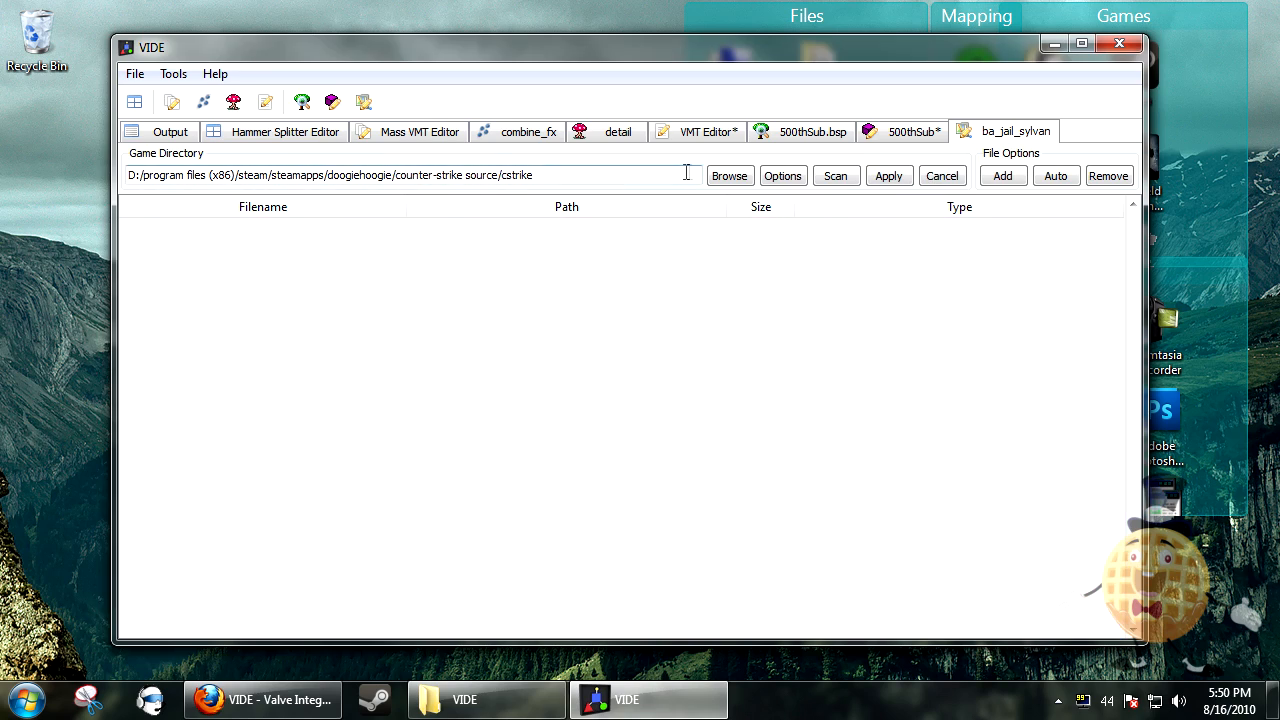
Scan ba_jail_sylvan for packed content, scroll the results, and bring up the doogiehoogie folder
click(835, 175)
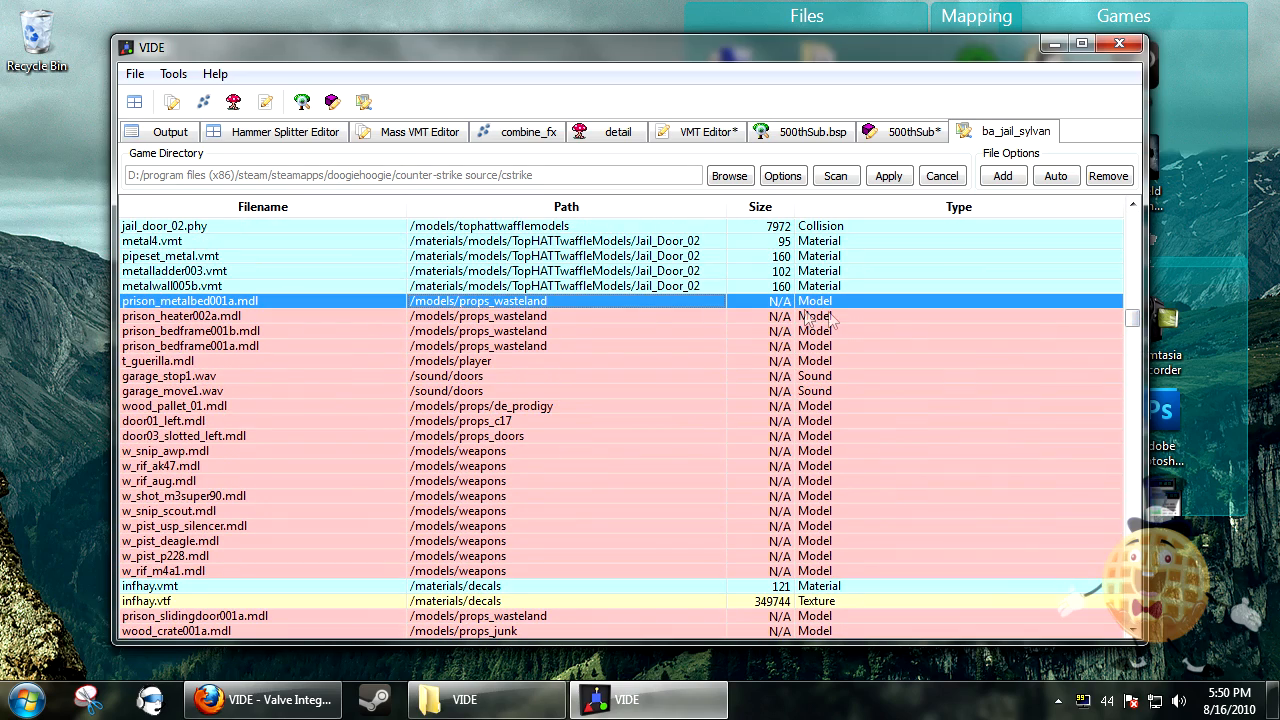
click(163, 570)
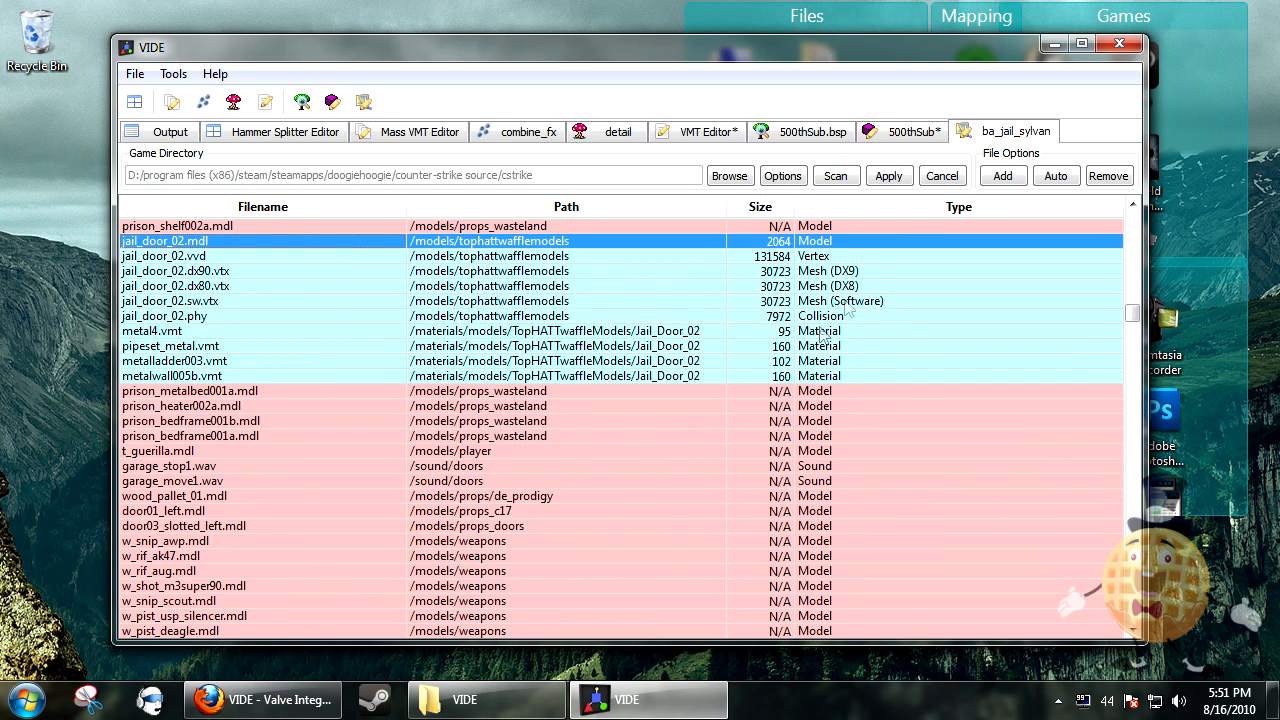
scroll(down, 3)
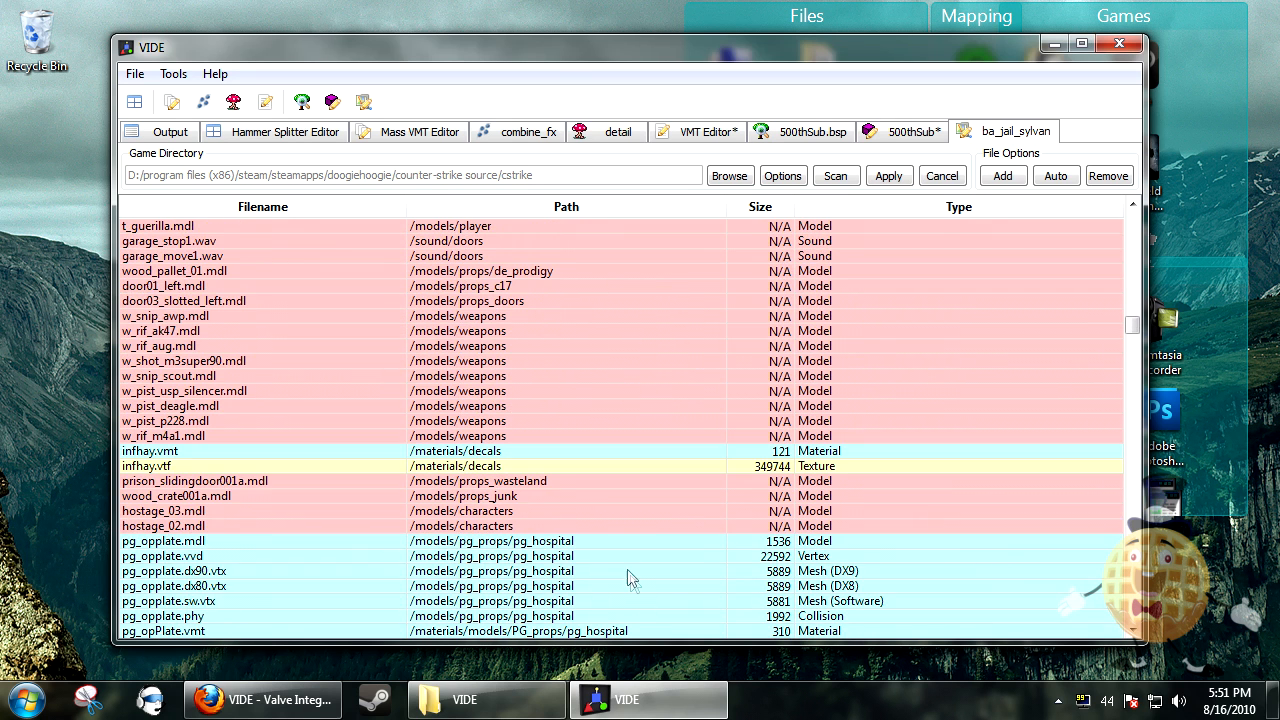
scroll(down, 3)
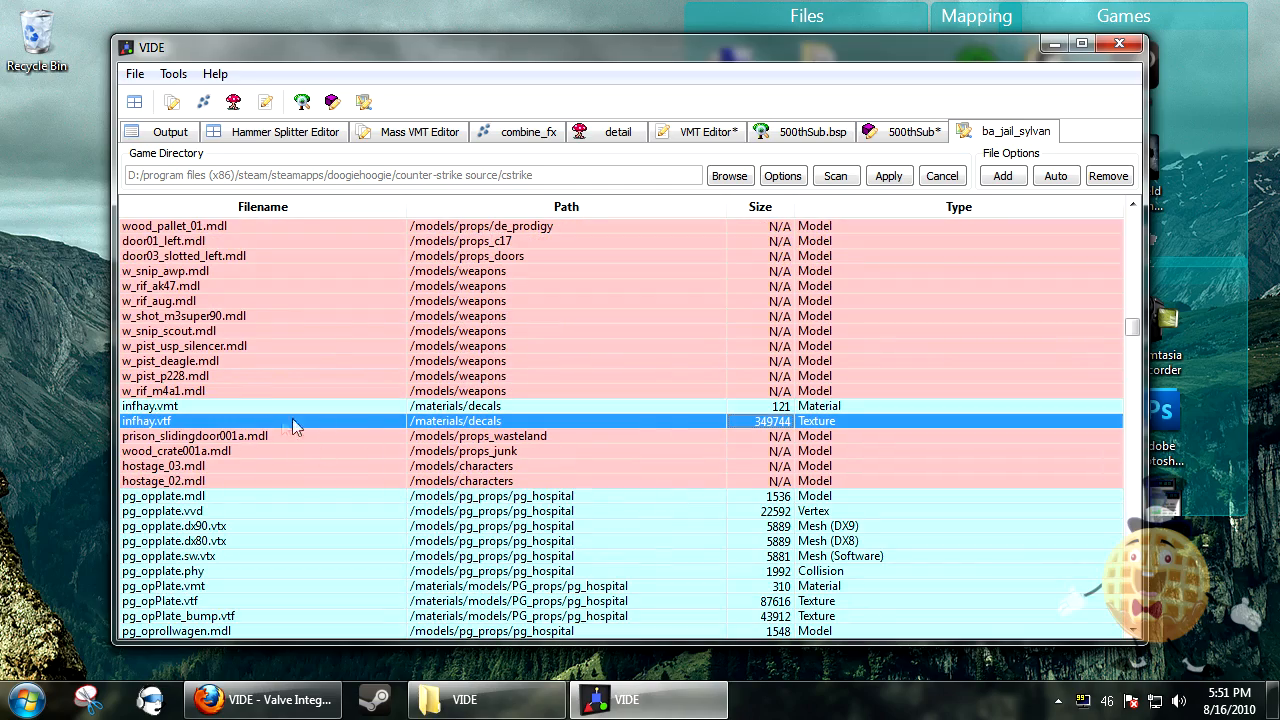
scroll(down, 3)
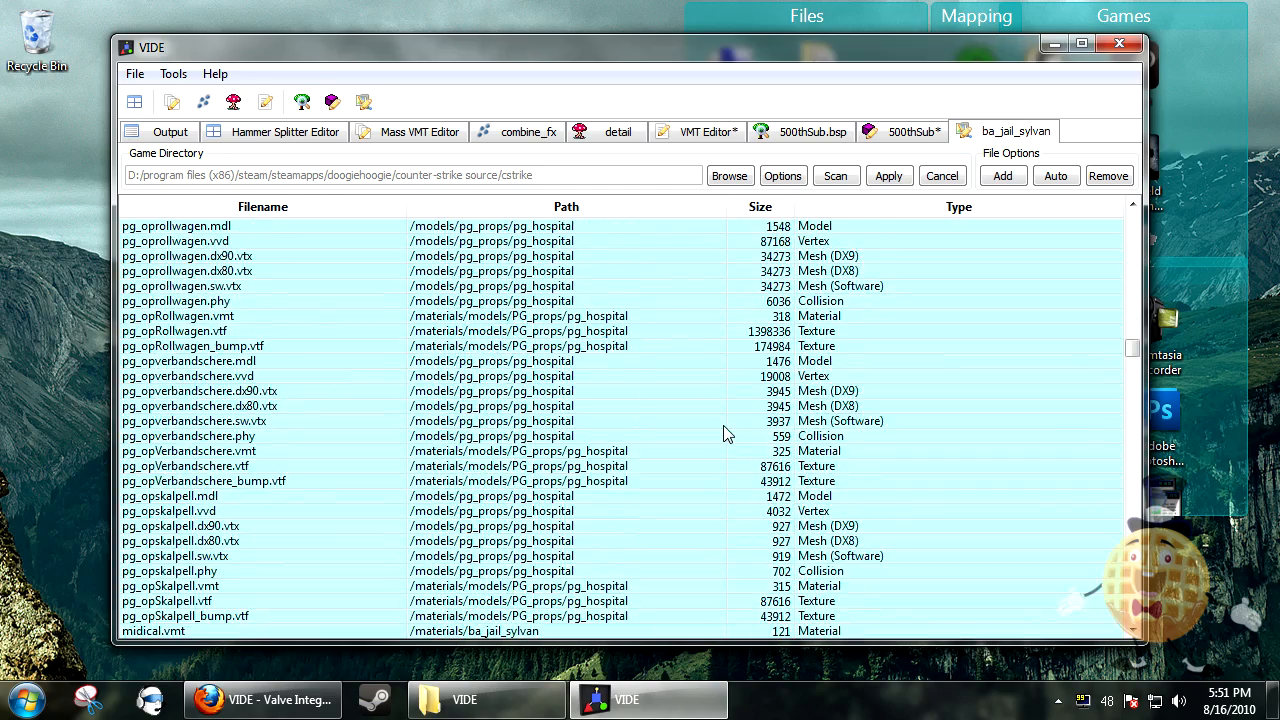
click(1056, 175)
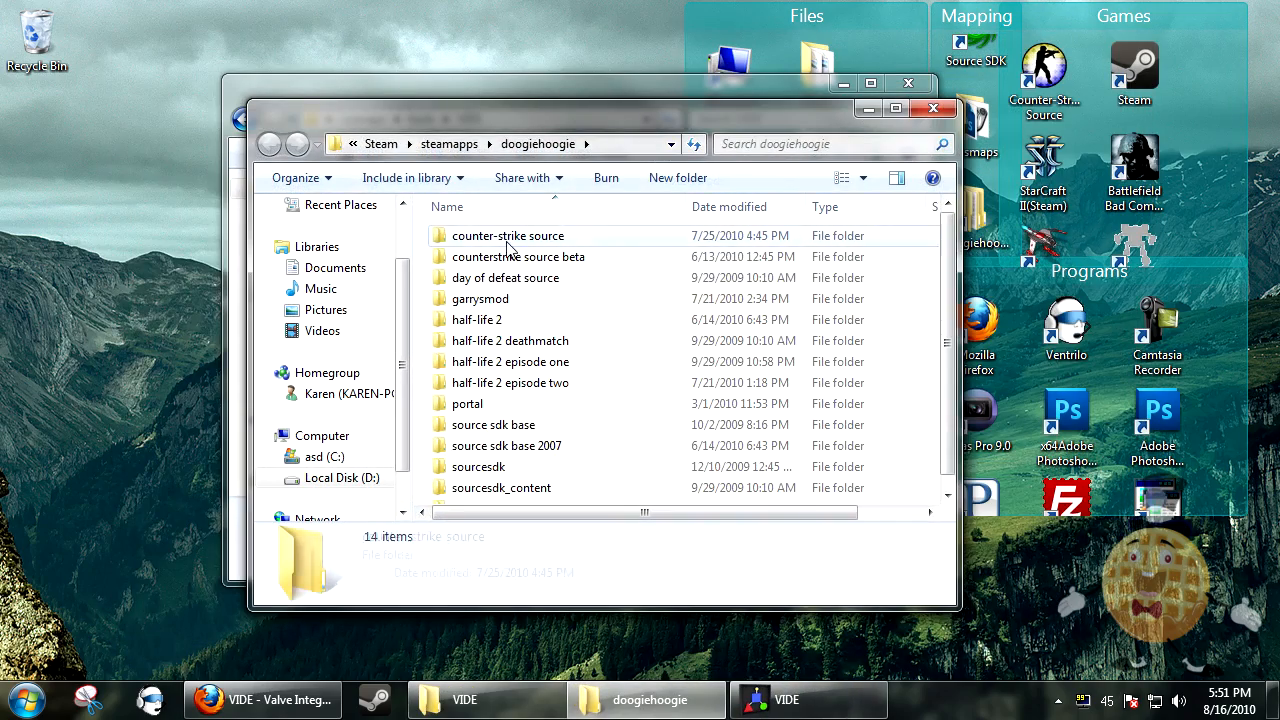
Browse into counter-strike source > cstrike > maps to the ba_jail_sylvan files, then return to VIDE
double_click(508, 235)
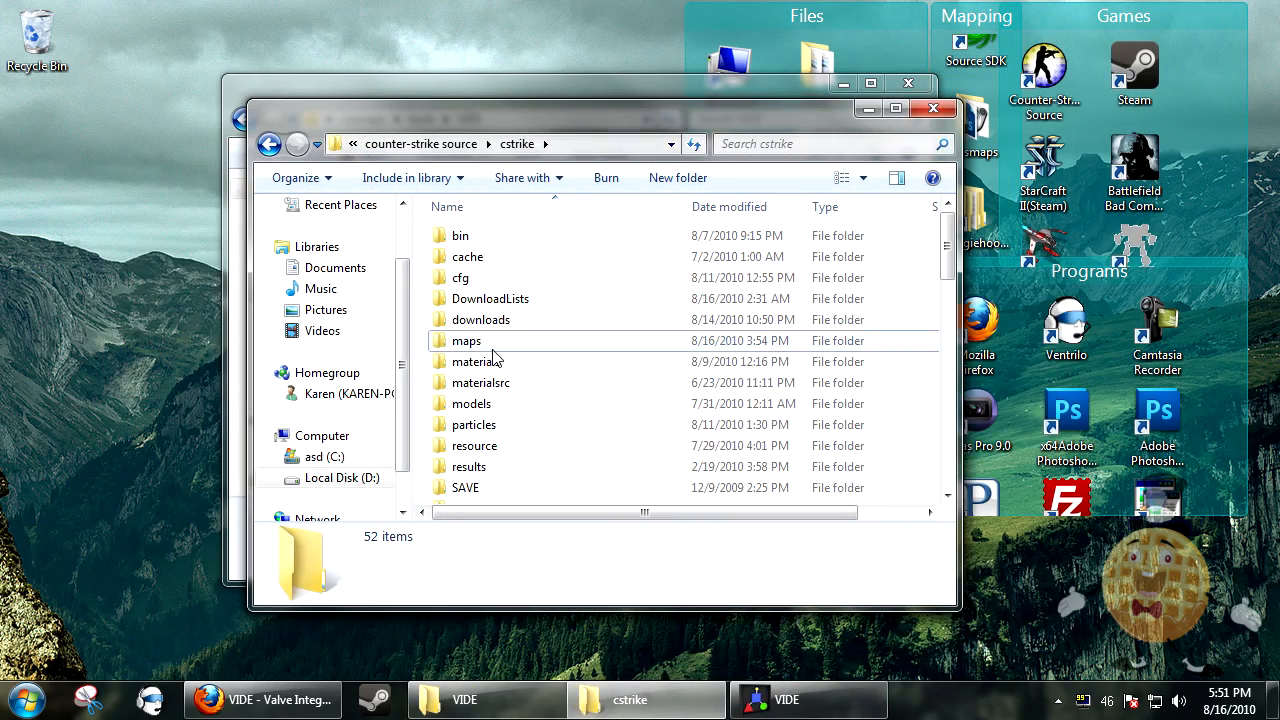
double_click(466, 340)
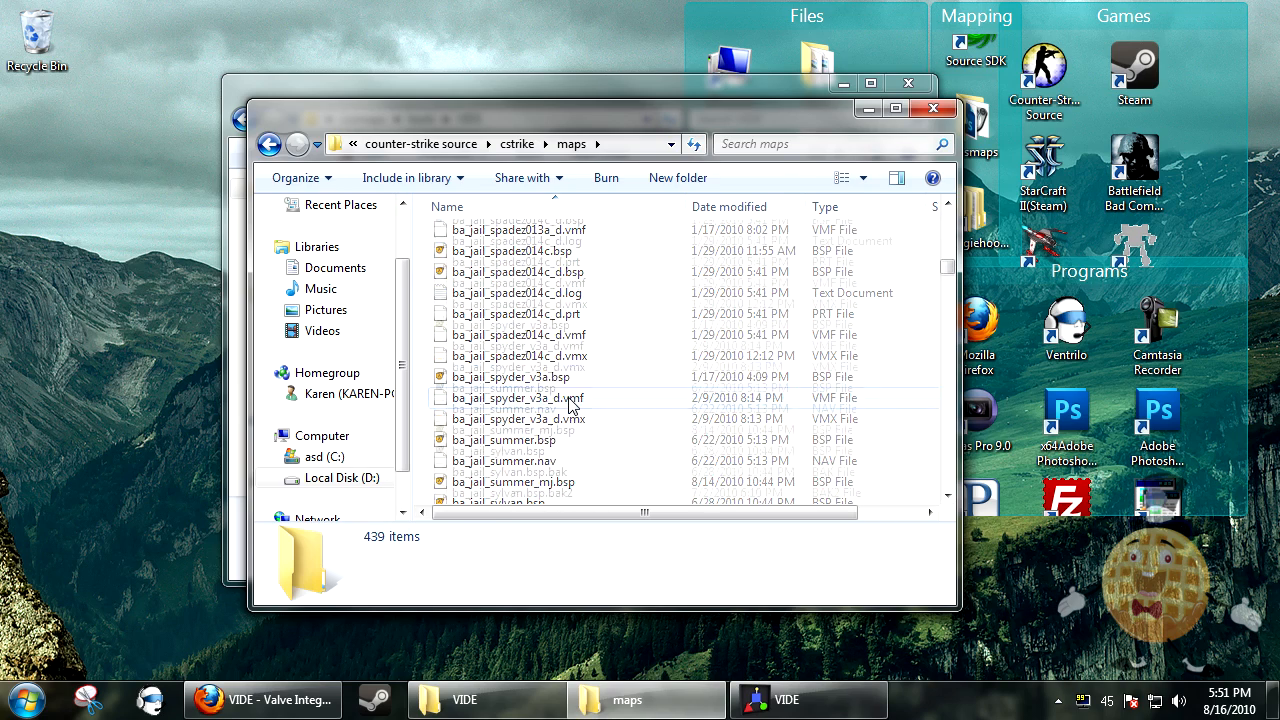
scroll(down, 3)
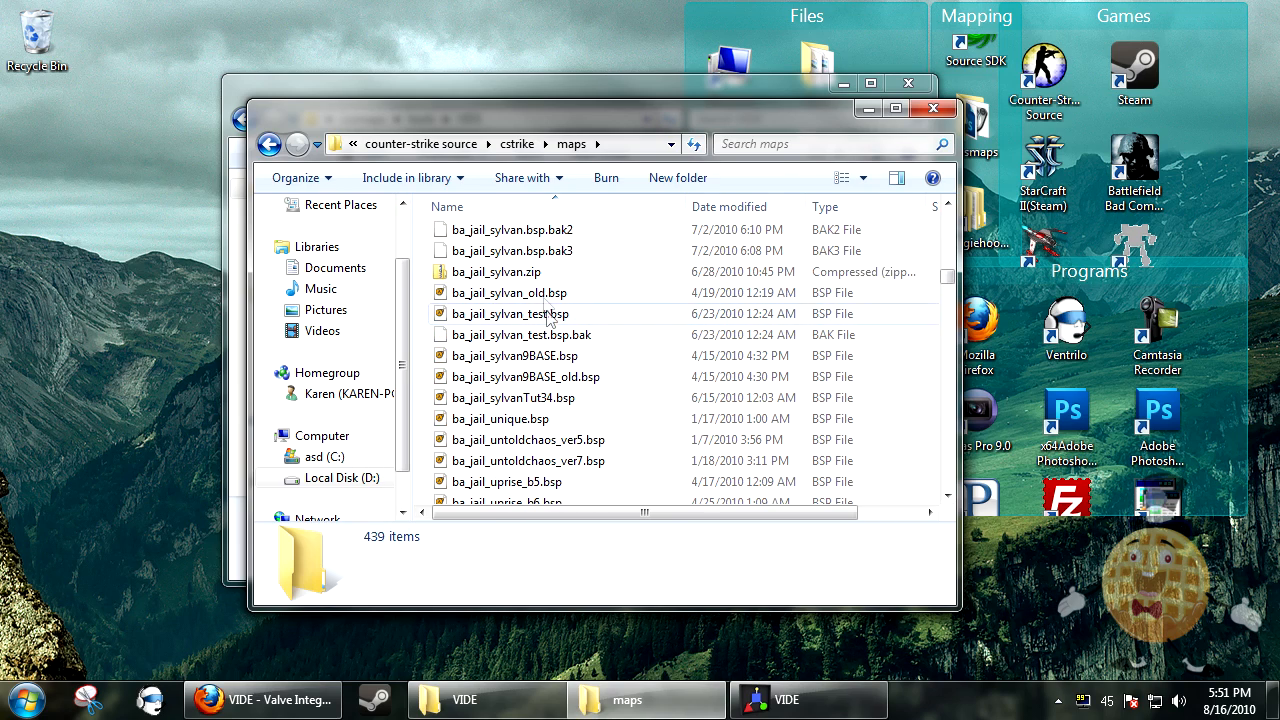
double_click(496, 271)
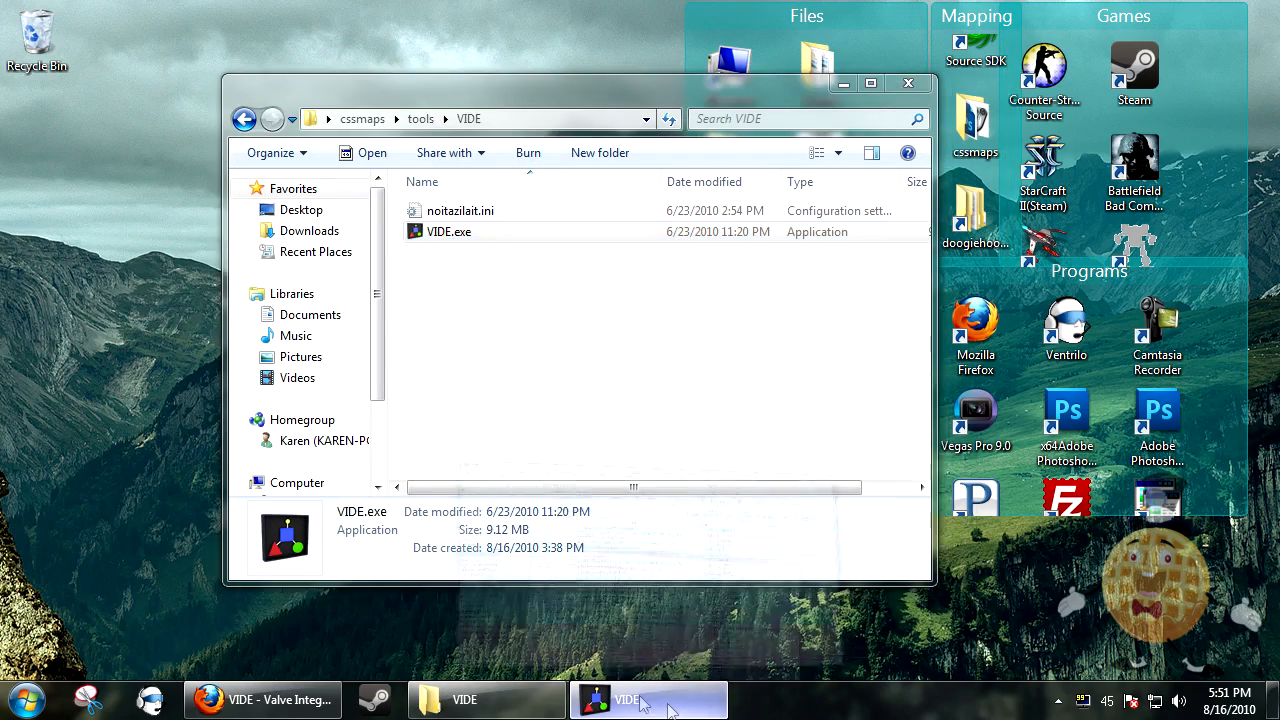
click(648, 699)
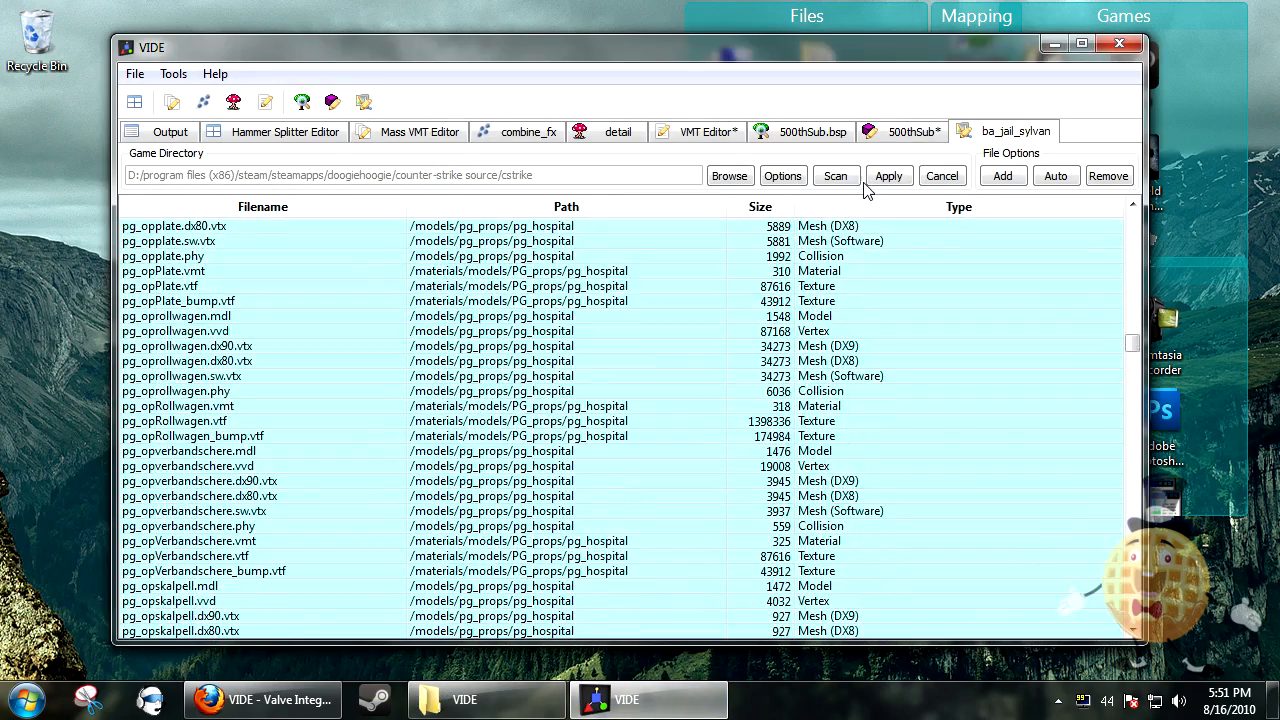
Adjust the Scan Options and rescan, listing ba_jail_sylvan's packed models and materials
click(835, 175)
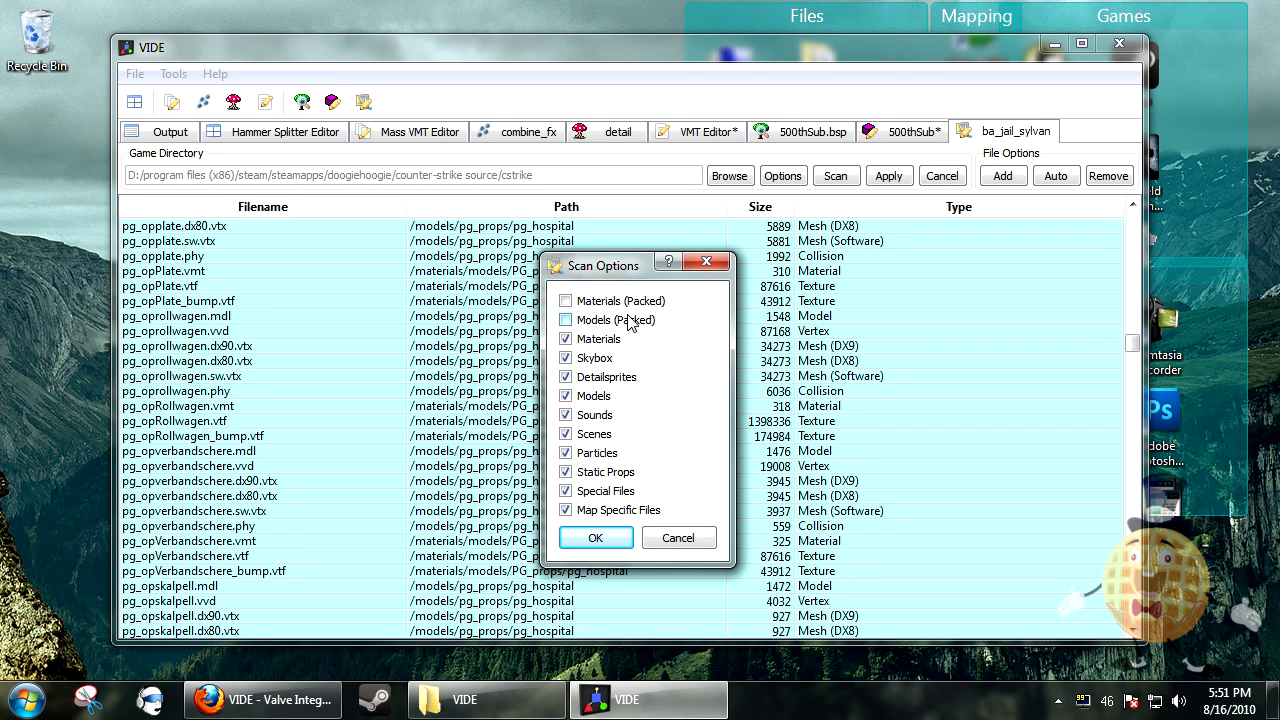
click(565, 319)
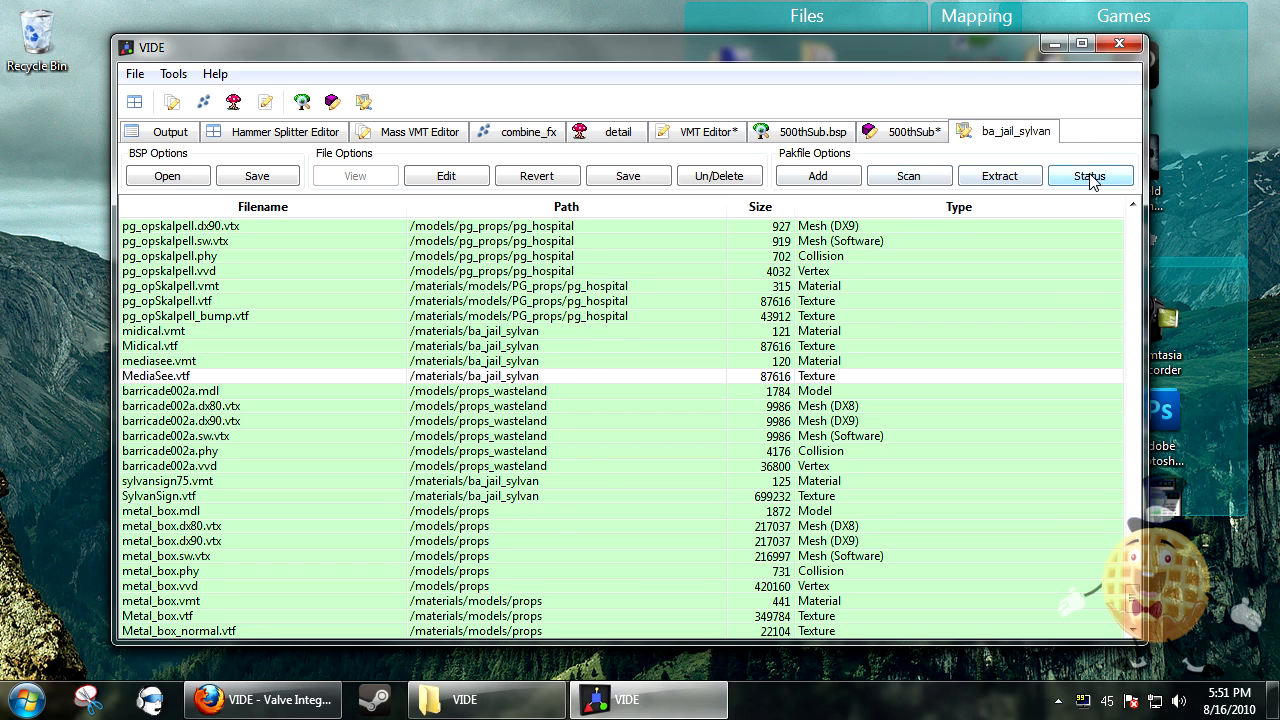
Review pakfile status, mark MediaSee.vtf for deletion, and extract the content to TEST.zip on the Desktop
click(1090, 175)
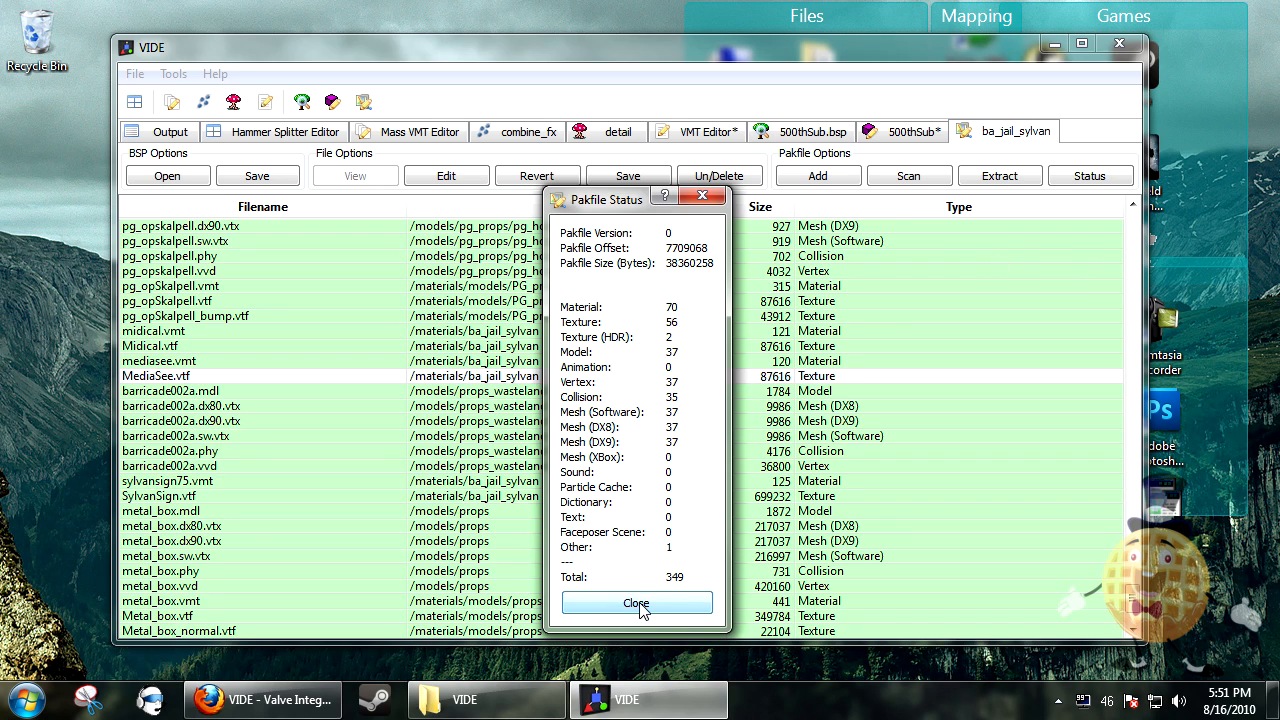
click(636, 603)
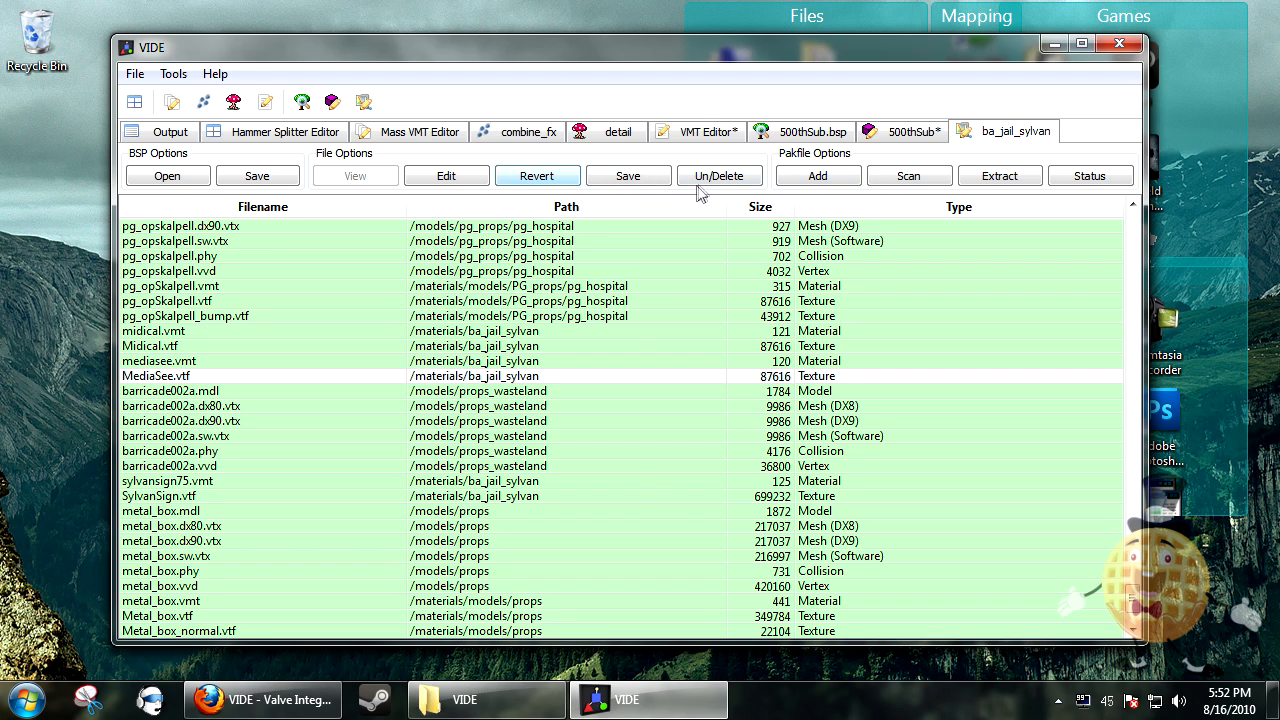
click(175, 241)
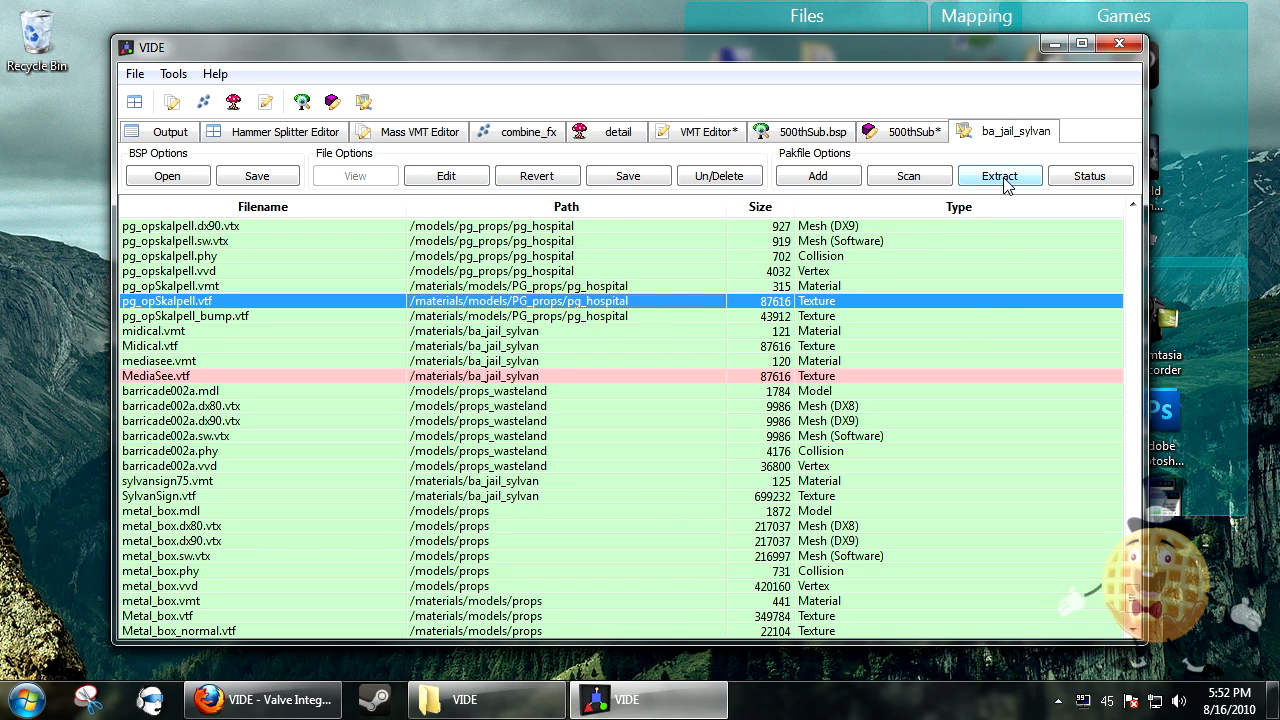
click(998, 176)
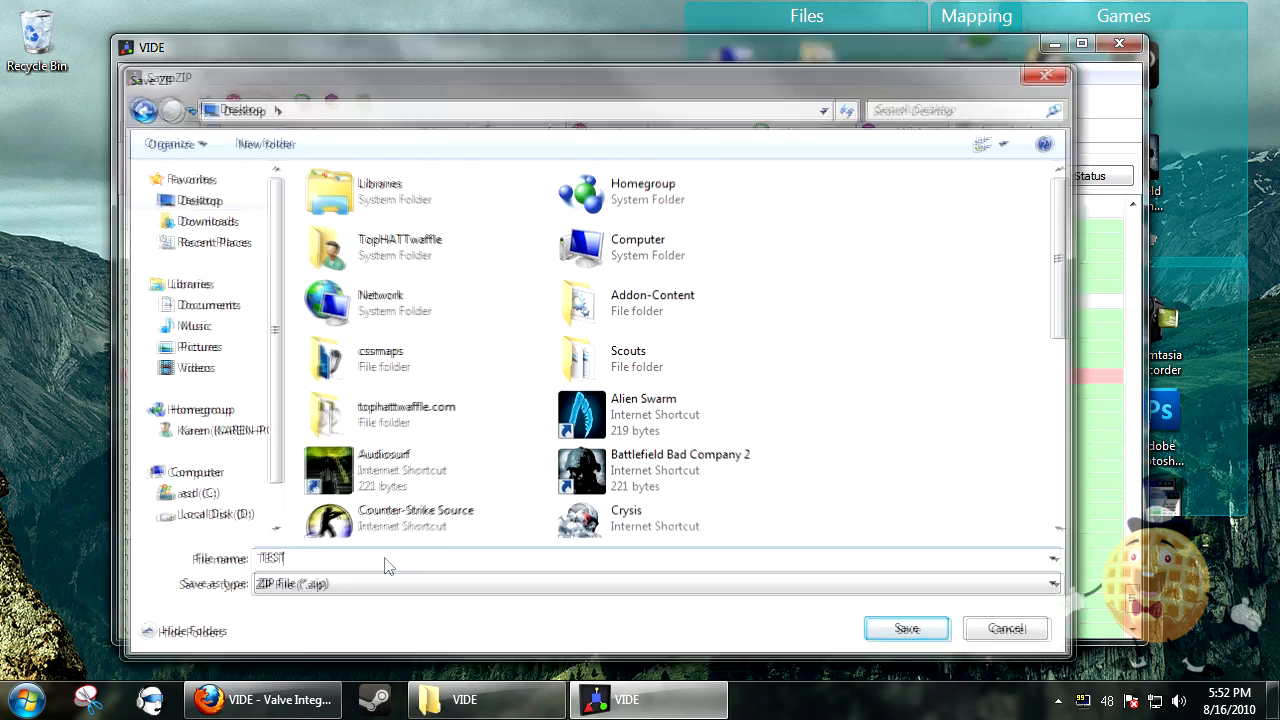
click(906, 628)
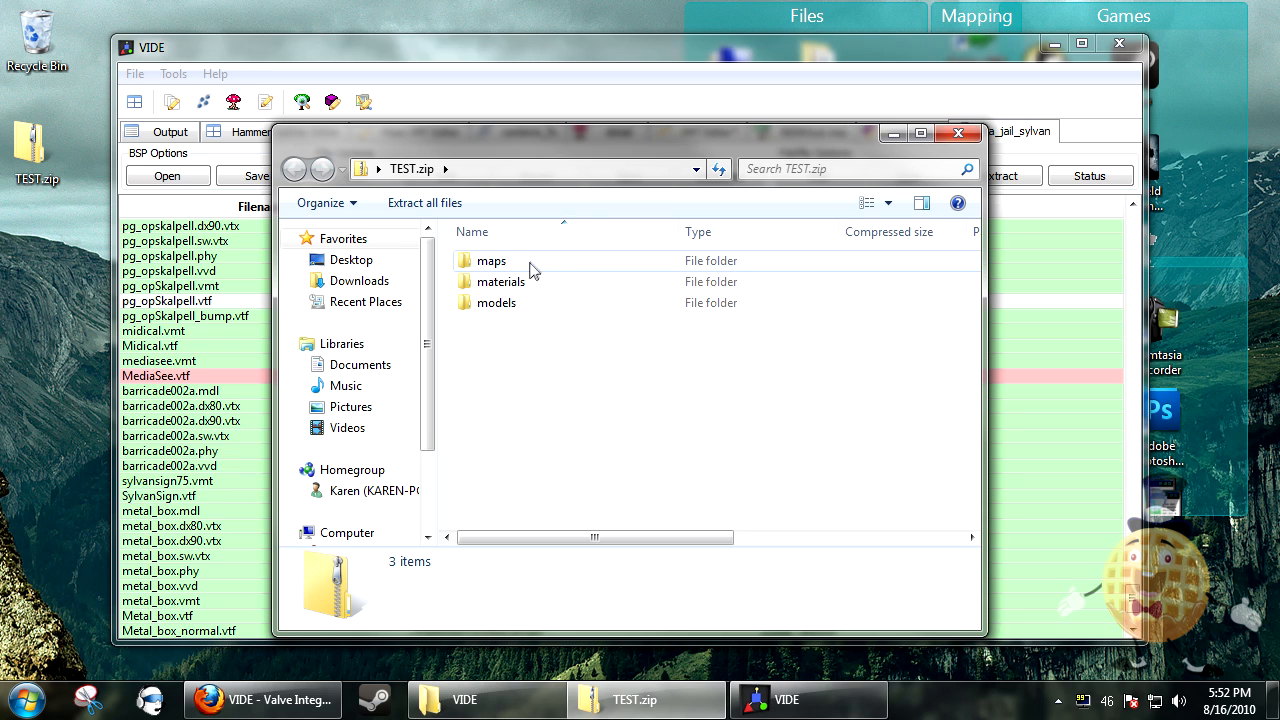
Browse TEST.zip's materials folder into EGYPT and then its models folder, then close the archive window
double_click(502, 281)
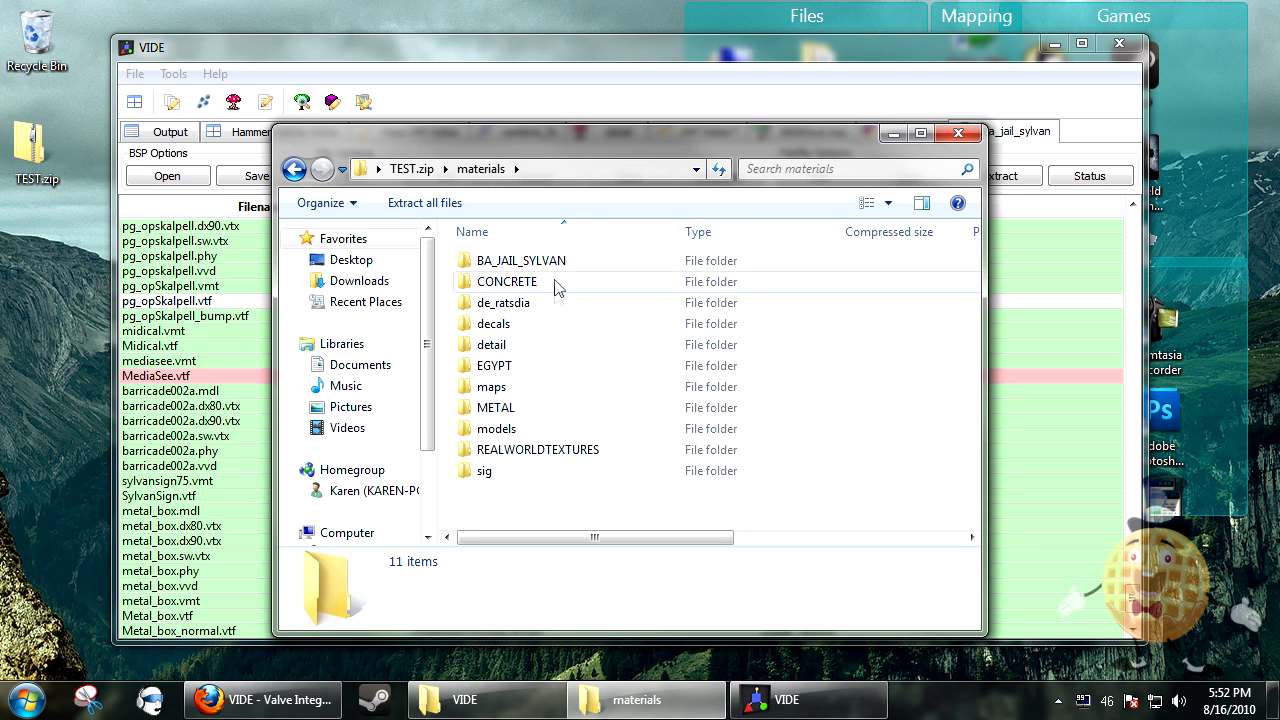
click(520, 260)
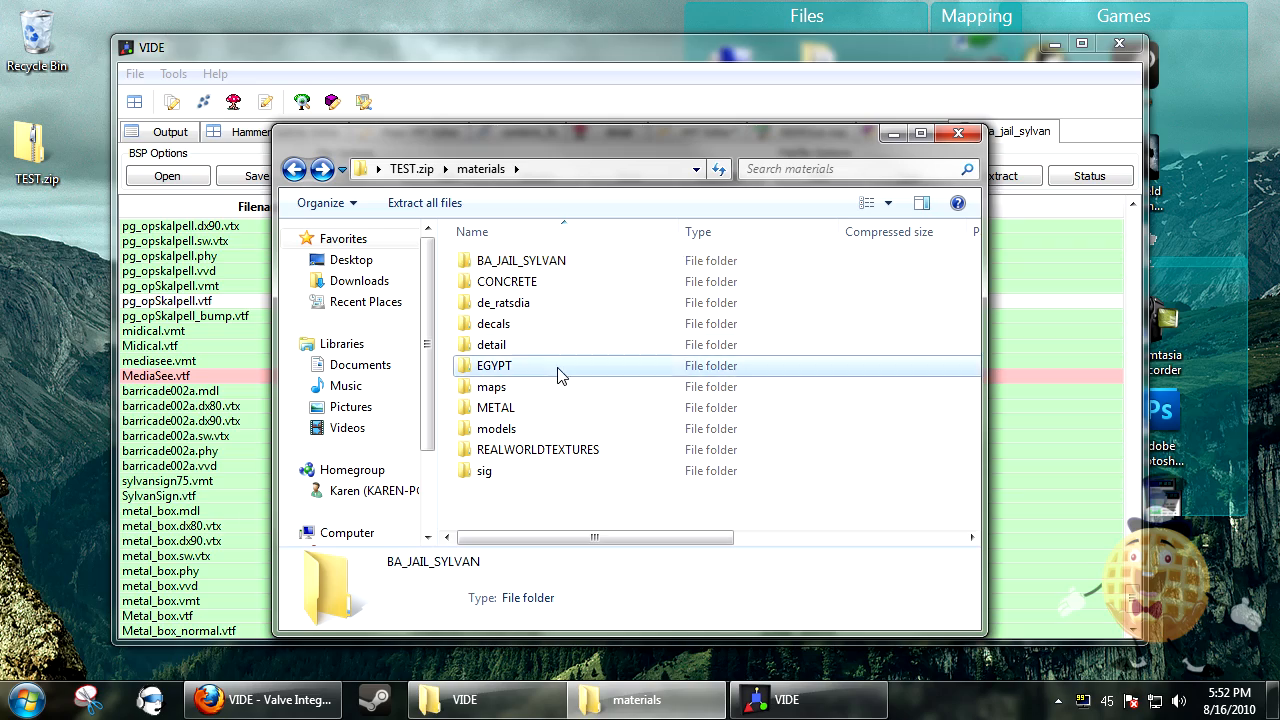
double_click(493, 365)
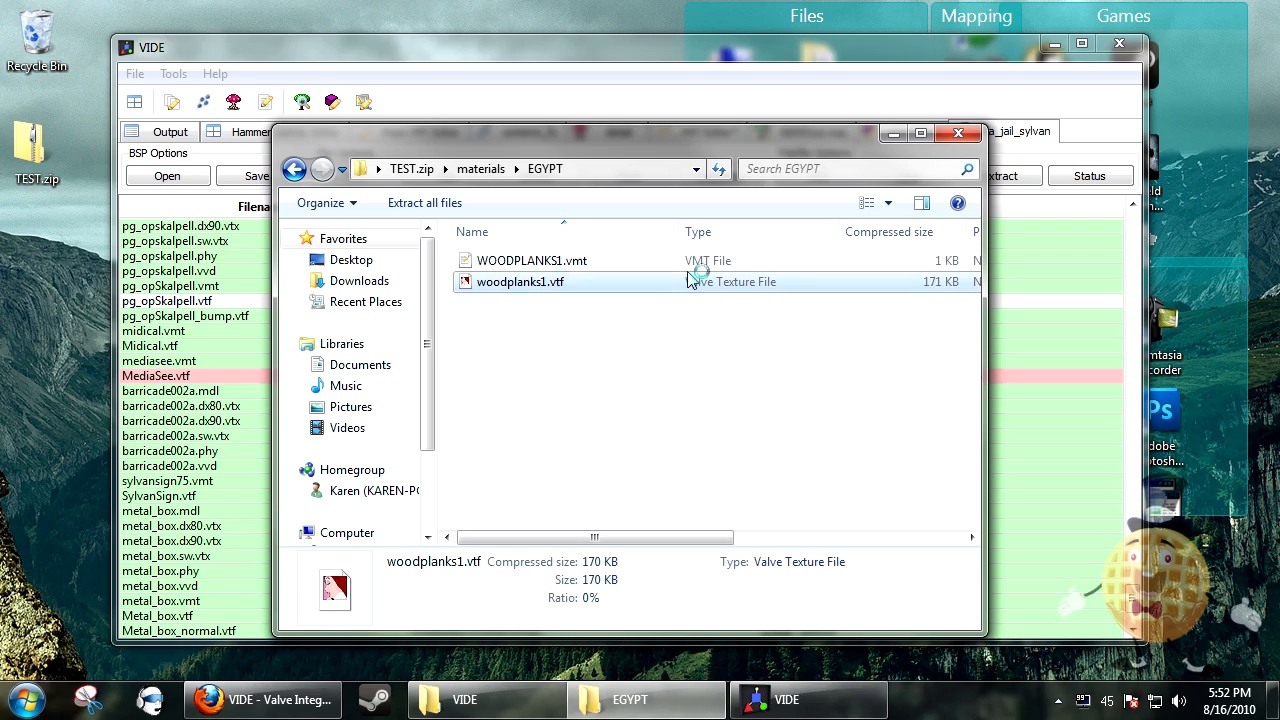
click(294, 168)
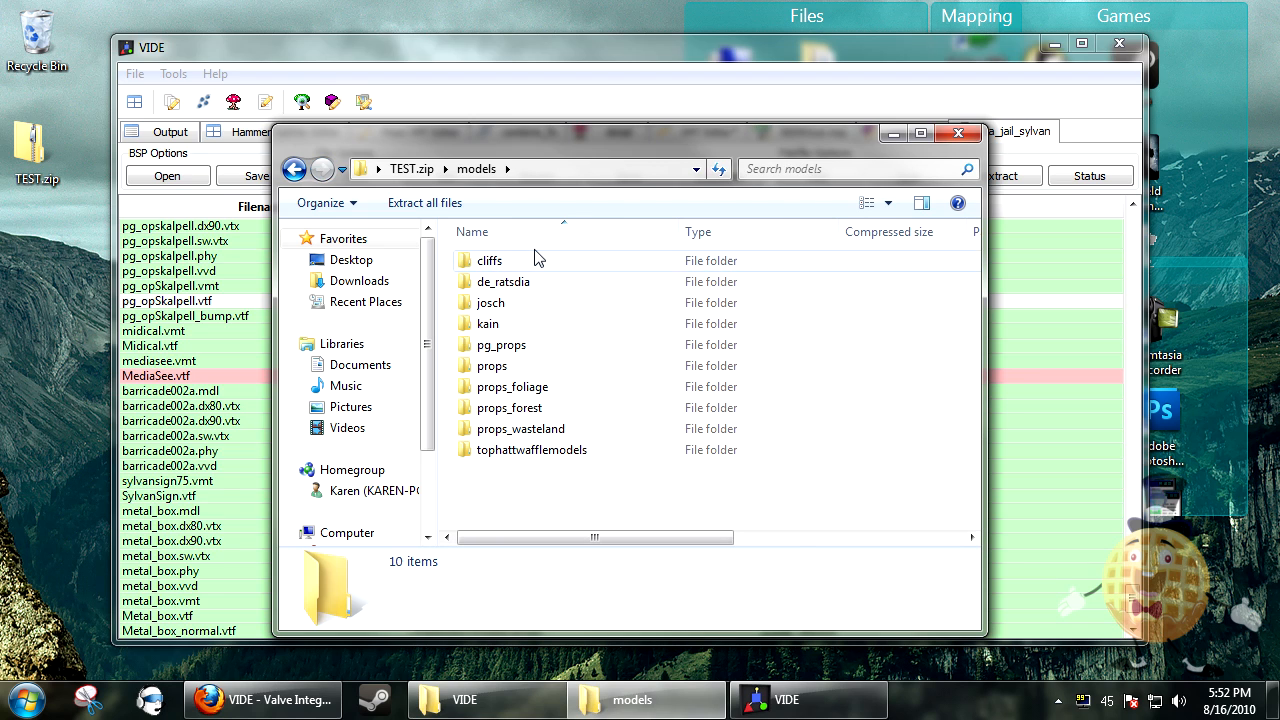
click(490, 260)
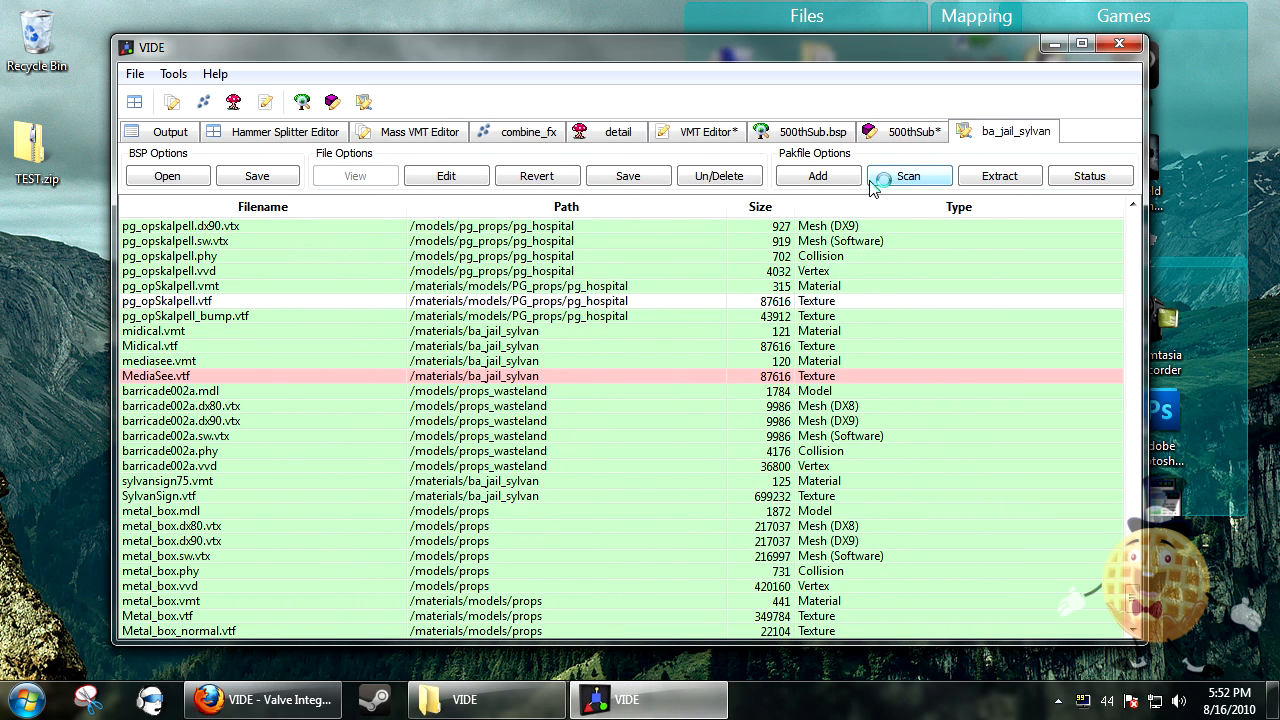
mouse_move(1023, 83)
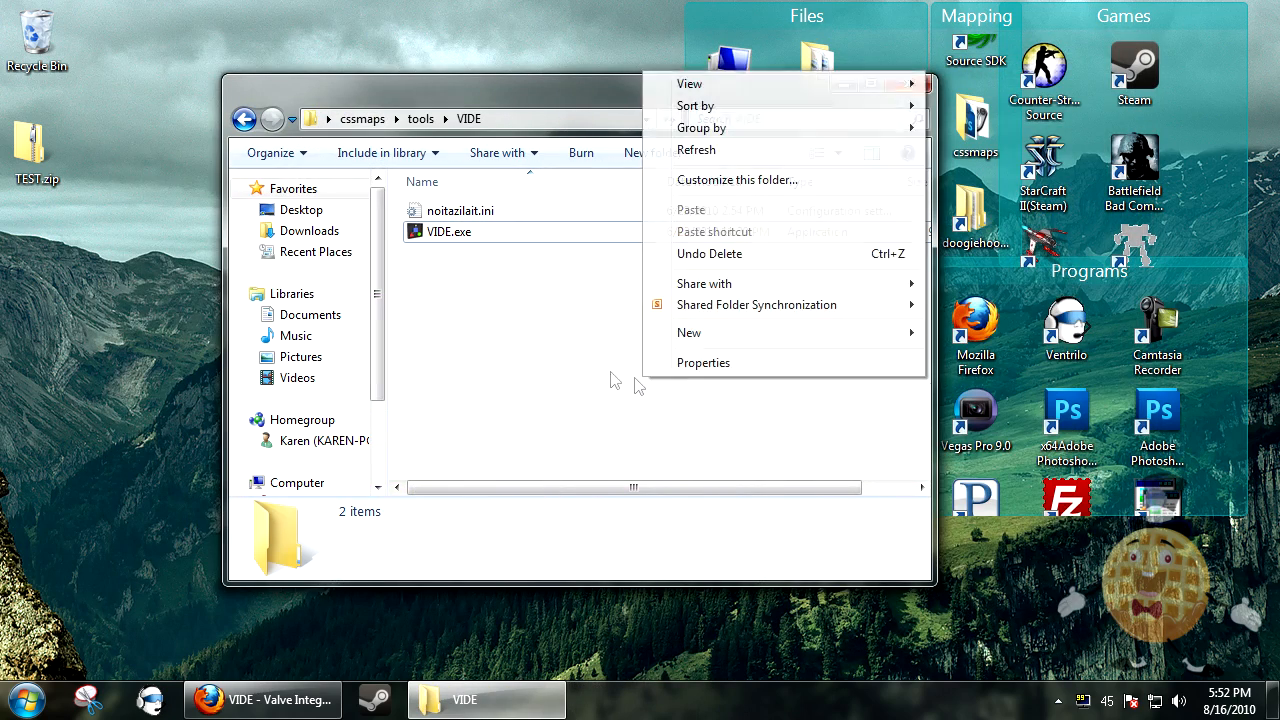
Dismiss the context menu in the VIDE tools folder without choosing an option
click(583, 367)
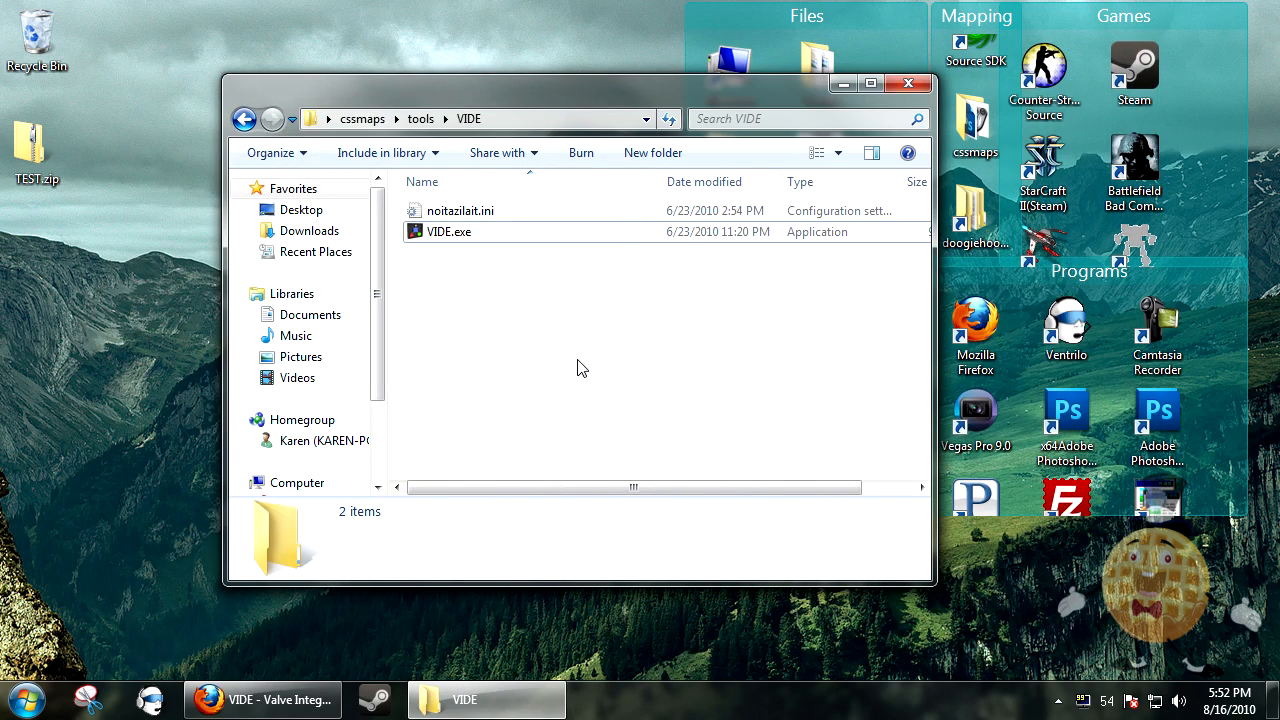